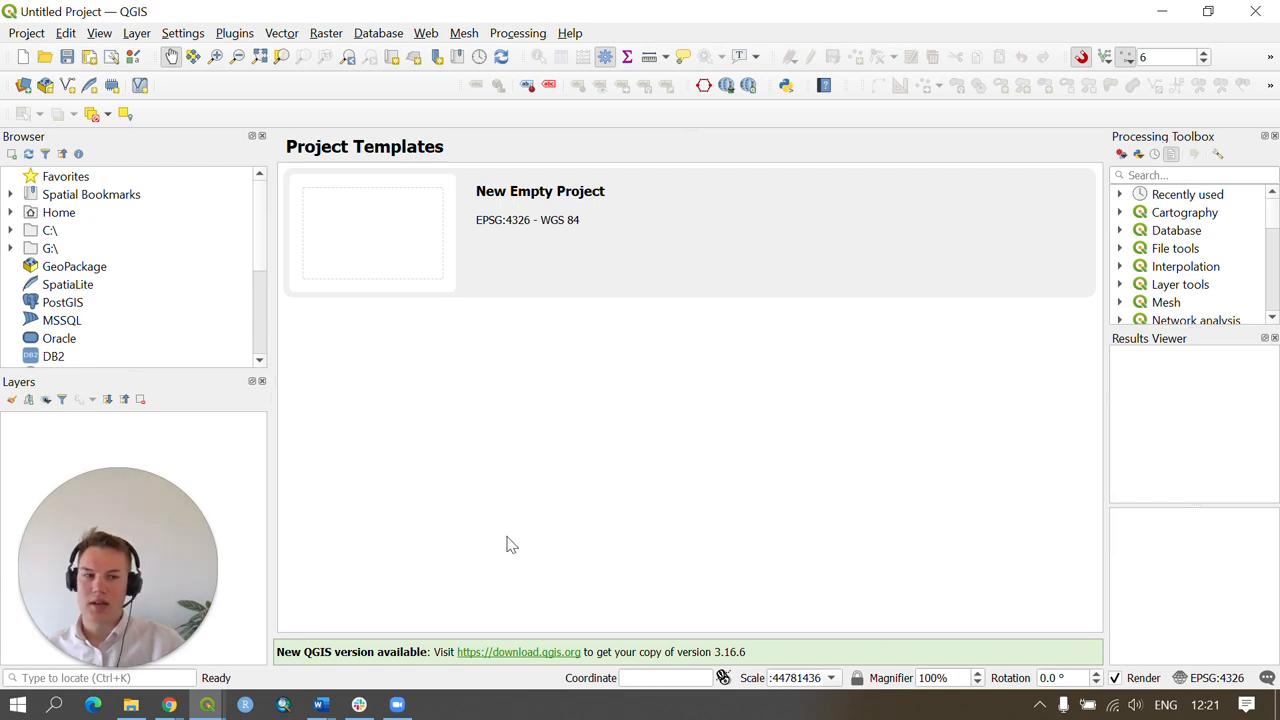
pyautogui.moveTo(527, 546)
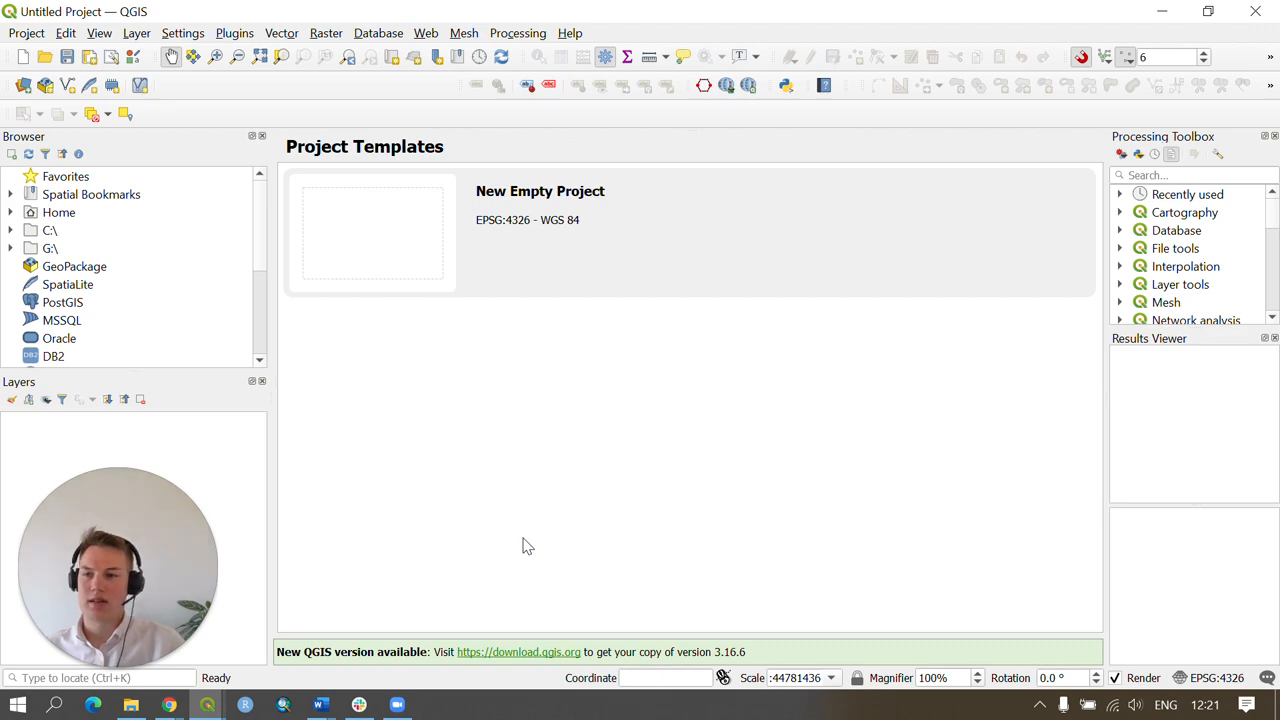
# Save the empty project as DHIS2_QGIS_Training in the C:\DHIS2_Training folder
pyautogui.click(26, 33)
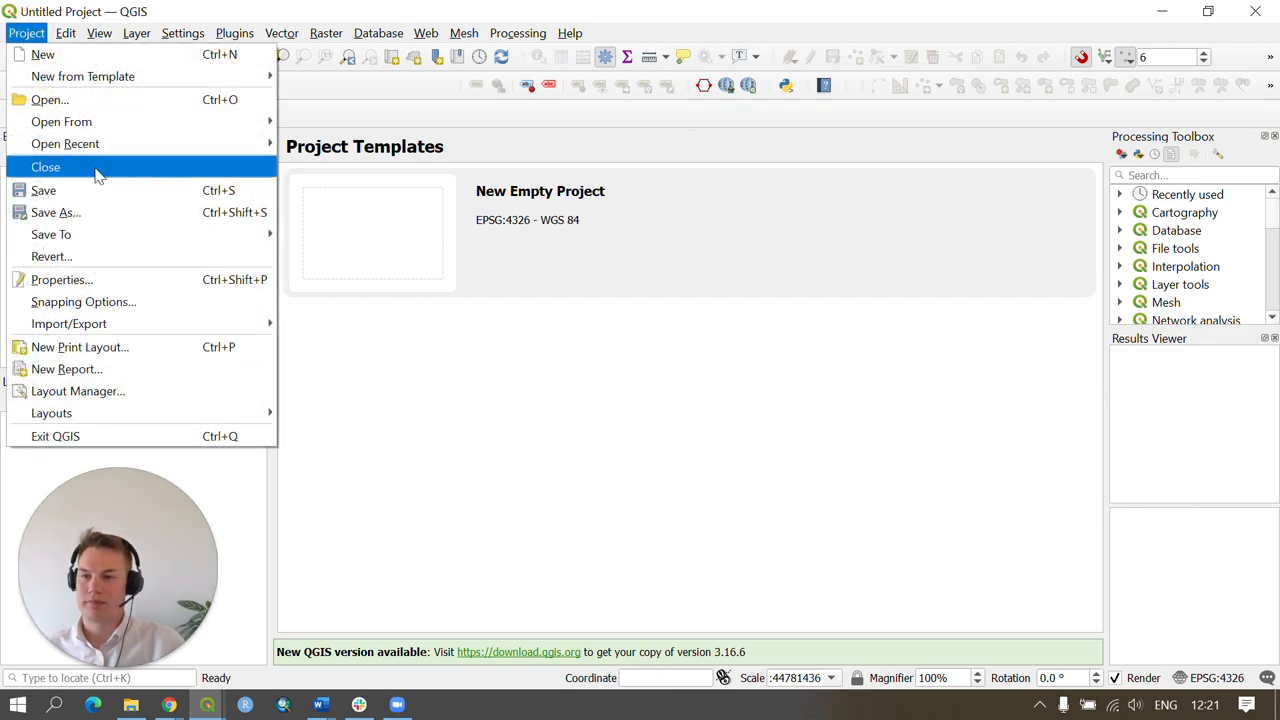
pyautogui.click(55, 212)
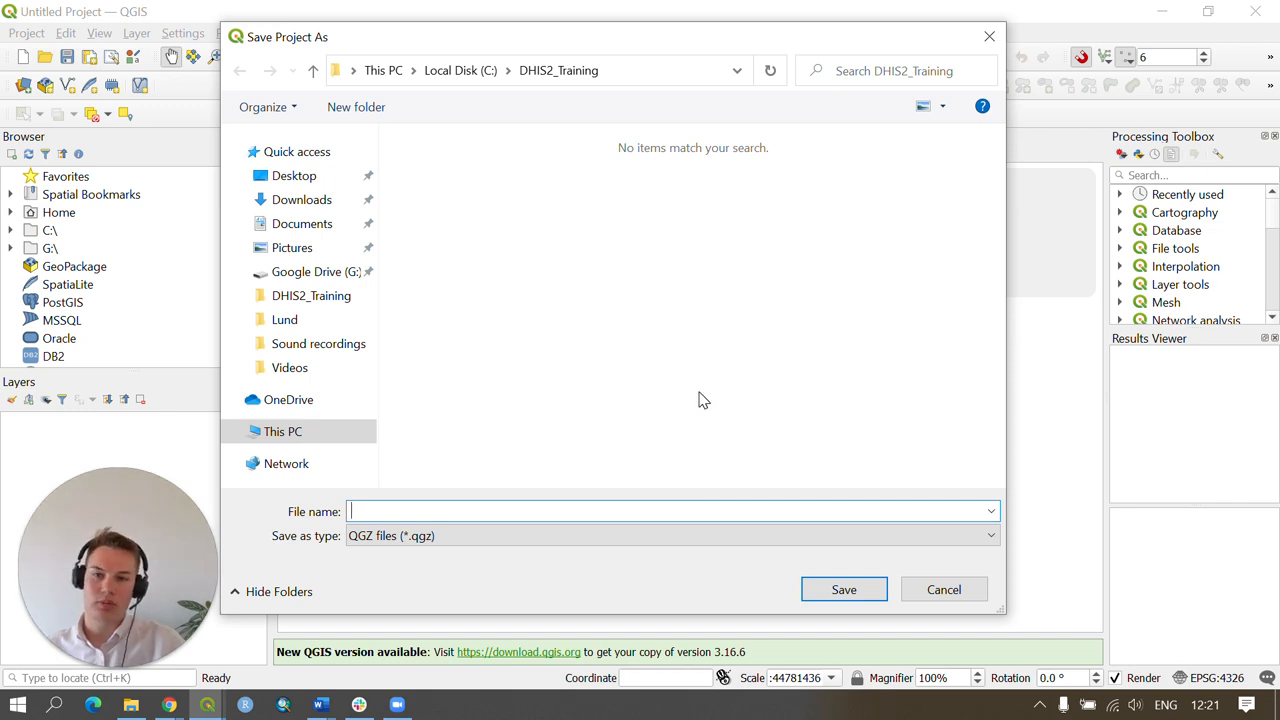
pyautogui.moveTo(690, 395)
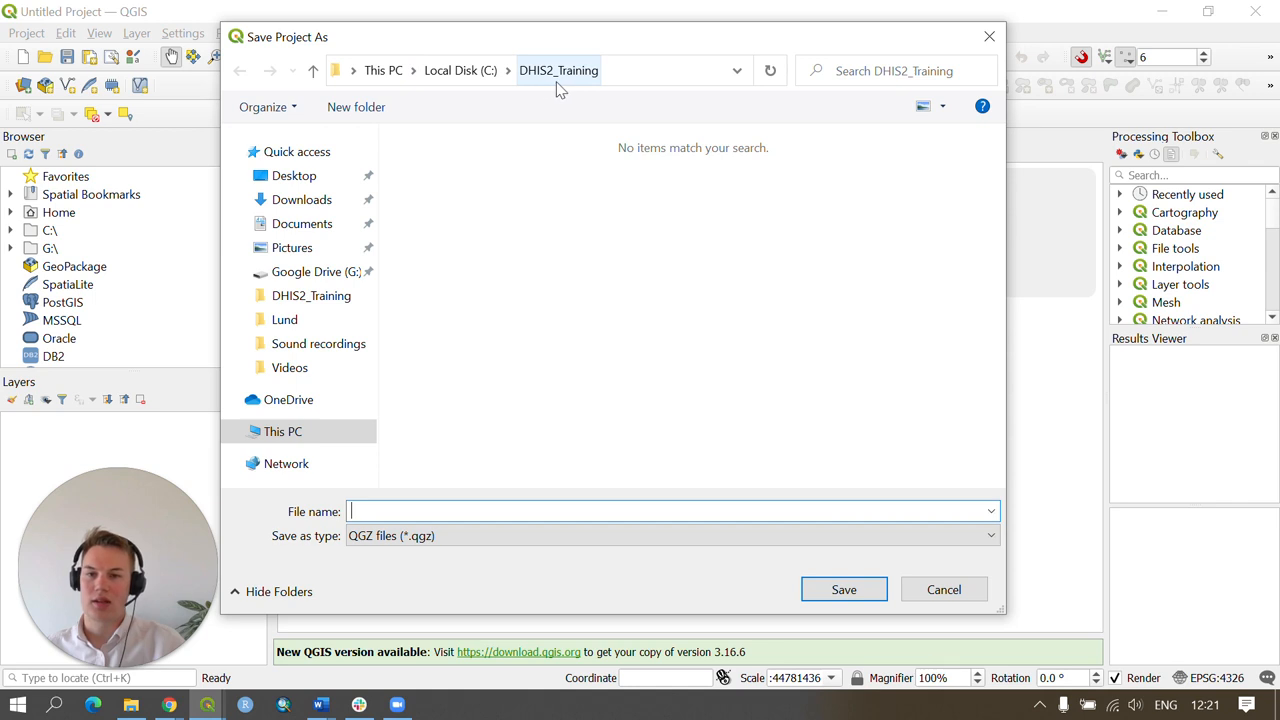
pyautogui.moveTo(578, 92)
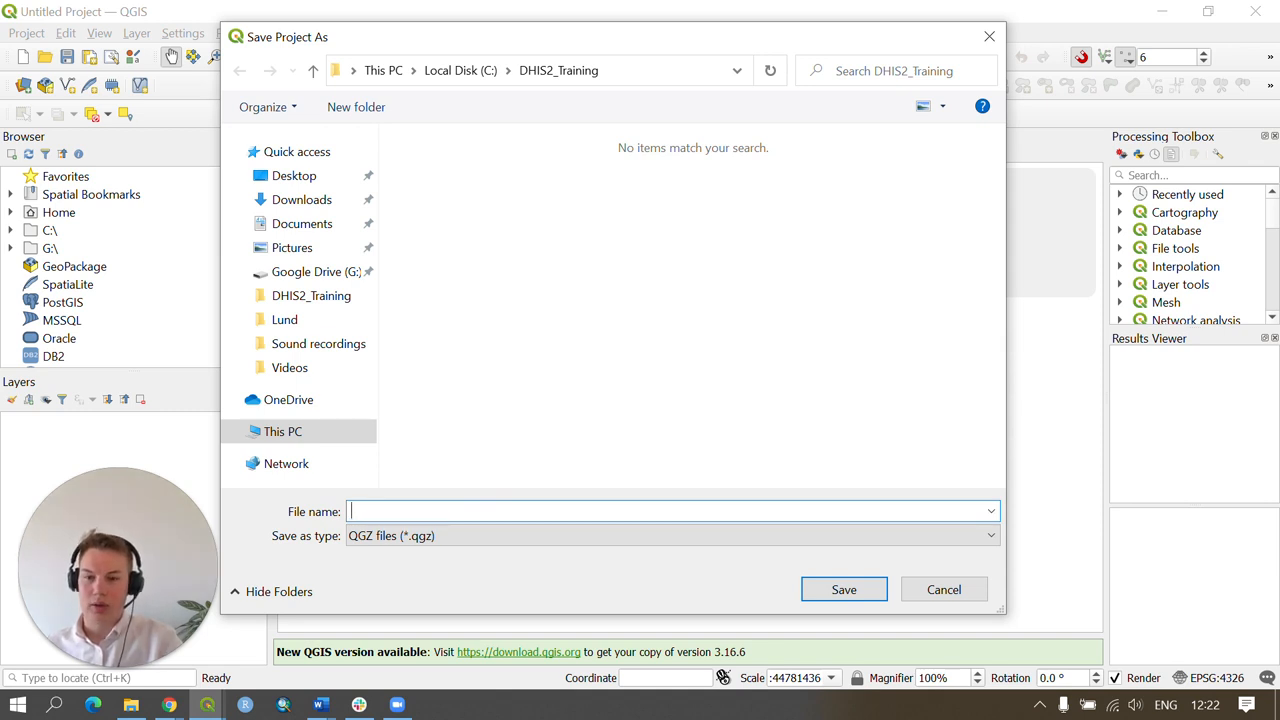
pyautogui.write('DHIS2_QGIS_Trai')
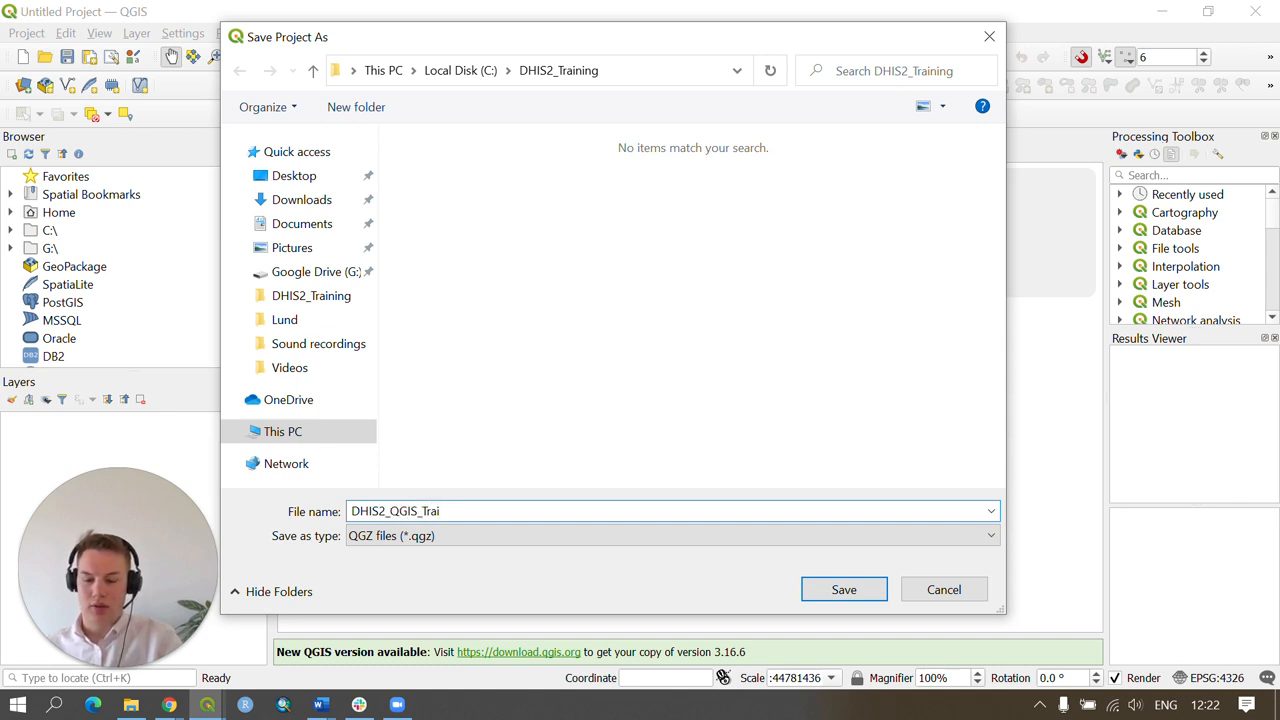
pyautogui.write('ning')
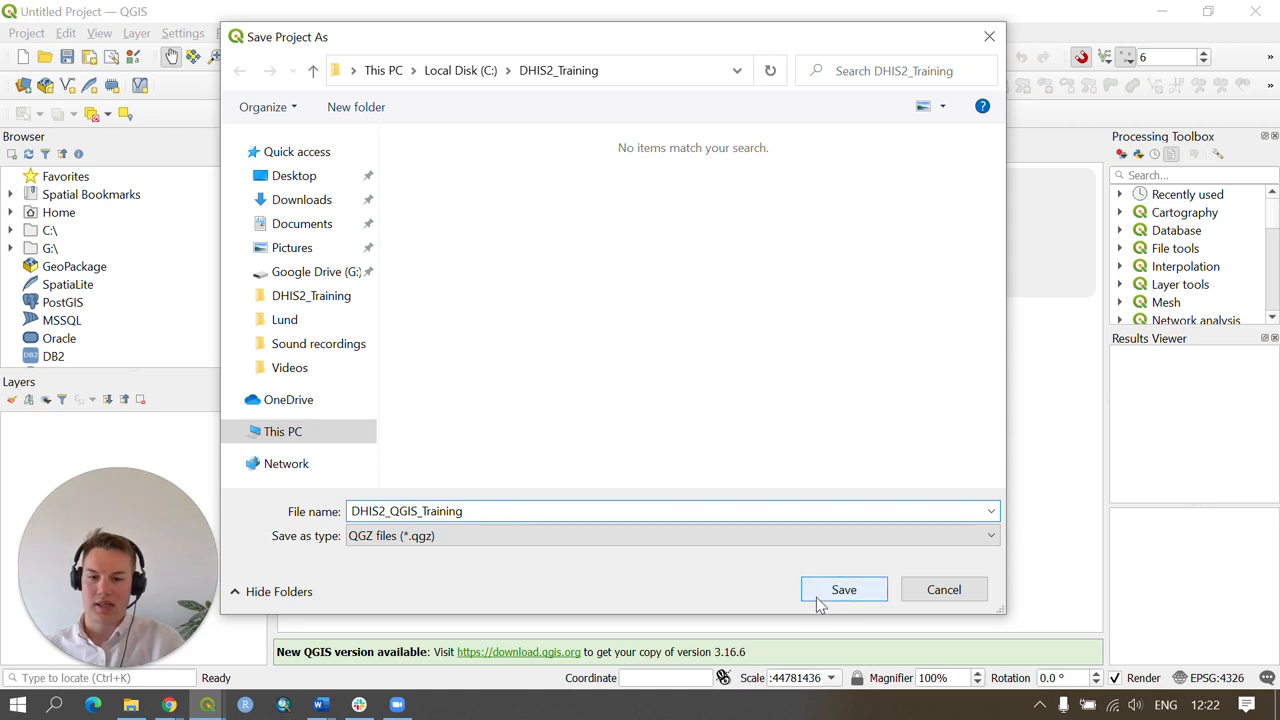
pyautogui.click(843, 589)
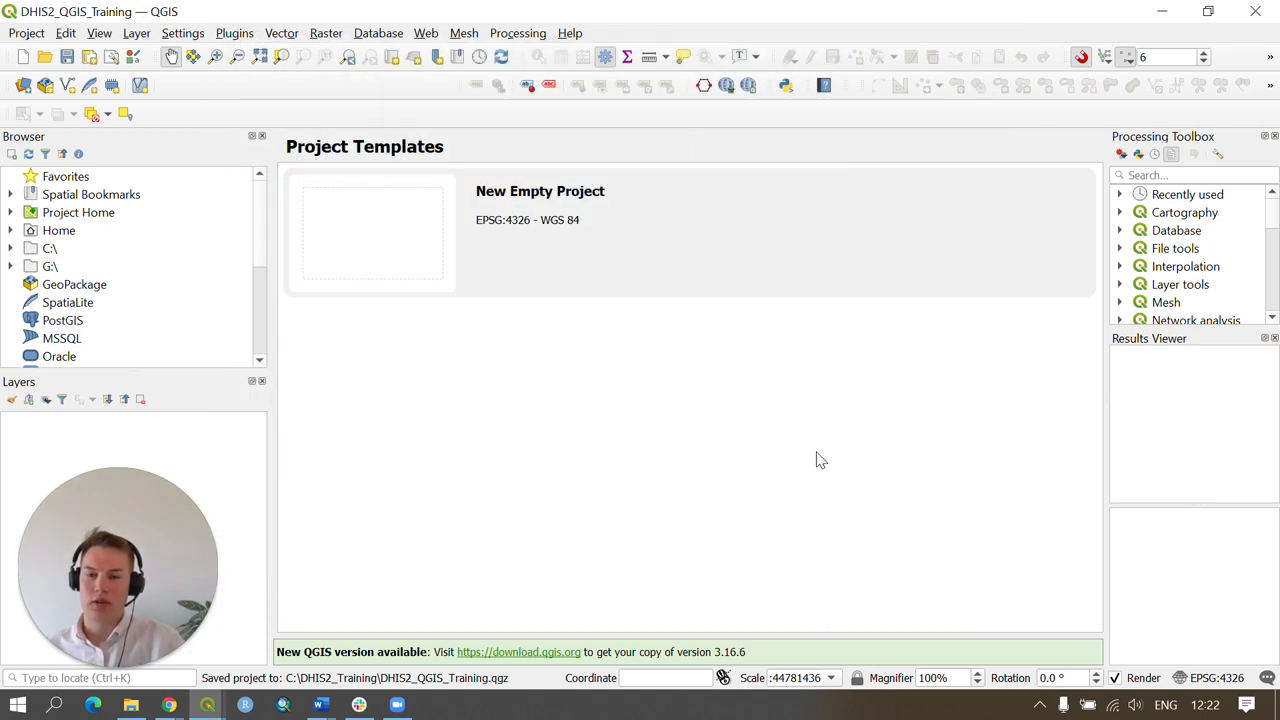
pyautogui.moveTo(760, 515)
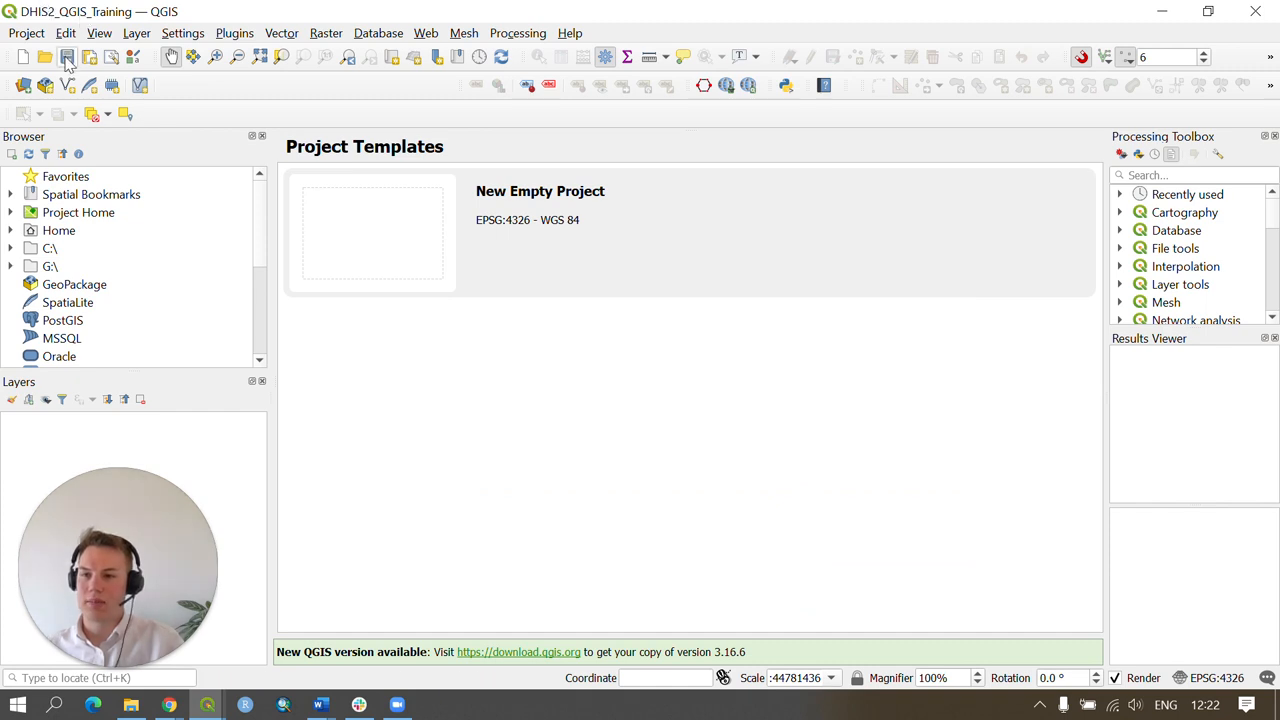
pyautogui.click(67, 57)
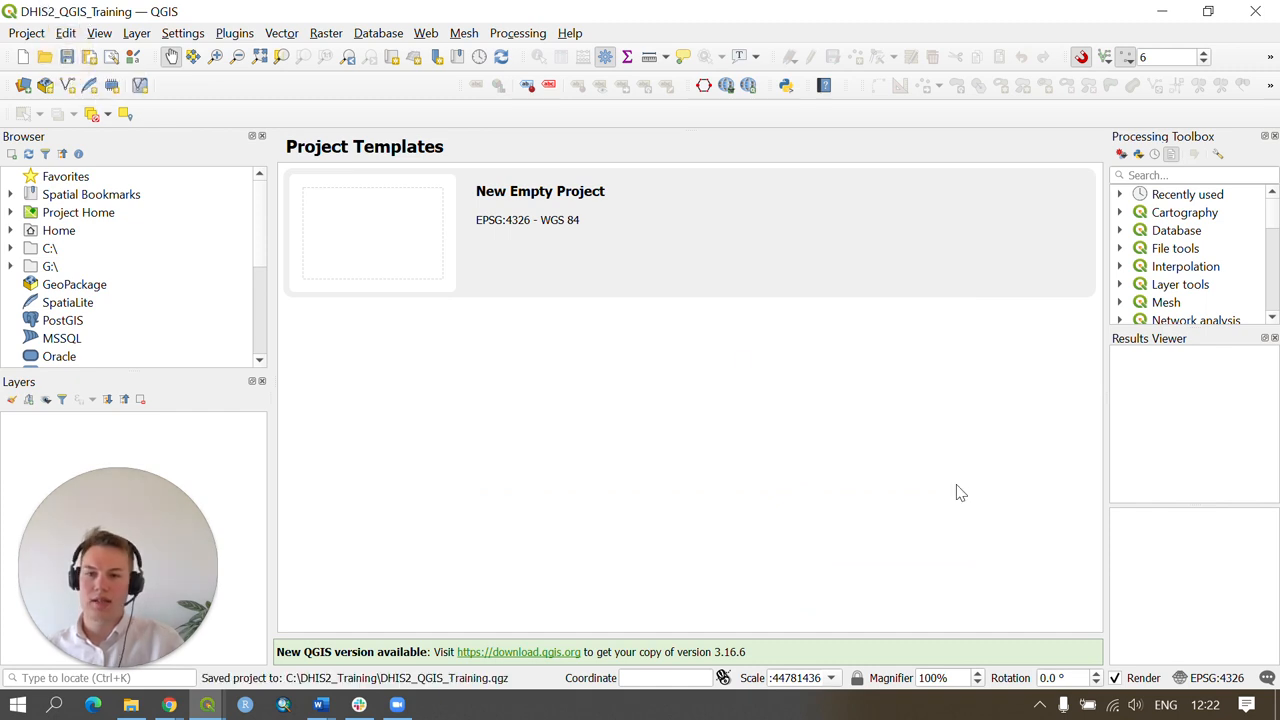
pyautogui.moveTo(877, 484)
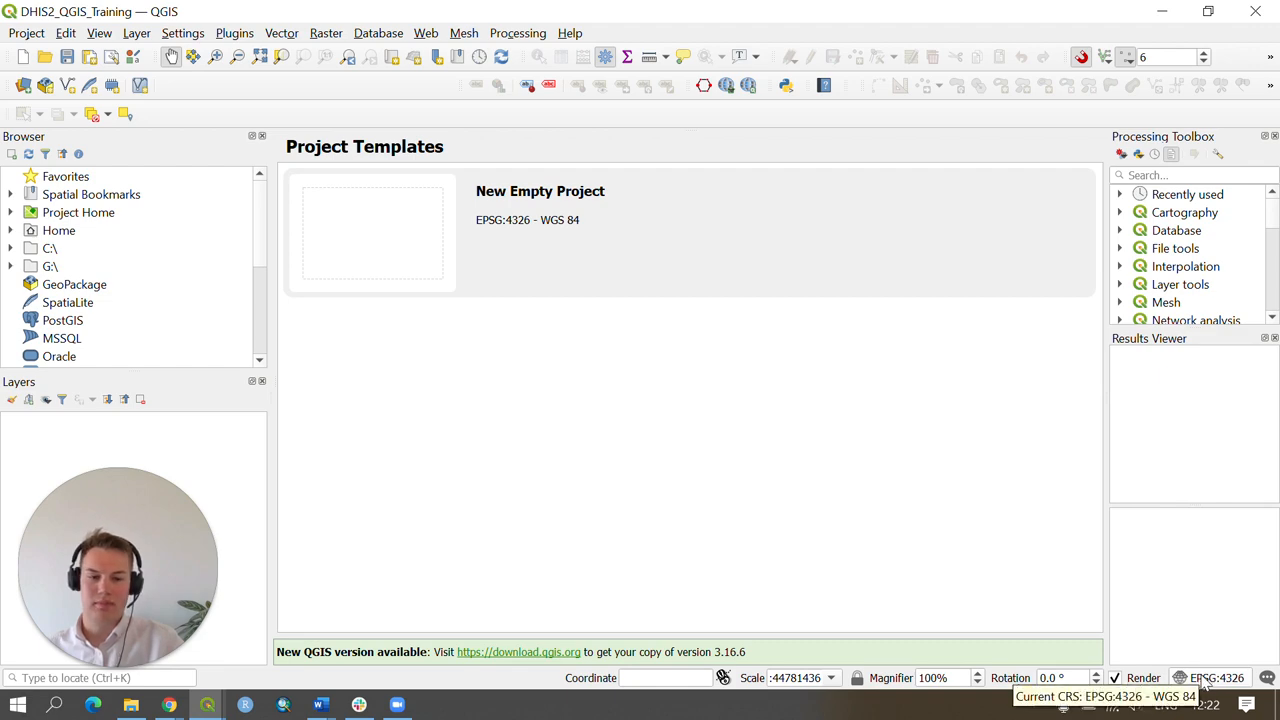
# Set the project CRS to WGS 84 / UTM zone 29N (EPSG:32629) from the status bar
pyautogui.click(1215, 678)
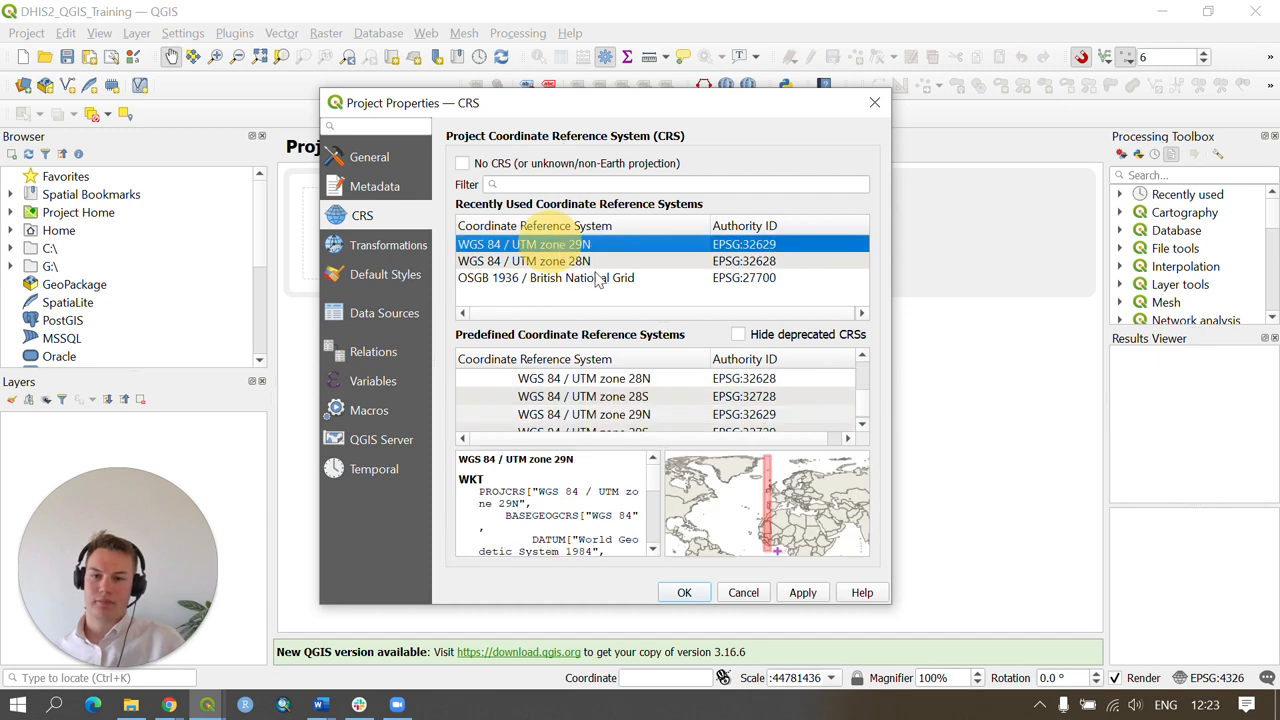
pyautogui.moveTo(632, 334)
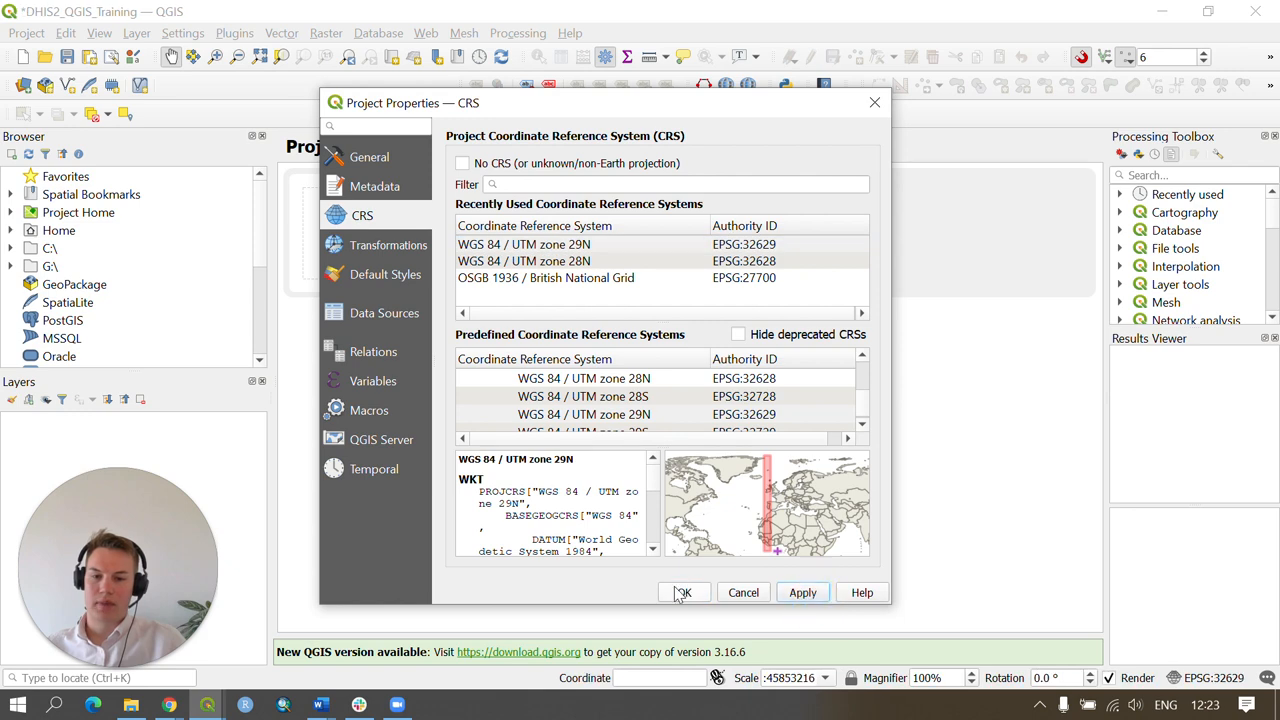
pyautogui.click(684, 592)
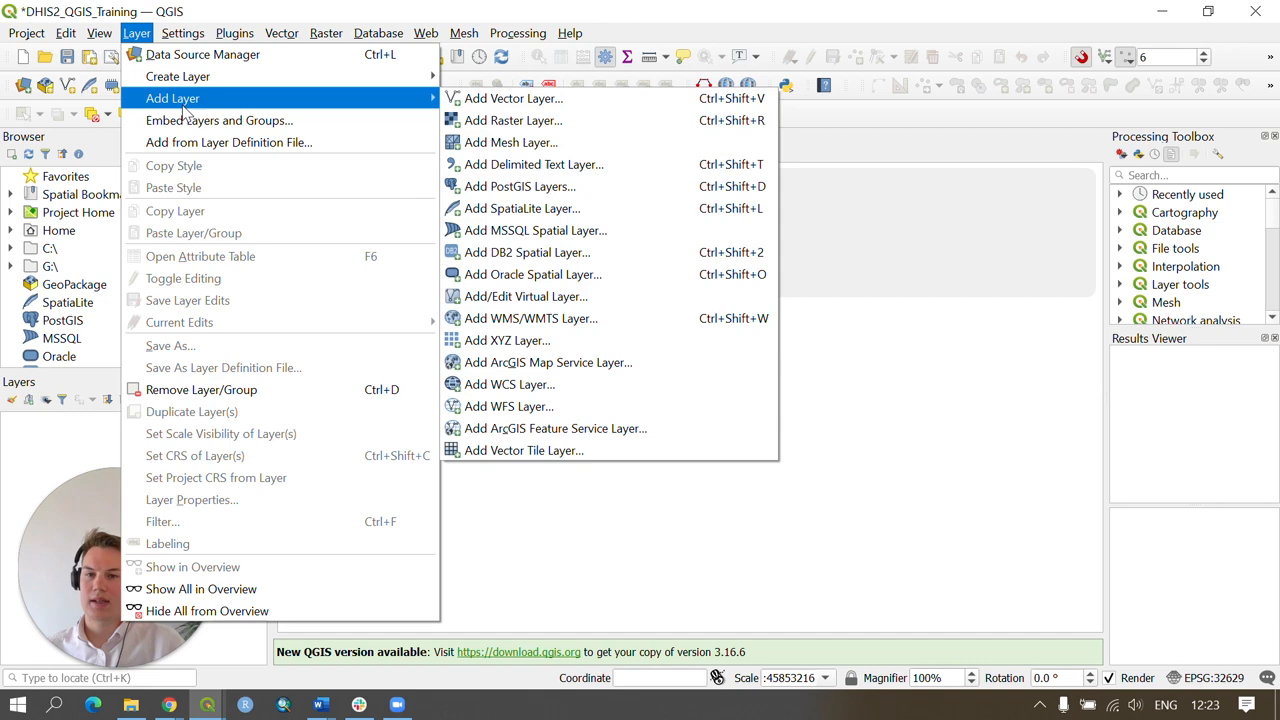
# Add sle_ppp_2020_UNadj_constrained.tif to the map as a raster layer
pyautogui.click(513, 120)
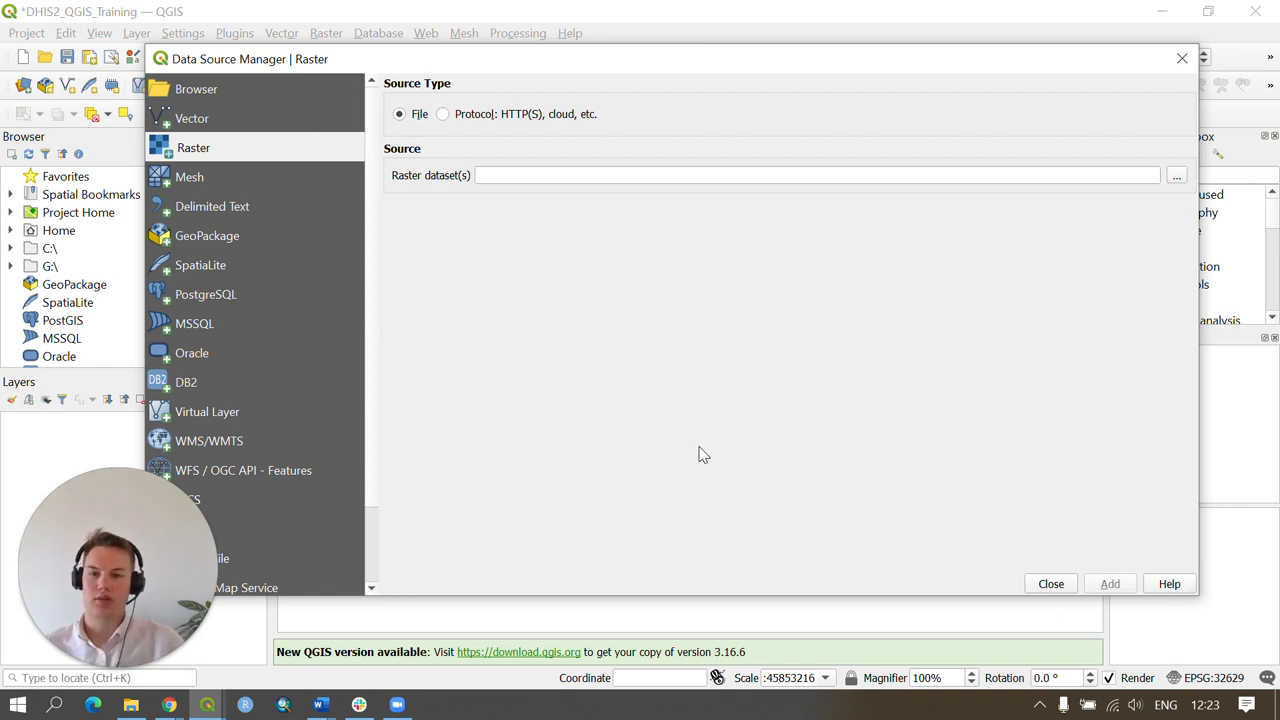
pyautogui.moveTo(1051, 286)
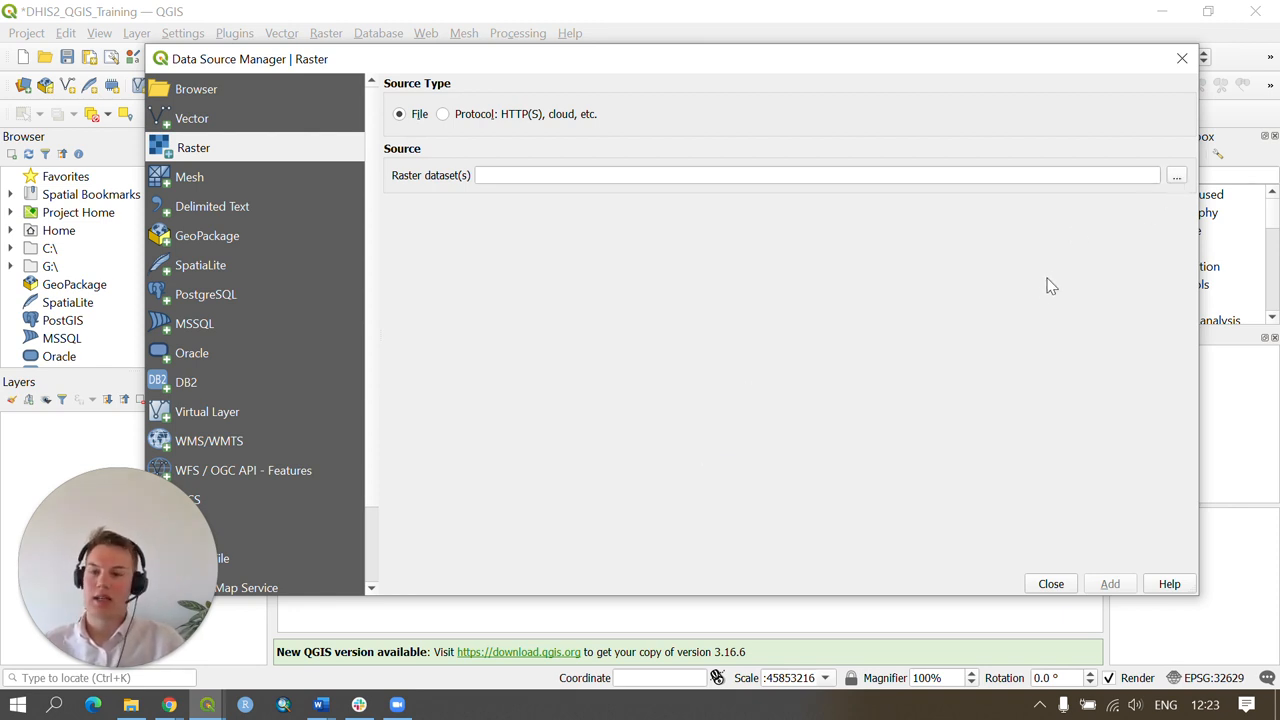
pyautogui.moveTo(1040, 318)
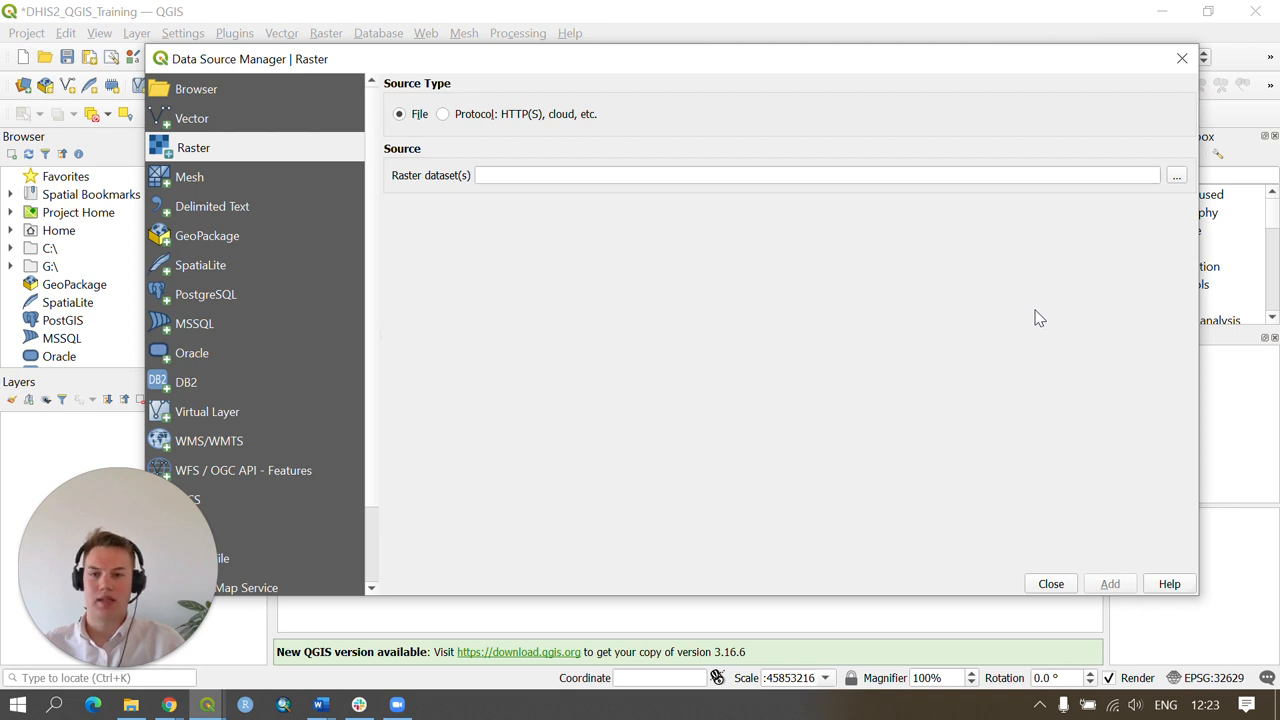
pyautogui.moveTo(1177, 175)
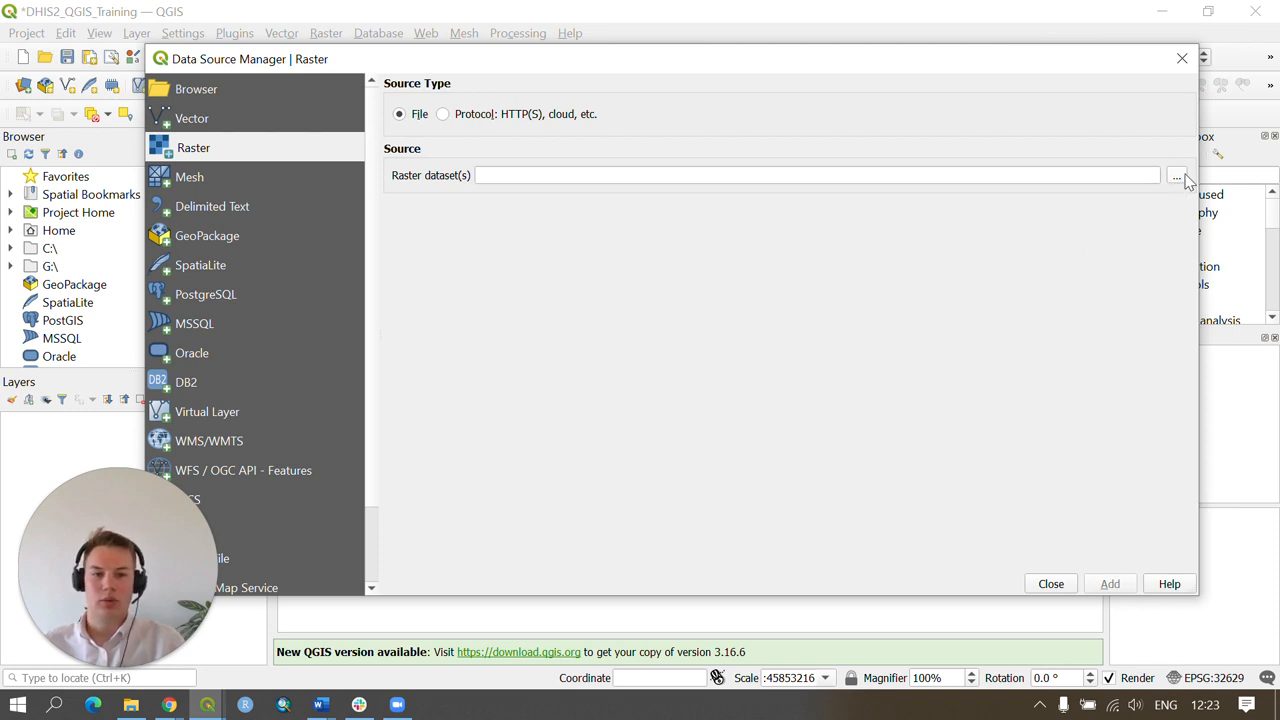
pyautogui.moveTo(1177, 177)
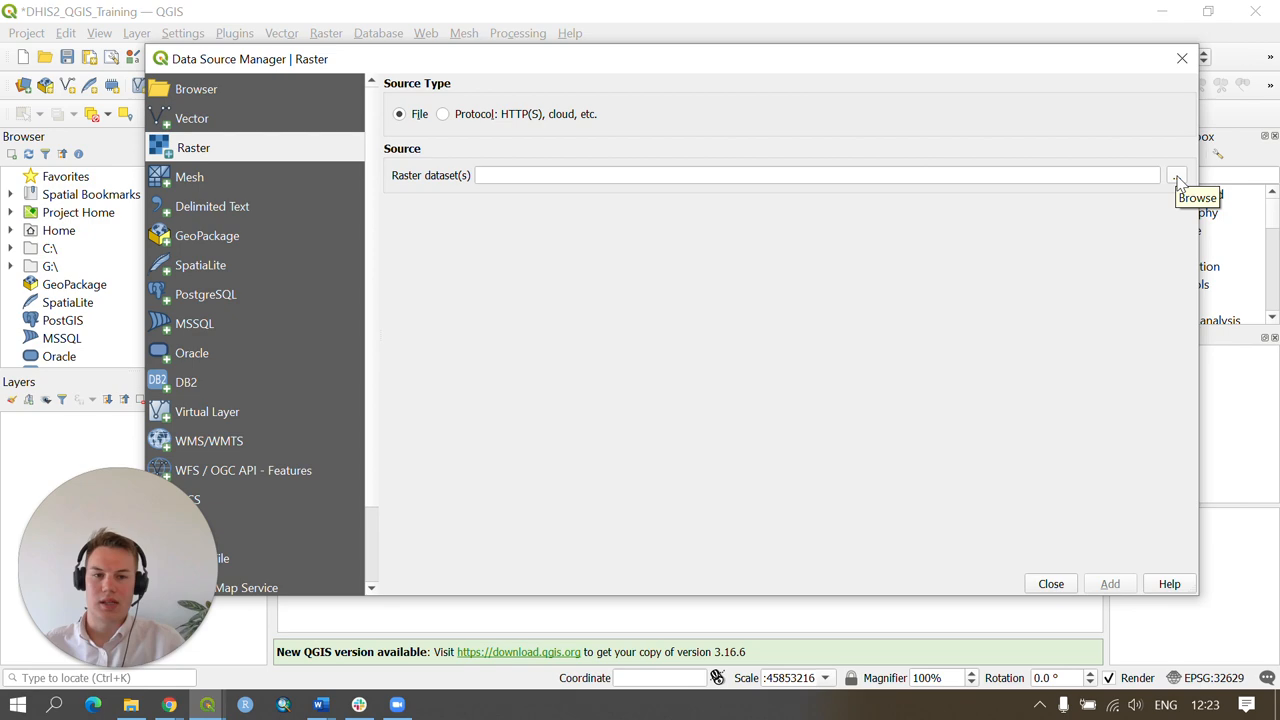
pyautogui.click(1176, 175)
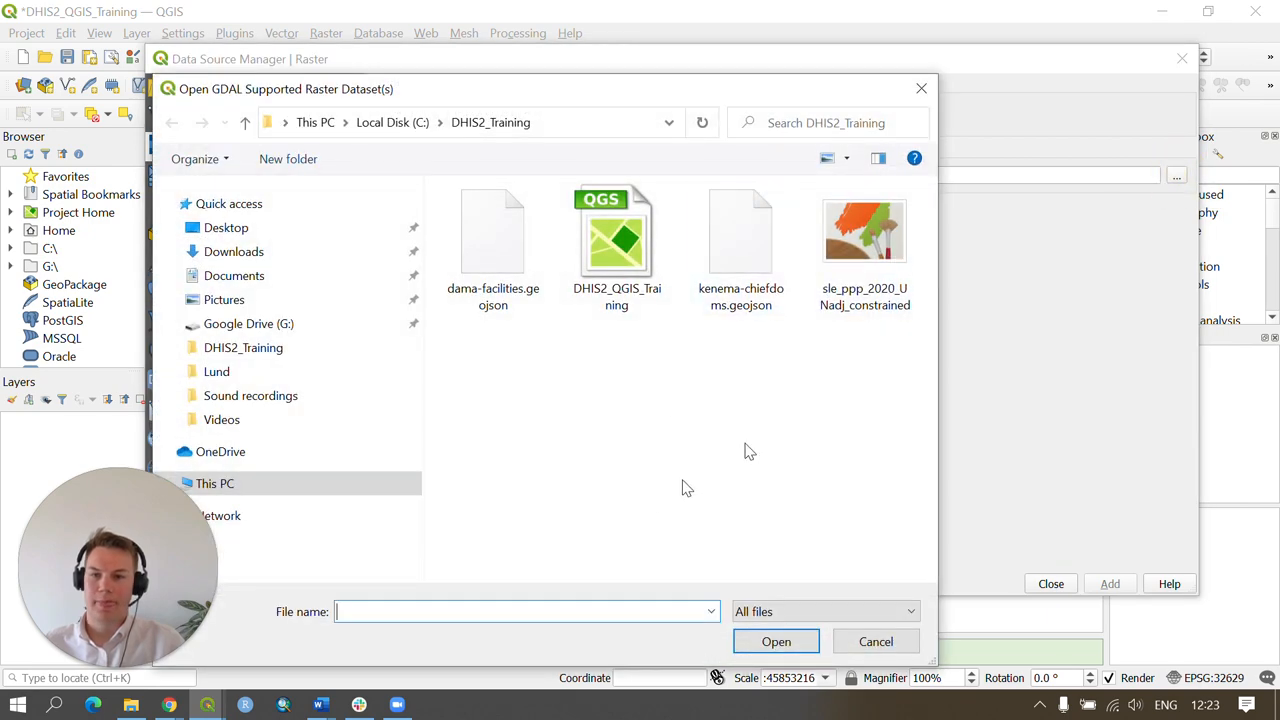
pyautogui.moveTo(637, 461)
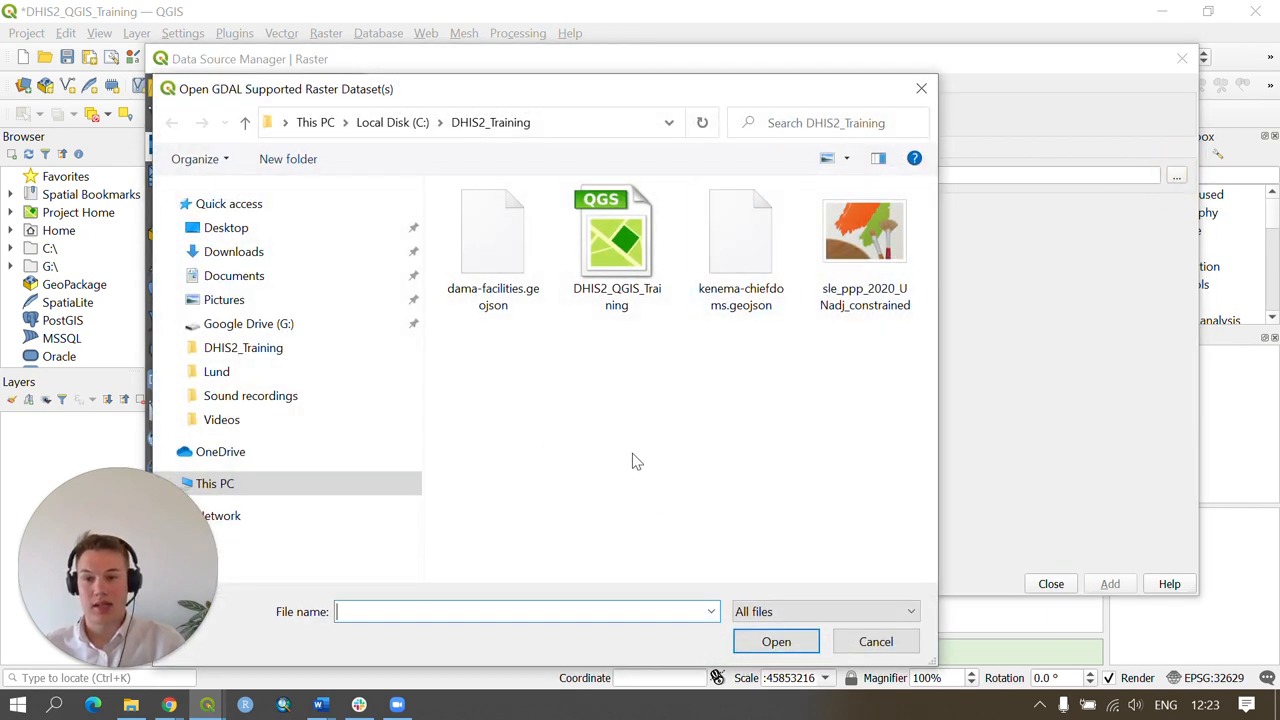
pyautogui.moveTo(850, 357)
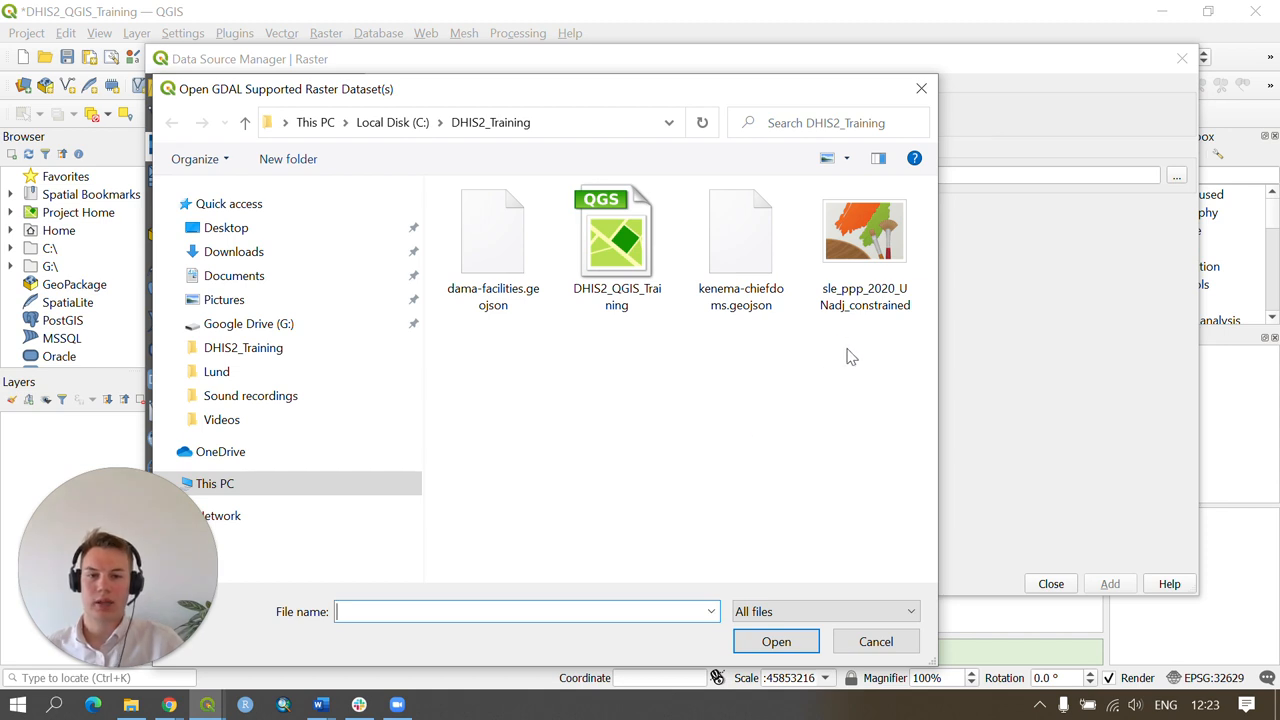
pyautogui.click(864, 230)
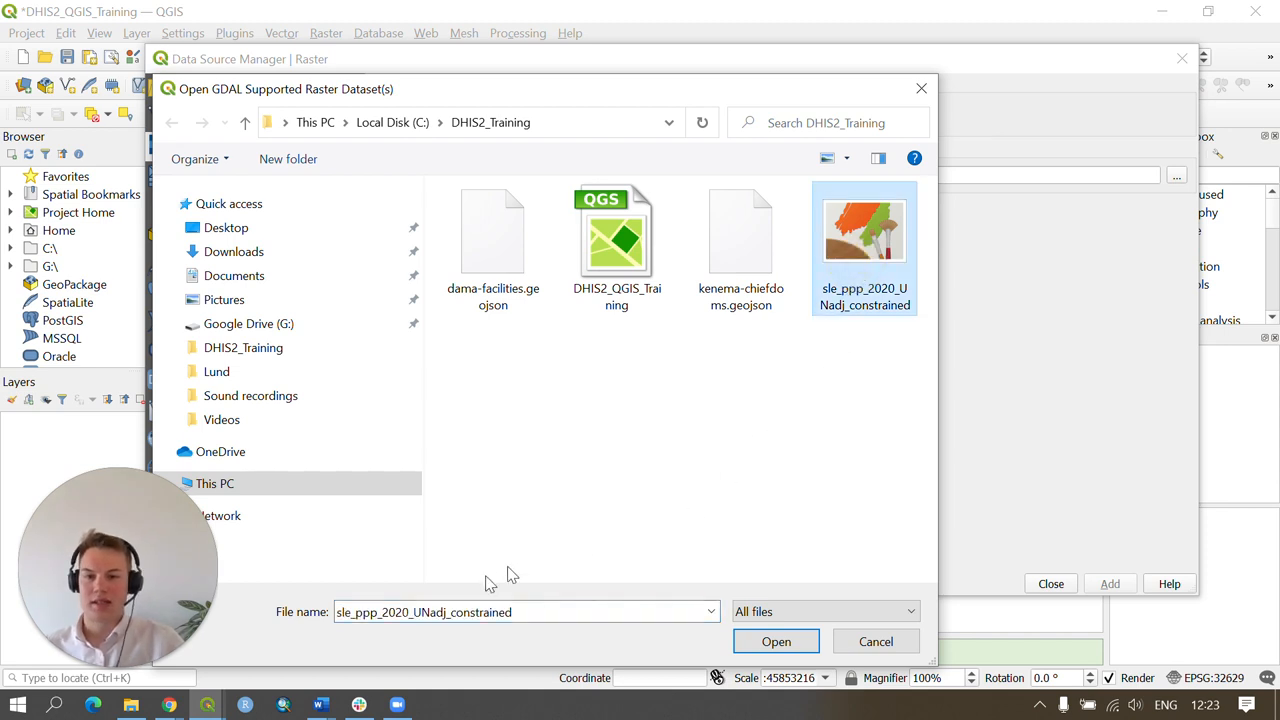
pyautogui.moveTo(735, 478)
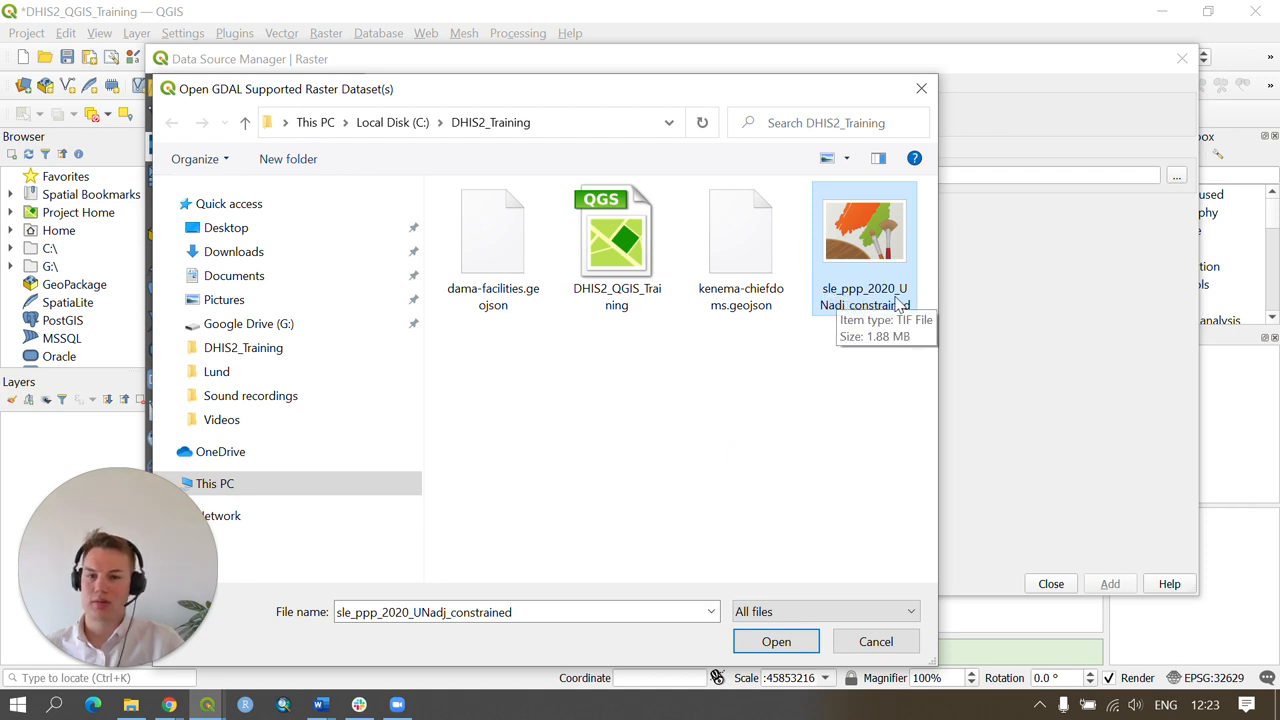
pyautogui.moveTo(855, 315)
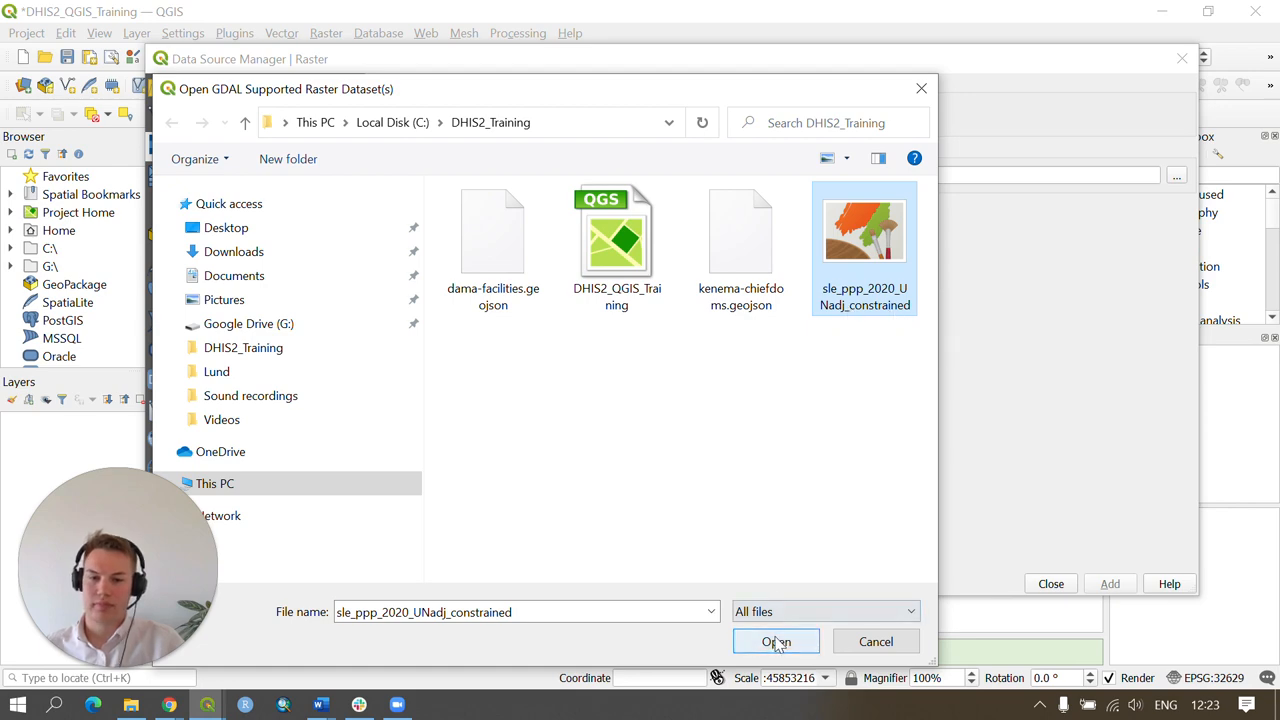
pyautogui.click(776, 641)
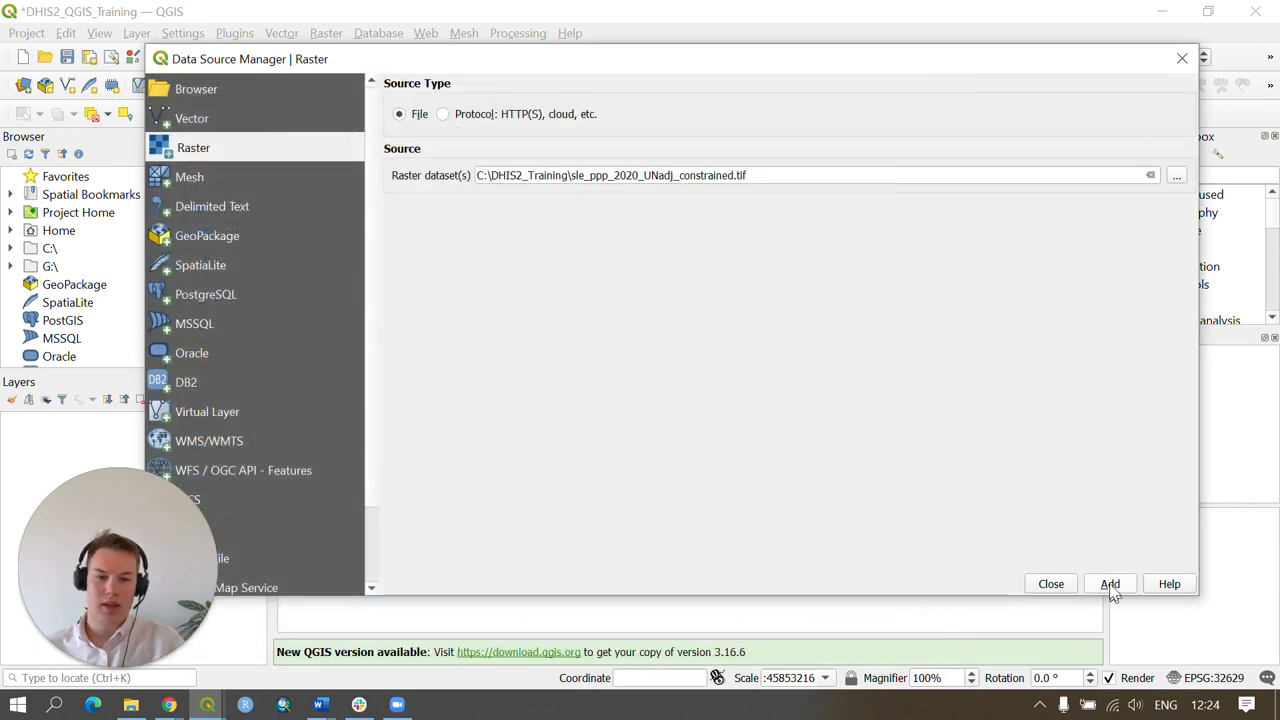
pyautogui.click(1110, 583)
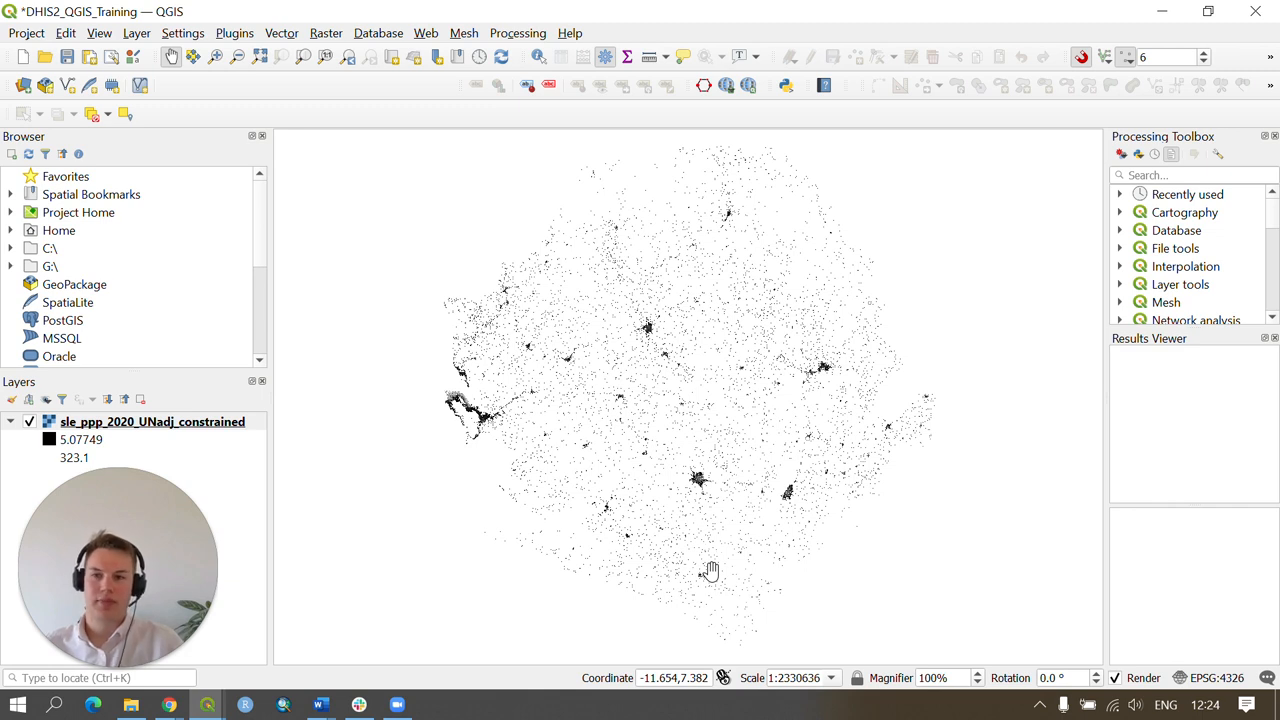
pyautogui.moveTo(771, 489)
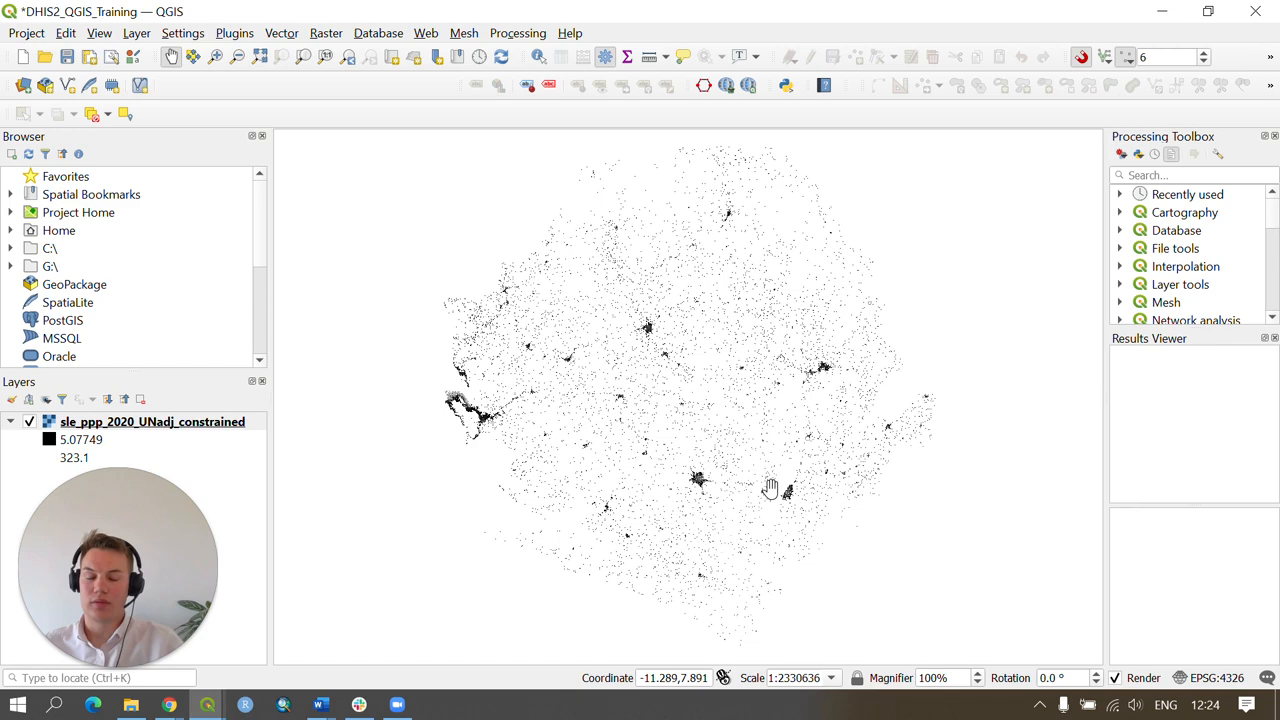
pyautogui.moveTo(613, 387)
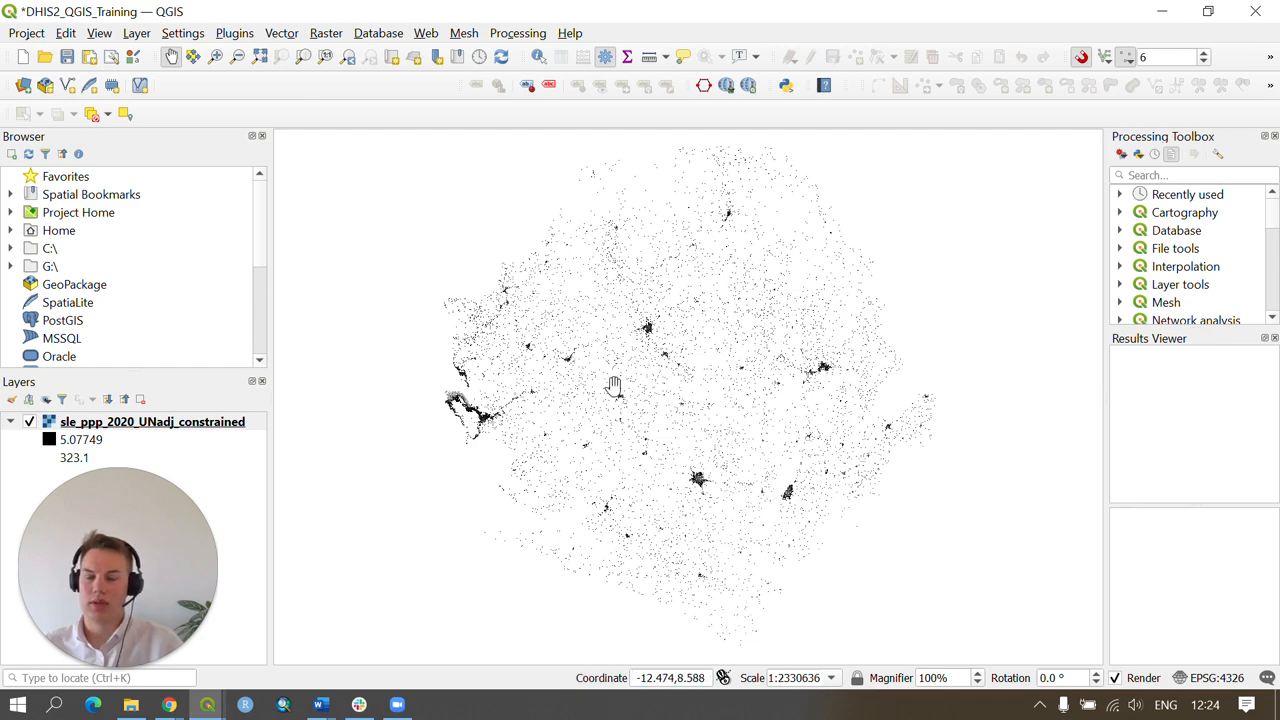
# Open the Layer menu to show the Add Layer options
pyautogui.click(137, 33)
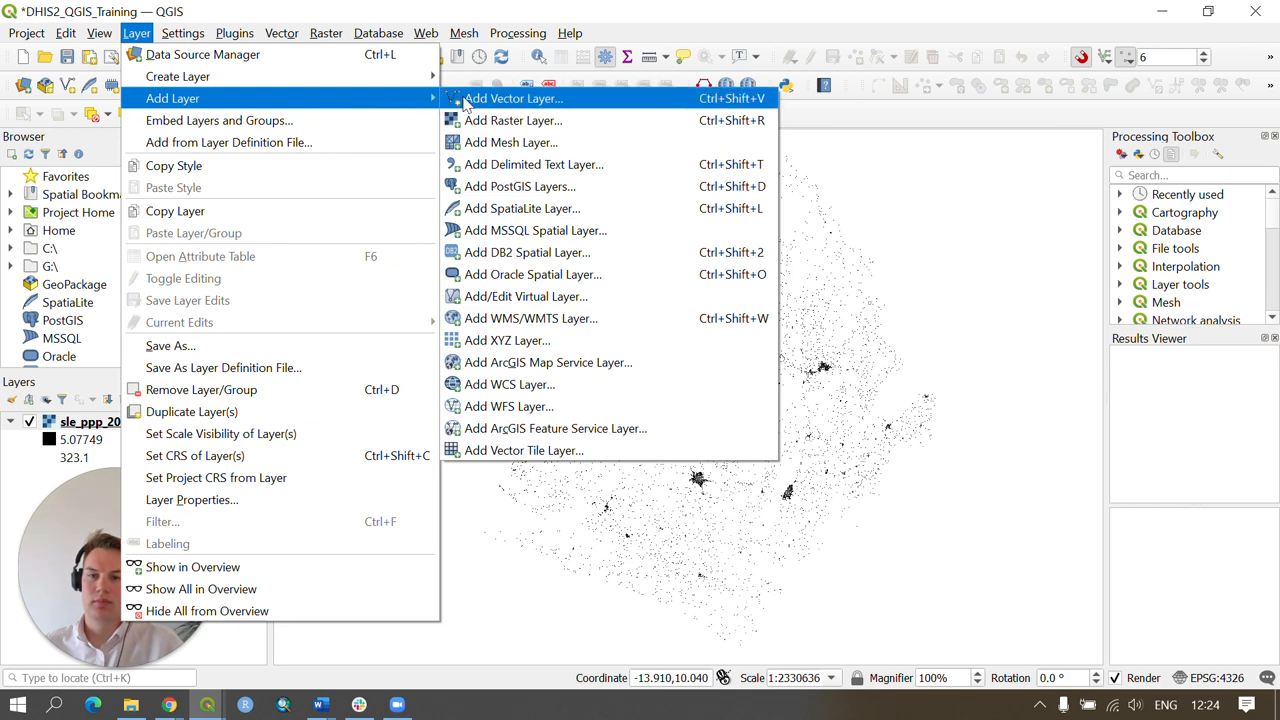
# Load kenema-chiefdoms.geojson and dama-facilities.geojson together as vector layers
pyautogui.click(515, 98)
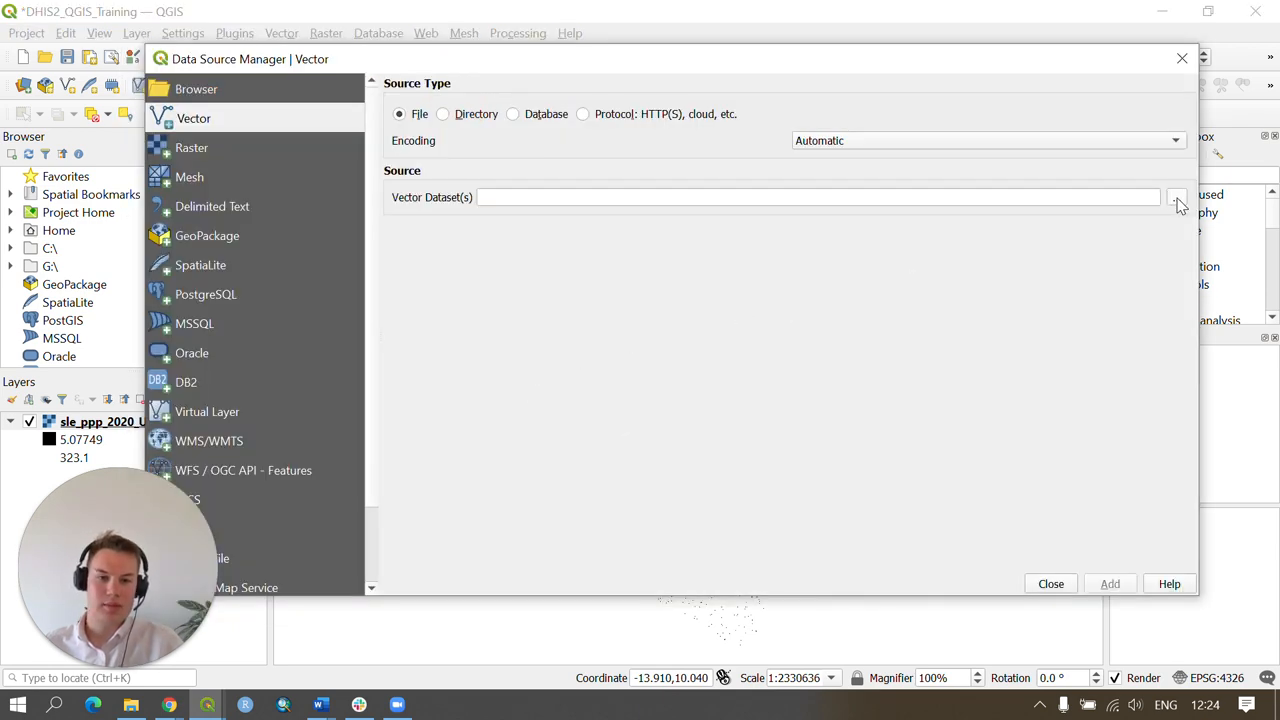
pyautogui.click(1177, 197)
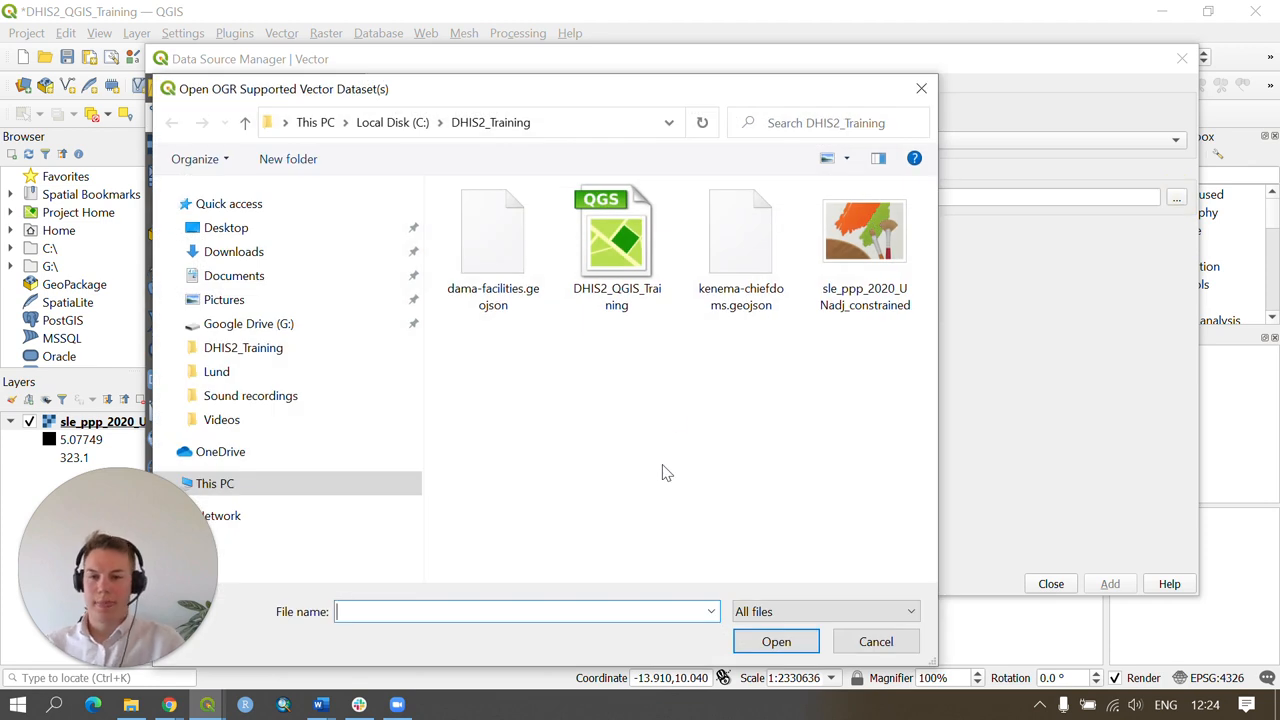
pyautogui.click(492, 232)
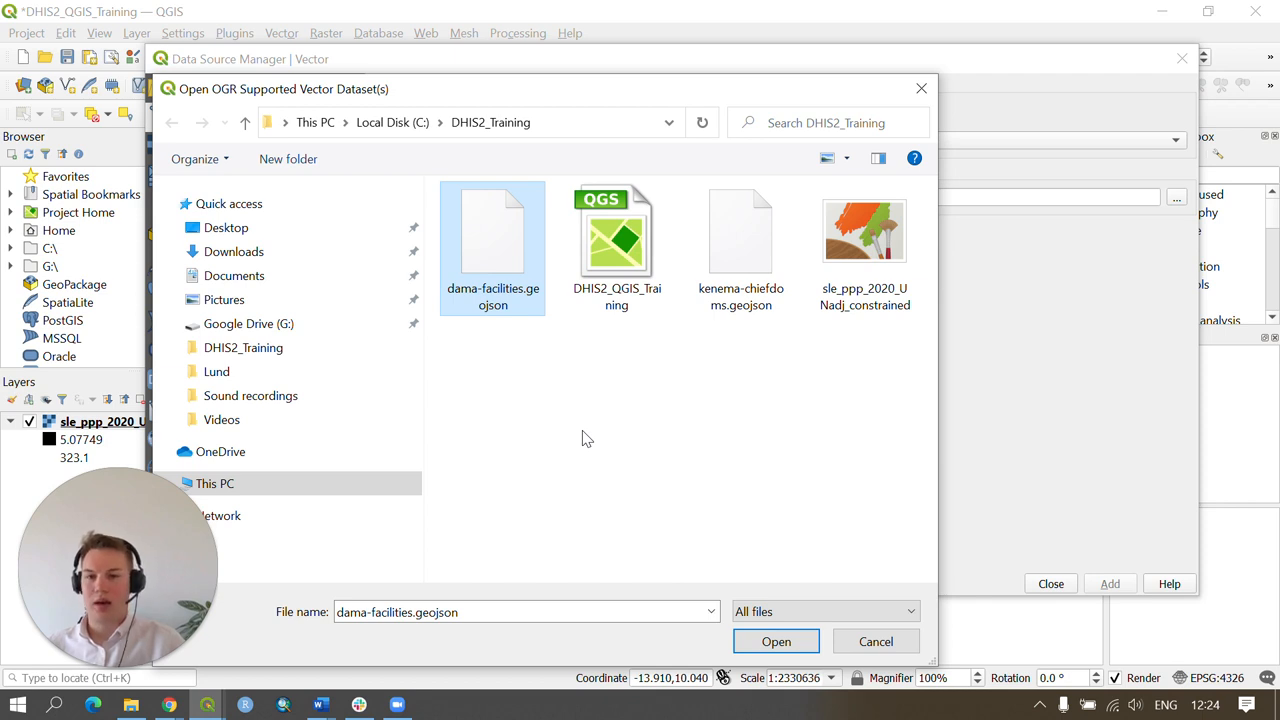
pyautogui.click(740, 232)
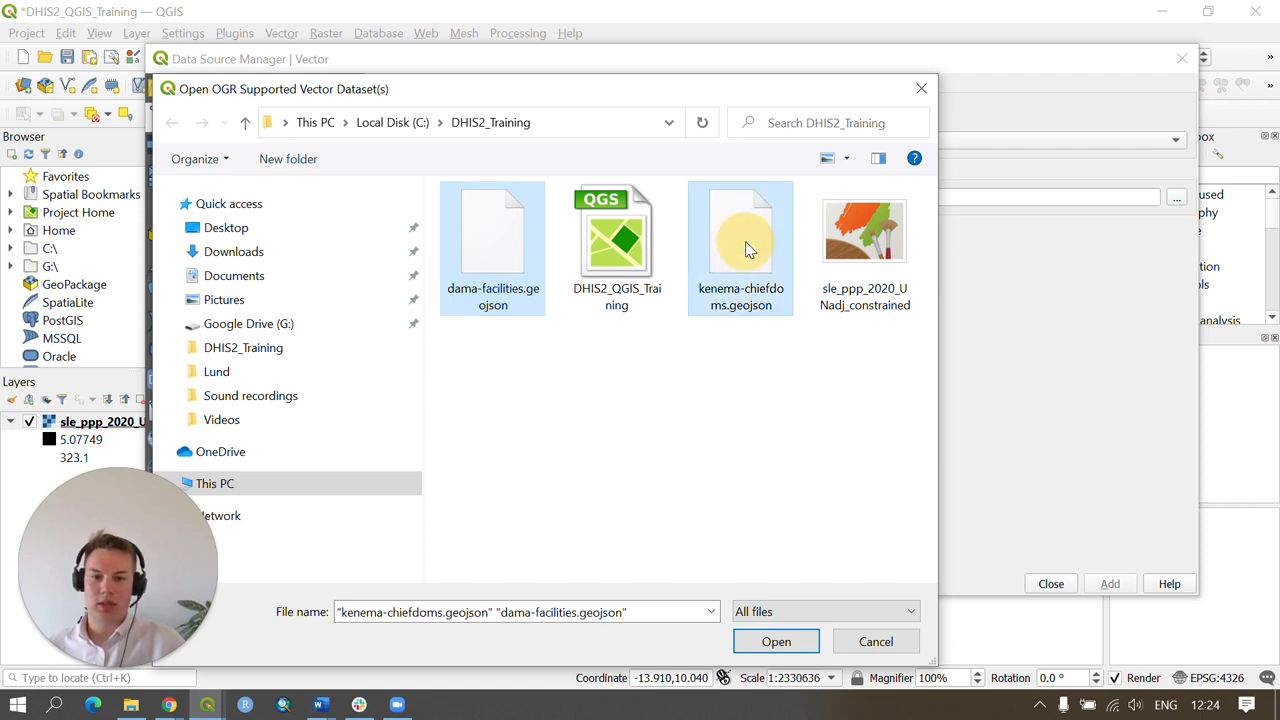
pyautogui.moveTo(735, 507)
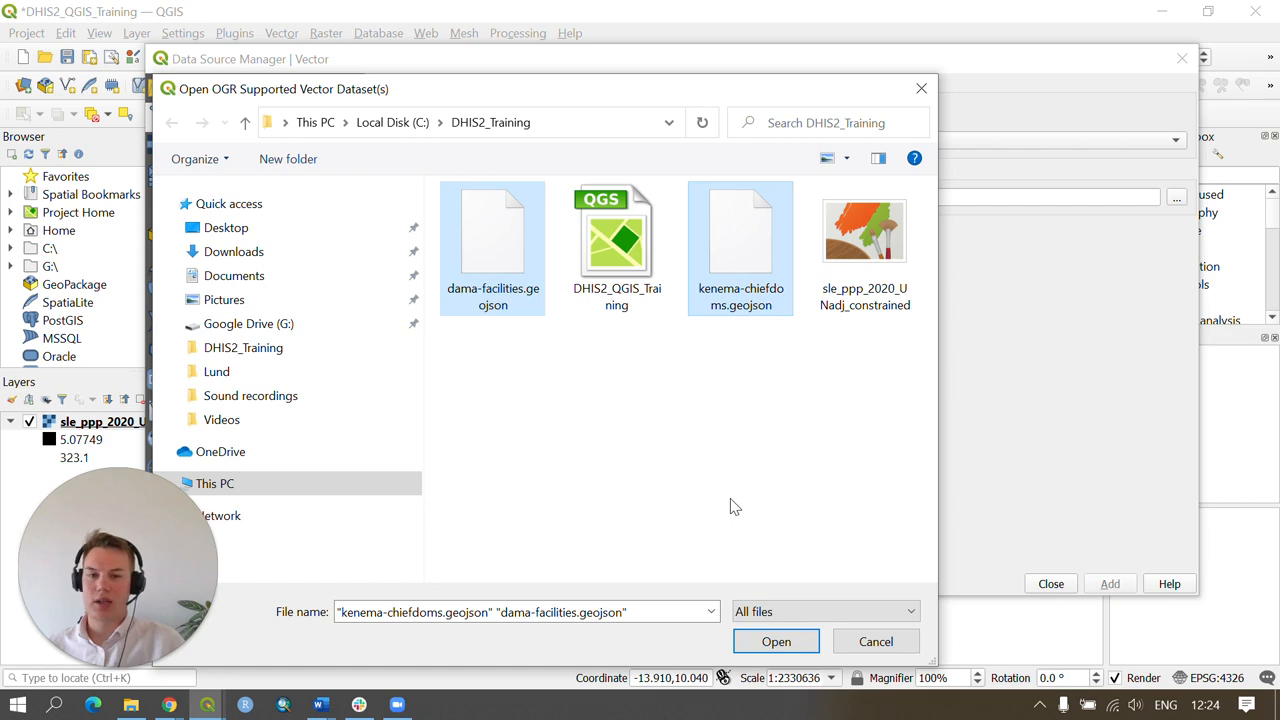
pyautogui.moveTo(803, 668)
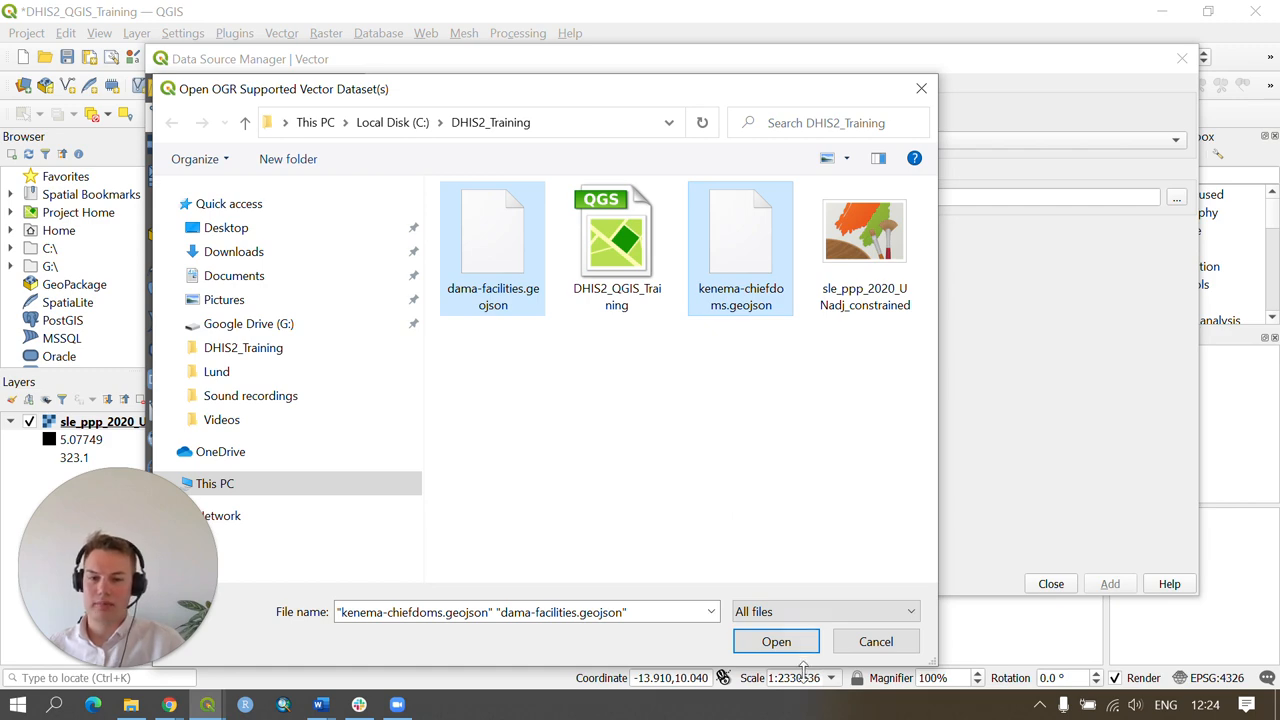
pyautogui.click(776, 641)
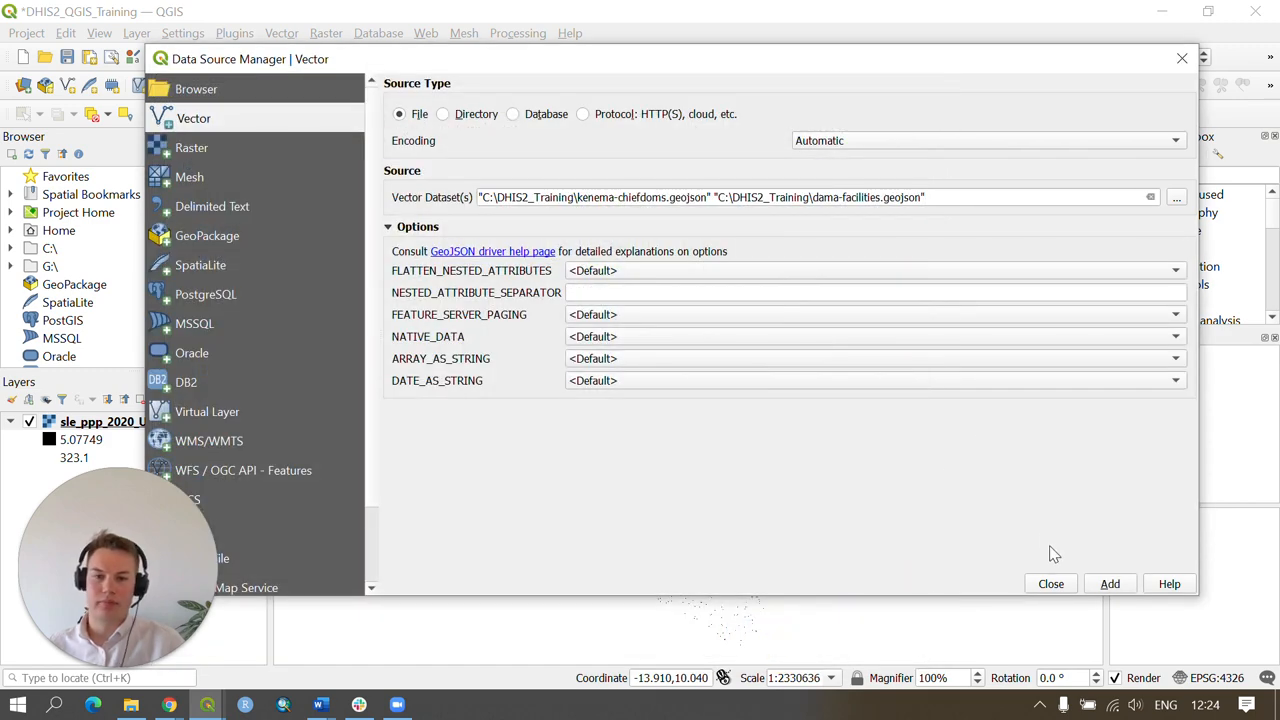
pyautogui.moveTo(893, 510)
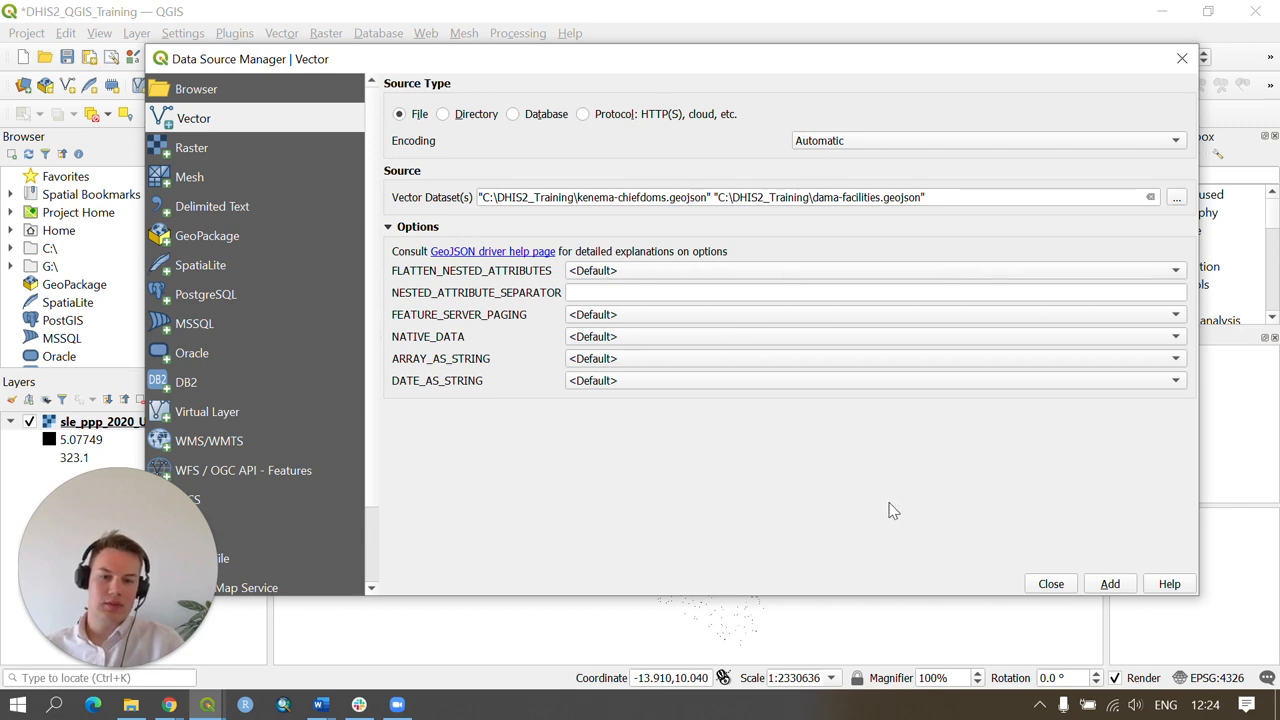
pyautogui.click(1110, 583)
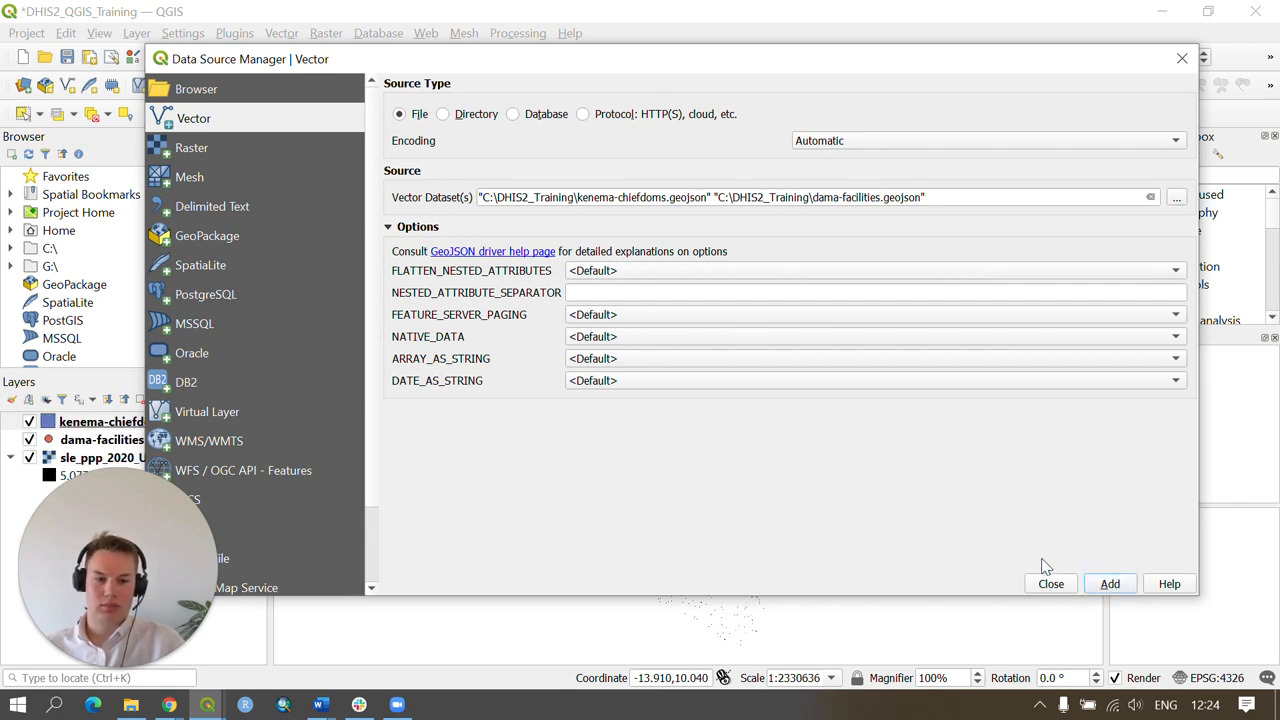
pyautogui.click(1110, 584)
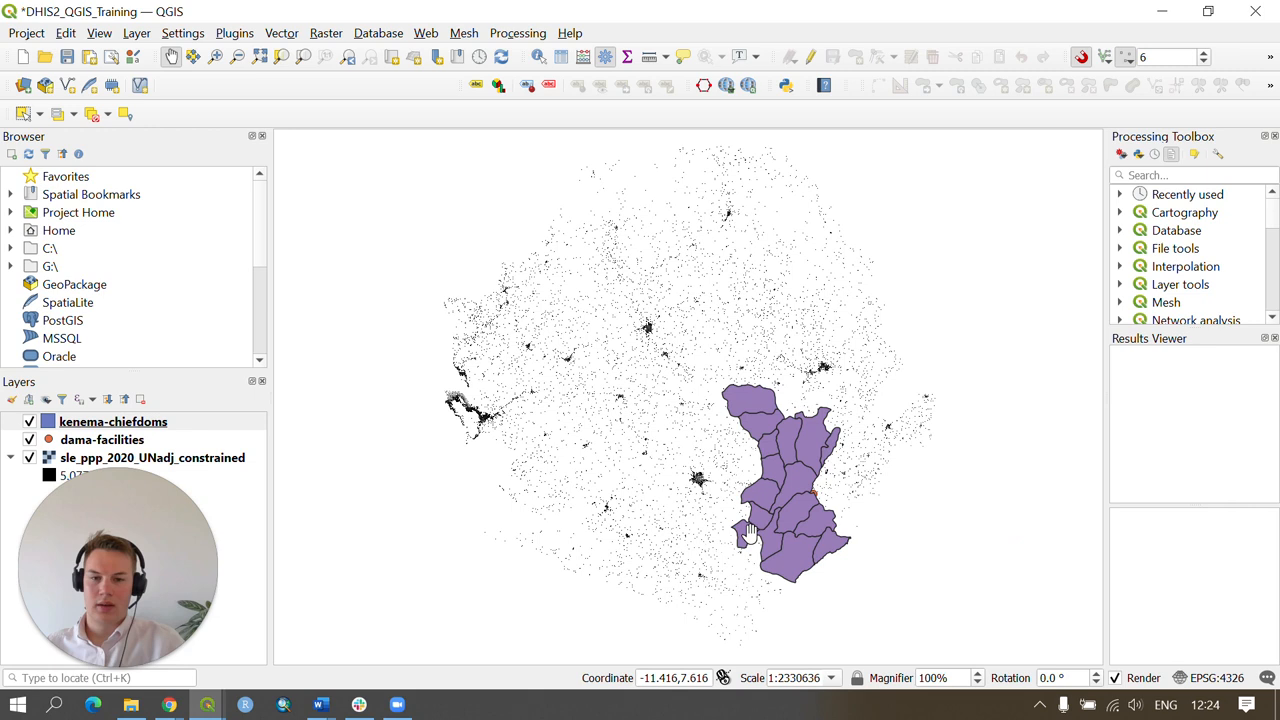
# Move dama-facilities above kenema-chiefdoms in the Layers panel, then select the population raster
pyautogui.click(102, 439)
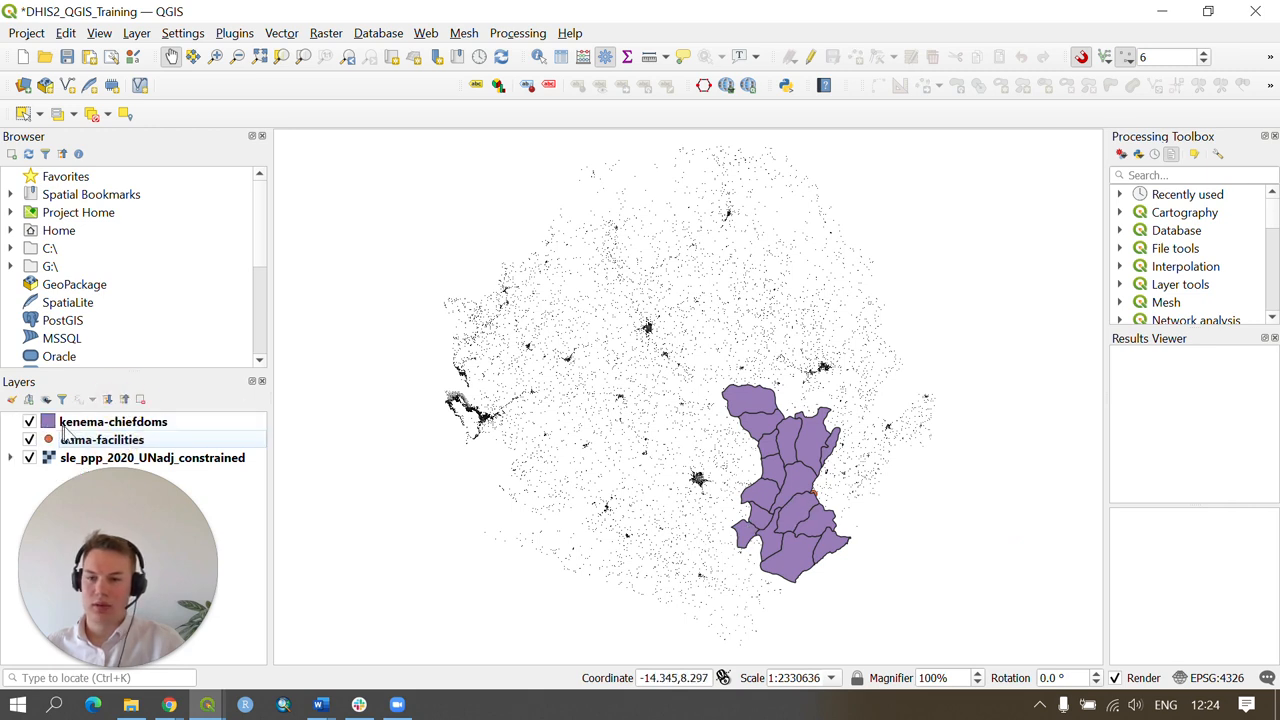
pyautogui.click(112, 421)
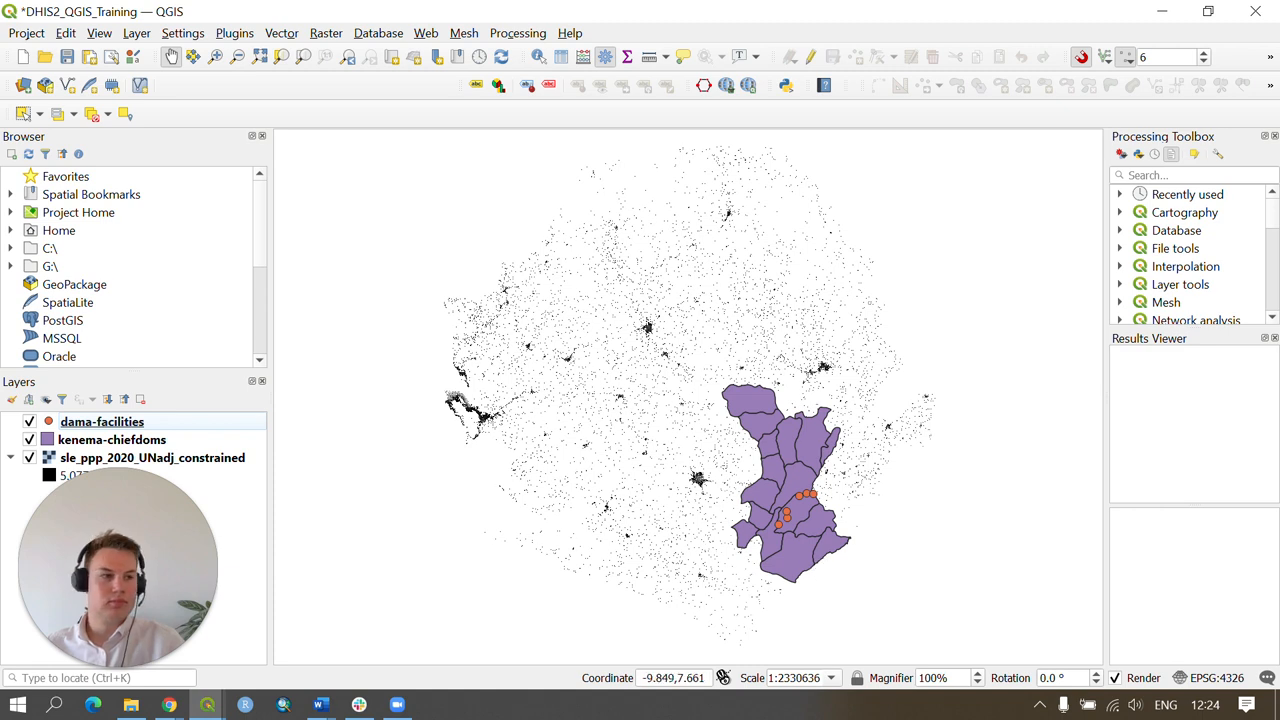
pyautogui.moveTo(648, 485)
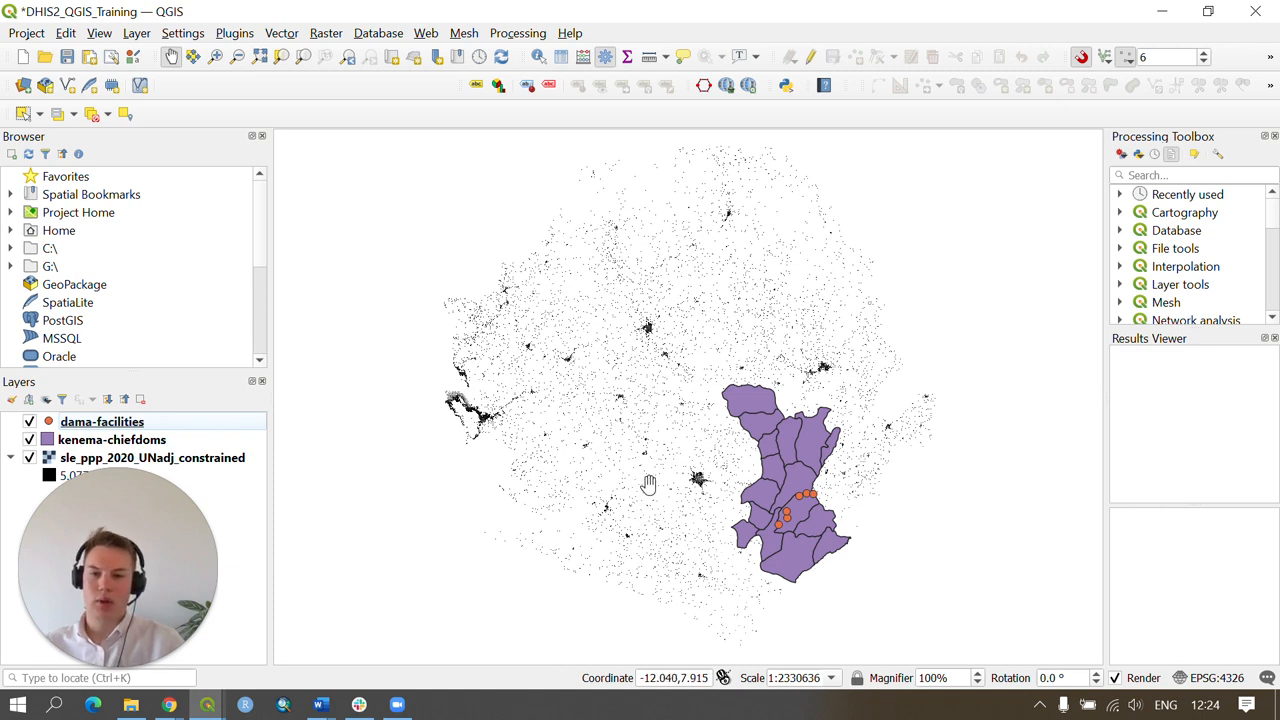
pyautogui.moveTo(648, 450)
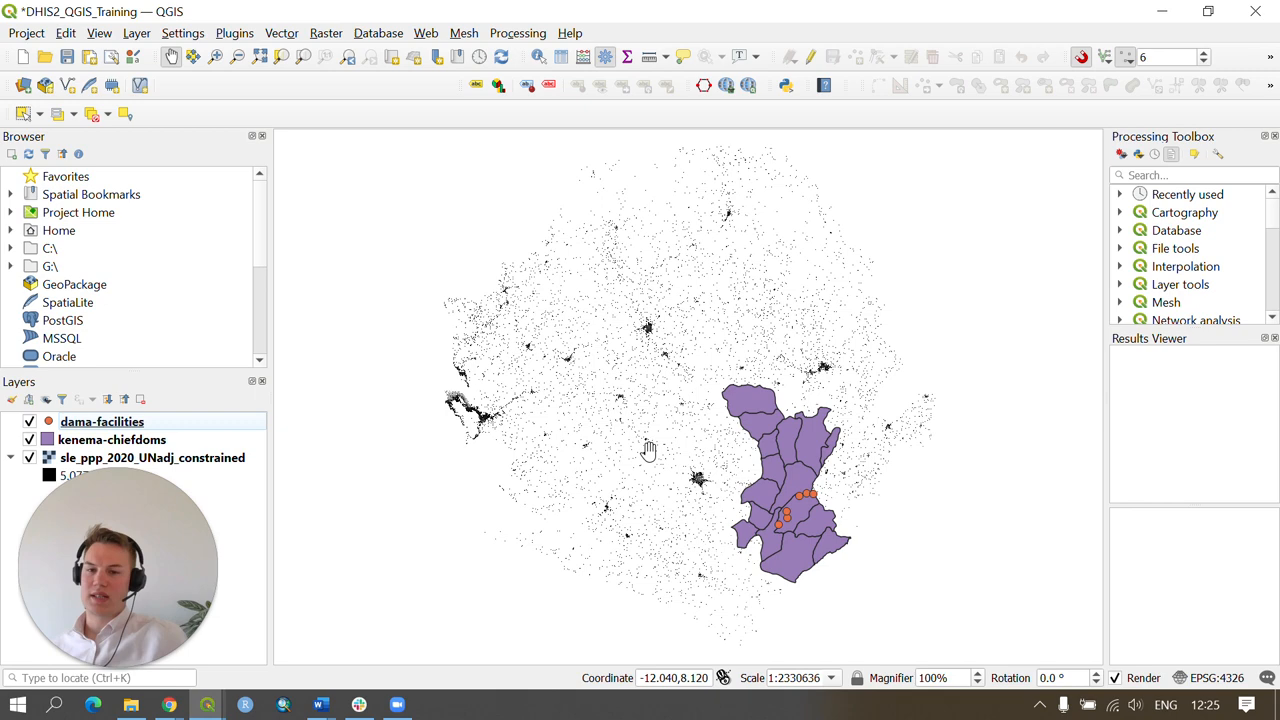
pyautogui.moveTo(795, 425)
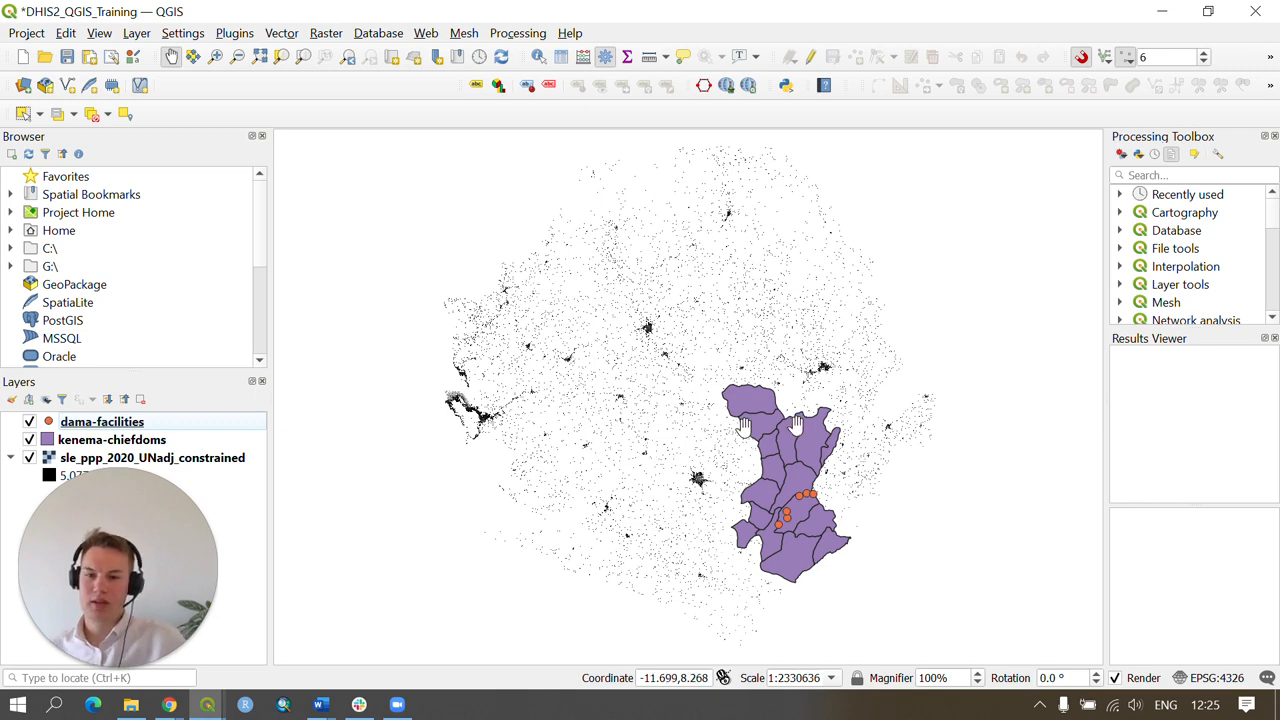
pyautogui.click(152, 457)
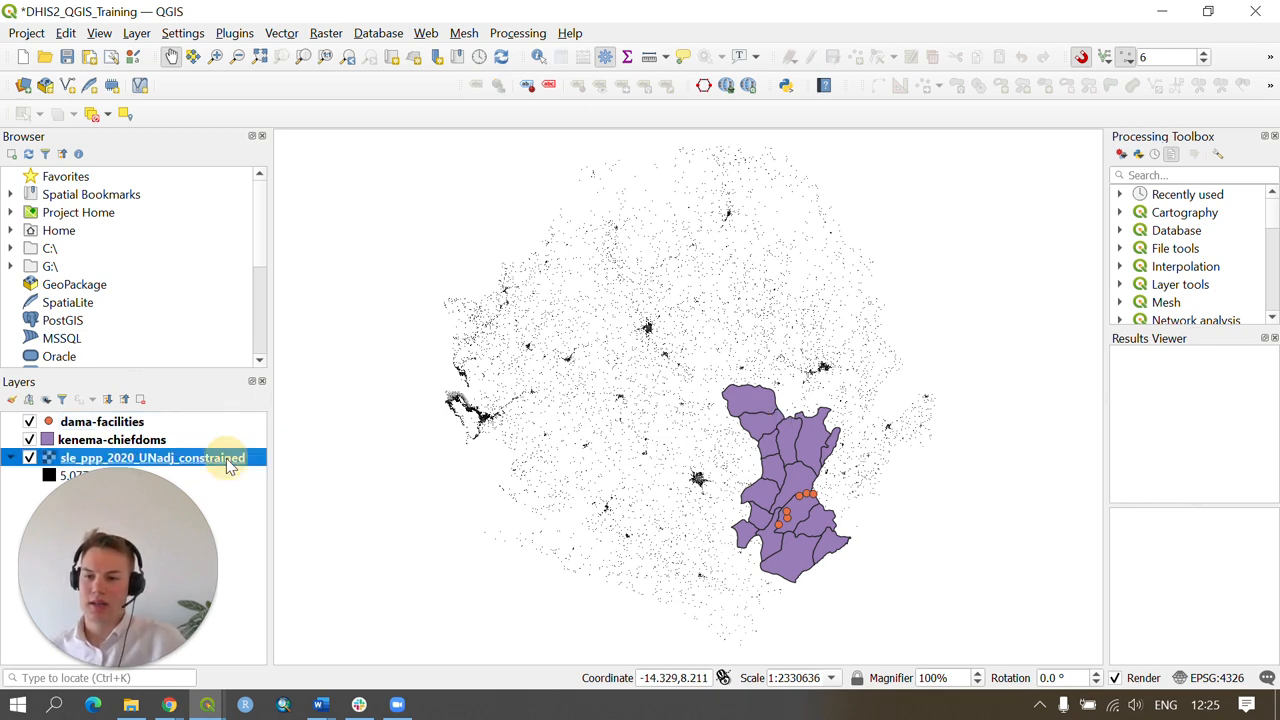
pyautogui.moveTo(310, 445)
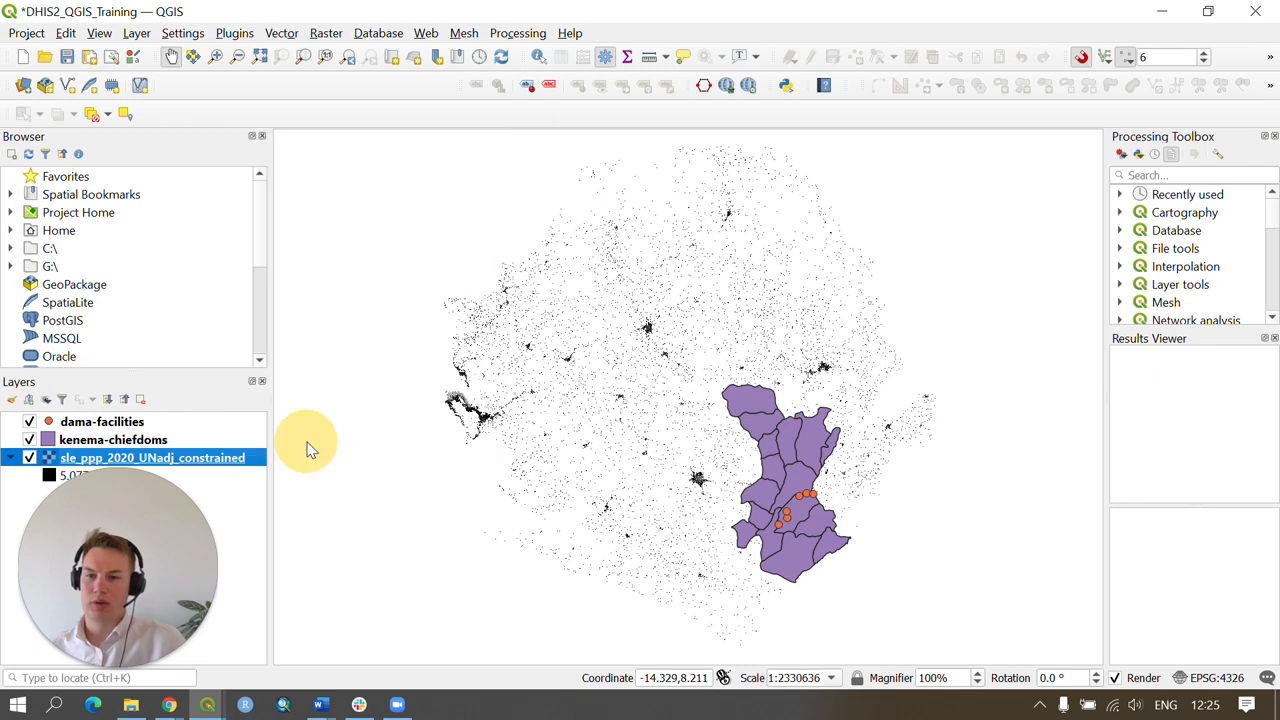
# Set the population raster's render type to Singleband pseudocolor in Layer Properties
pyautogui.doubleClick(151, 457)
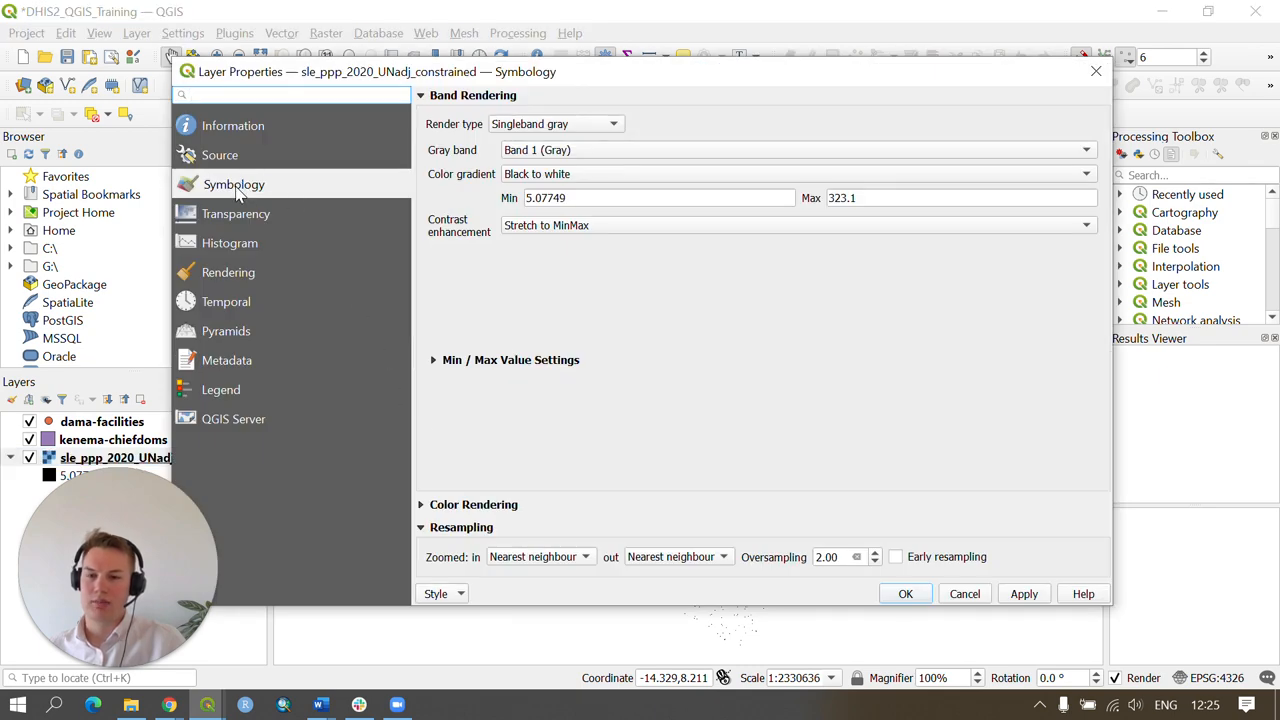
pyautogui.moveTo(920, 436)
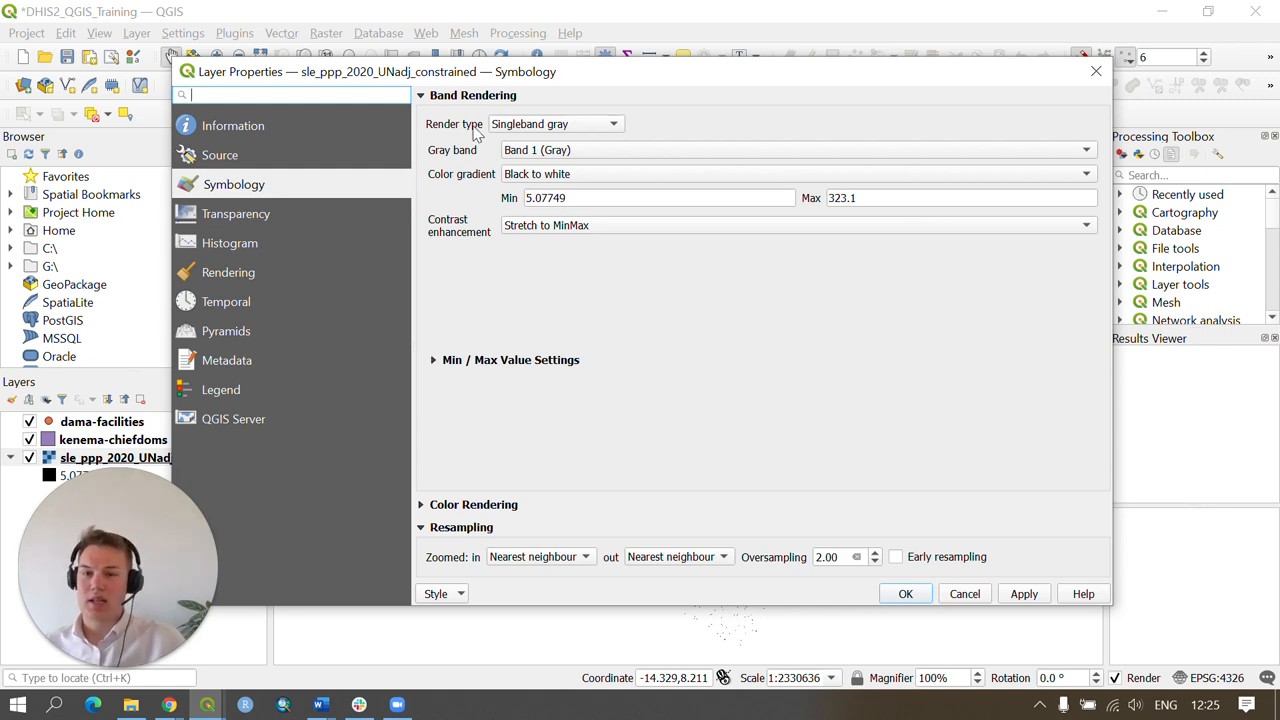
pyautogui.click(613, 123)
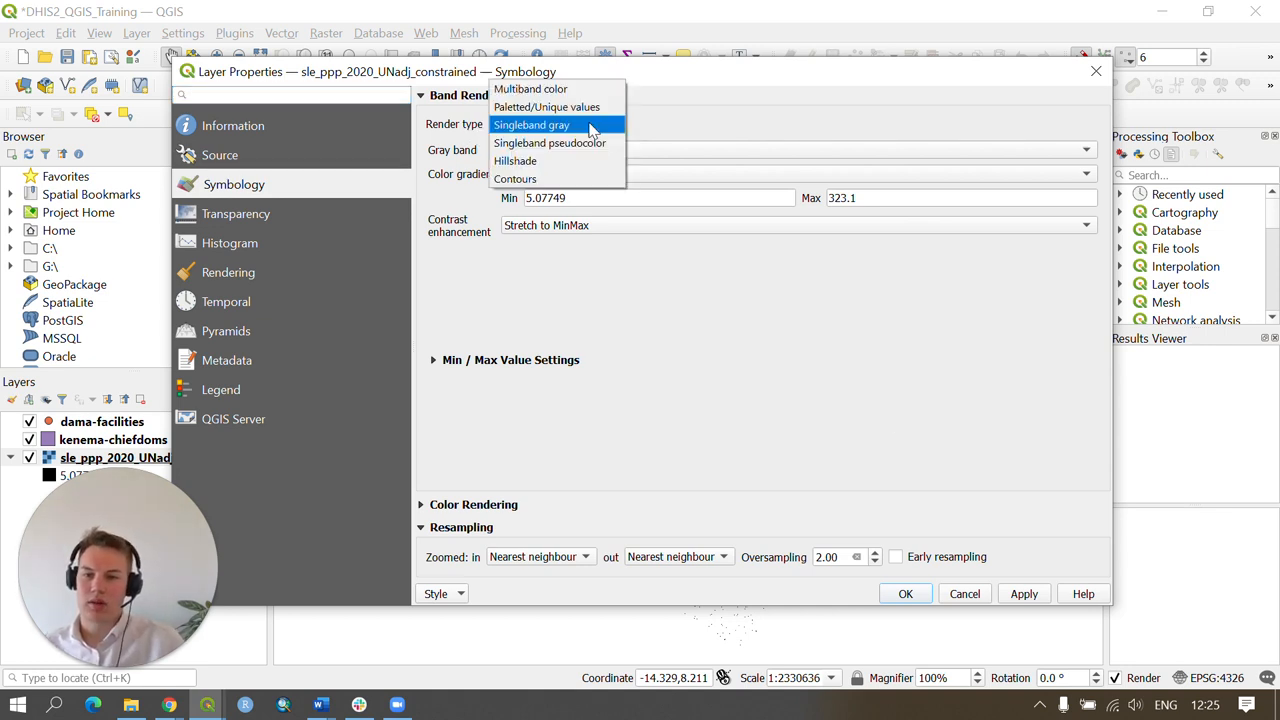
pyautogui.moveTo(550, 143)
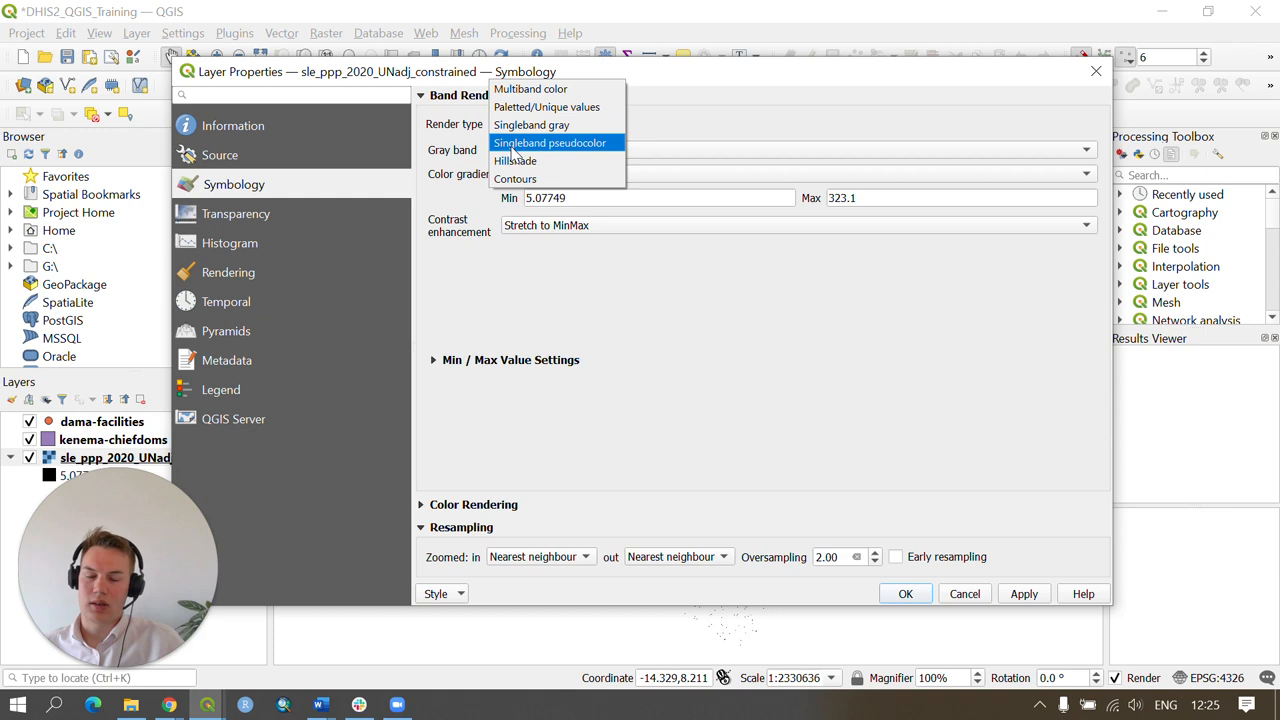
pyautogui.click(549, 142)
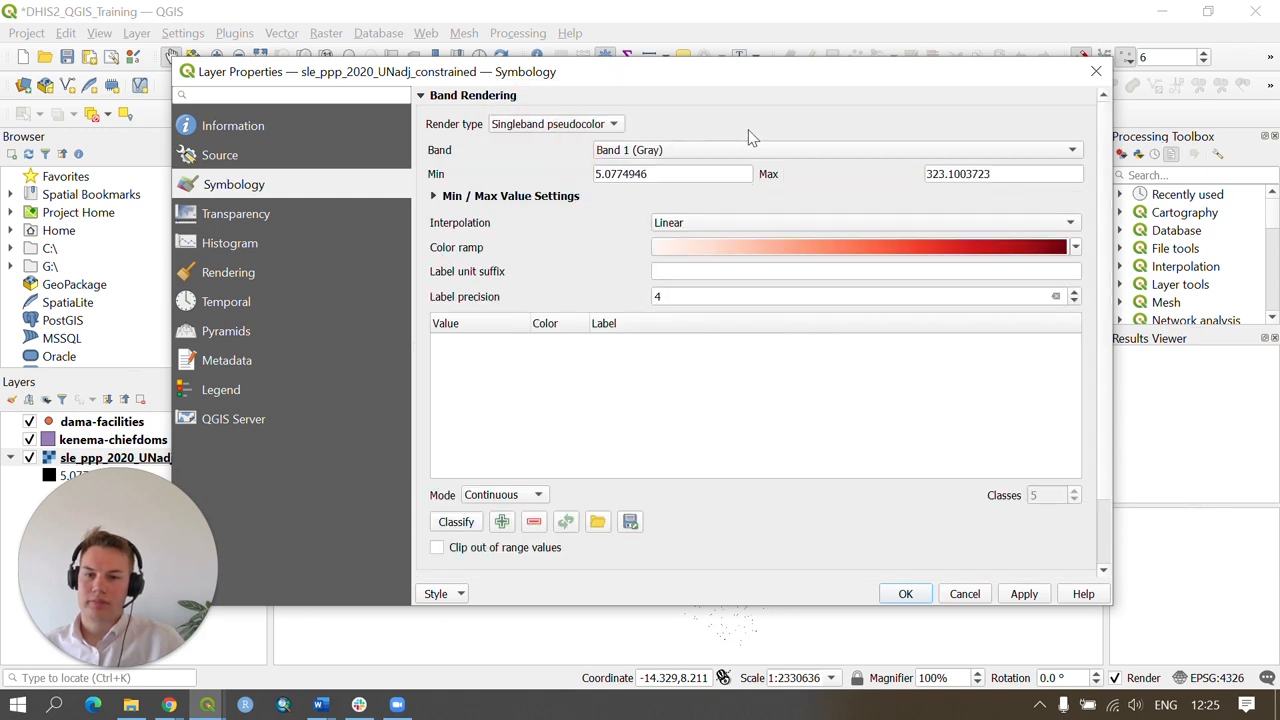
pyautogui.moveTo(490, 228)
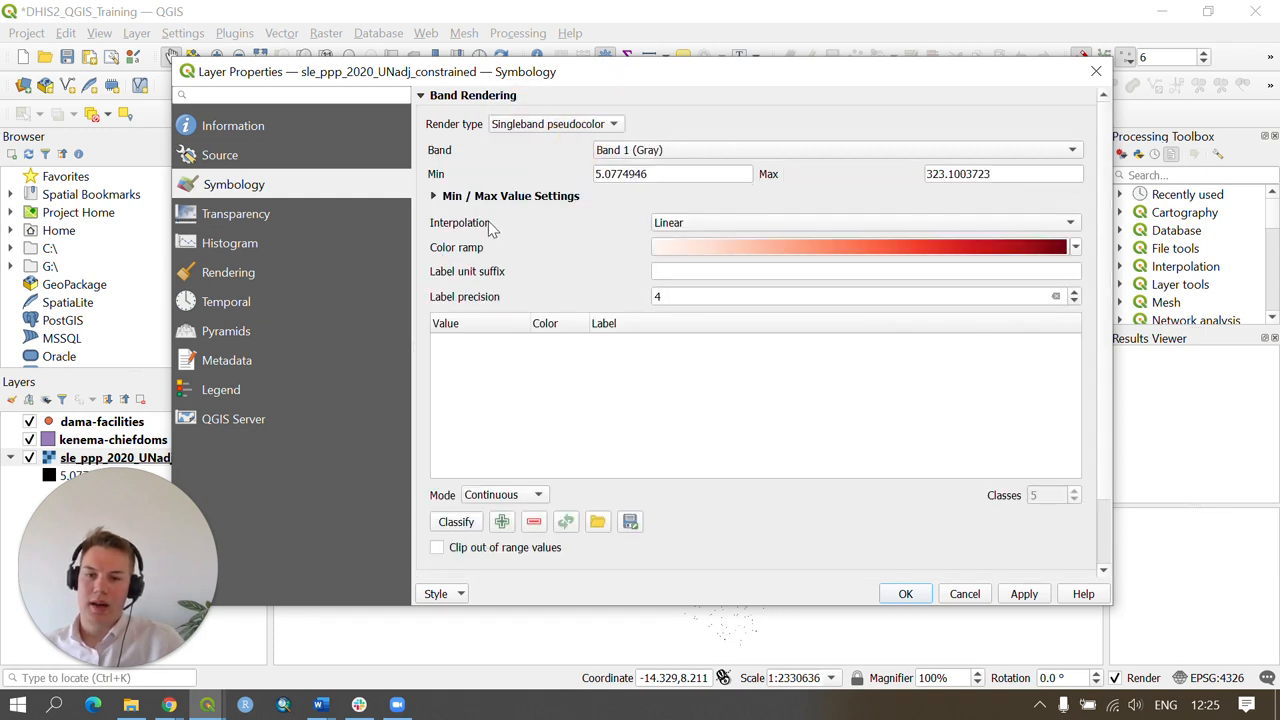
pyautogui.click(1073, 247)
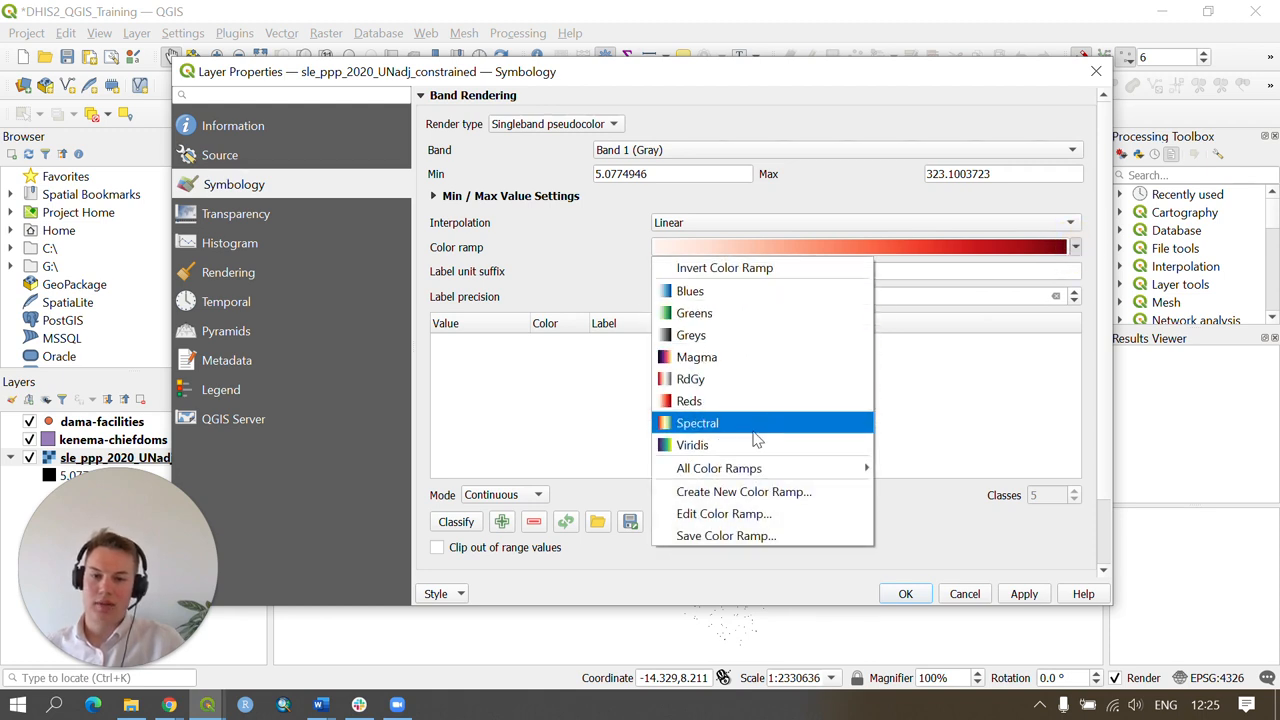
pyautogui.moveTo(752, 444)
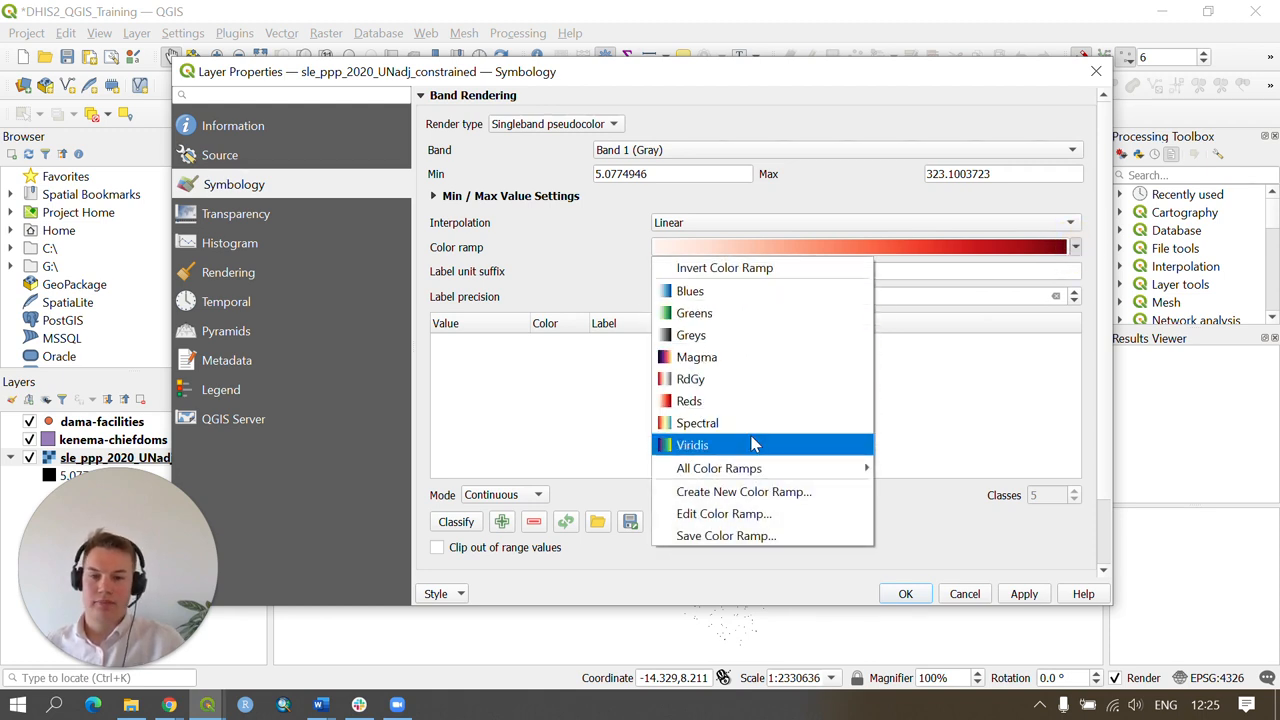
pyautogui.moveTo(743, 445)
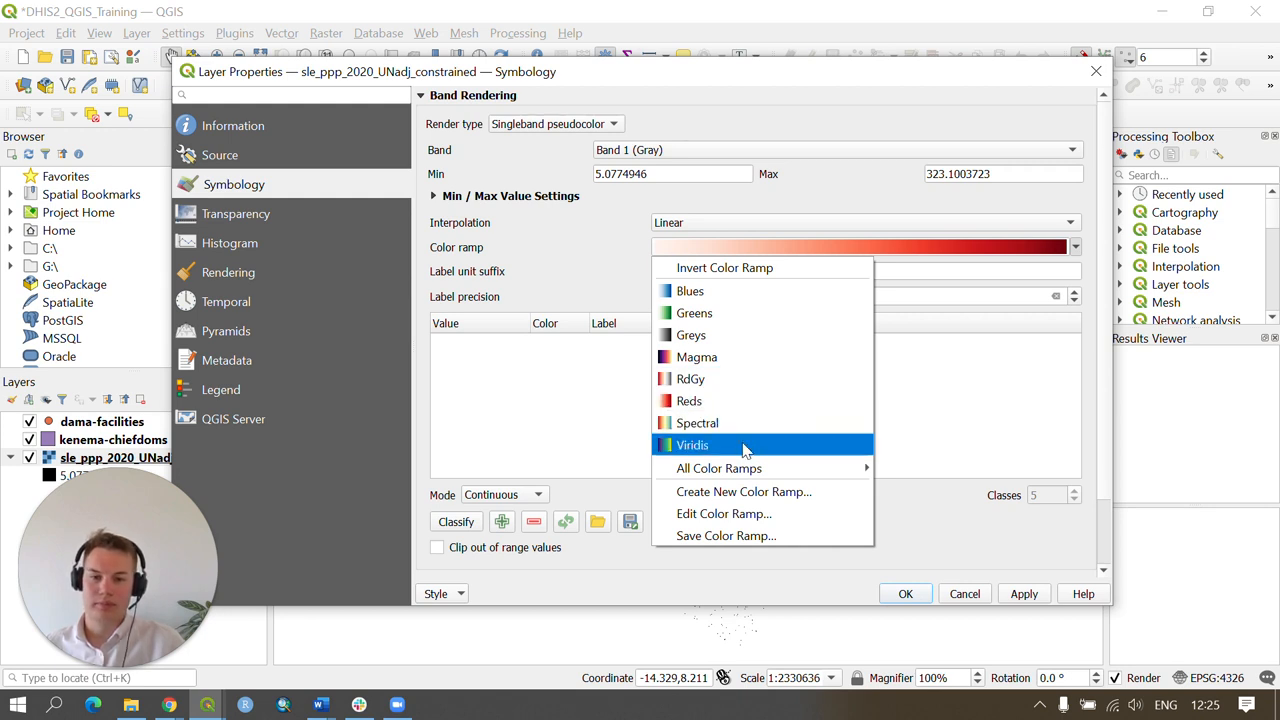
# Apply the Viridis ramp with Equal Interval classification in 6 classes and confirm
pyautogui.click(692, 445)
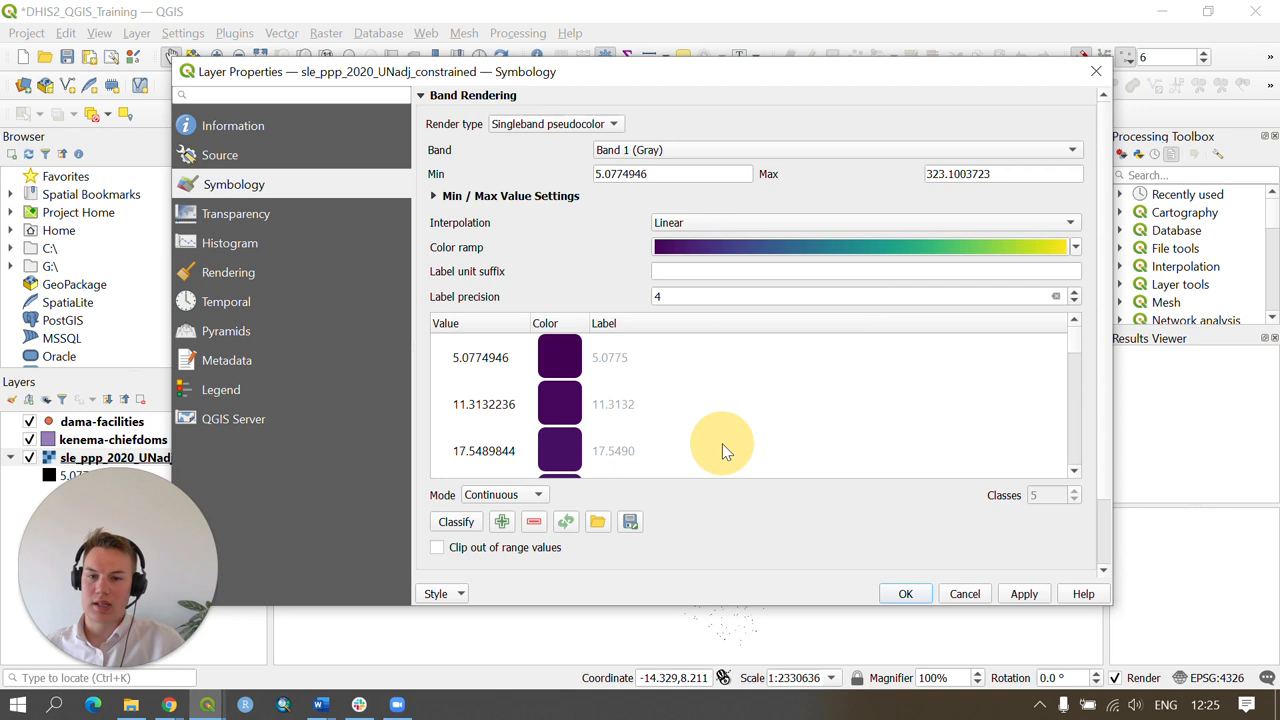
pyautogui.moveTo(535, 498)
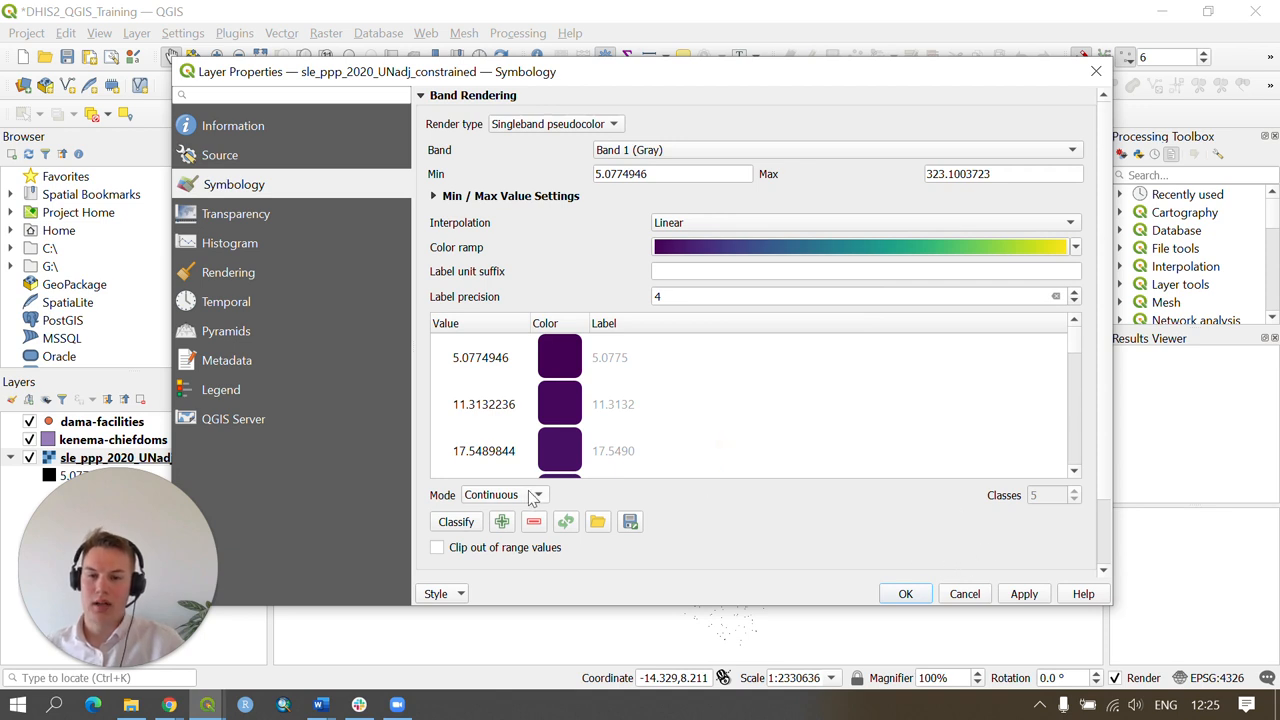
pyautogui.click(538, 495)
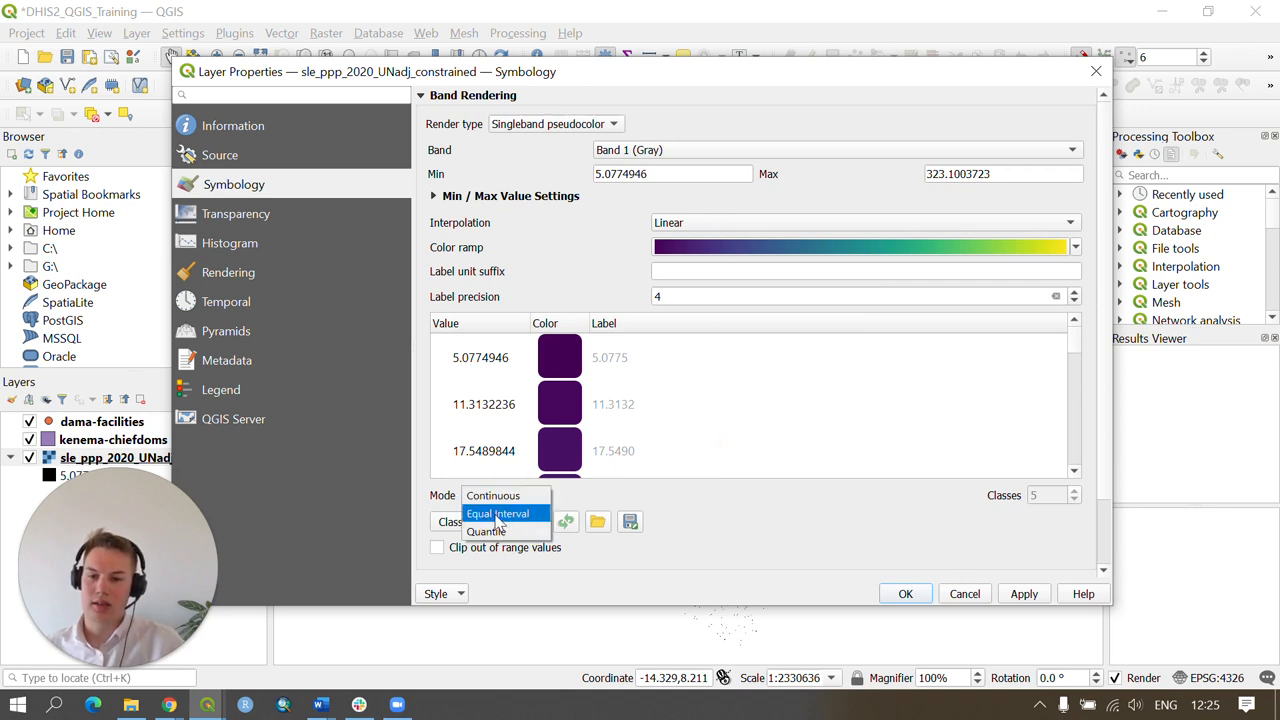
pyautogui.click(497, 513)
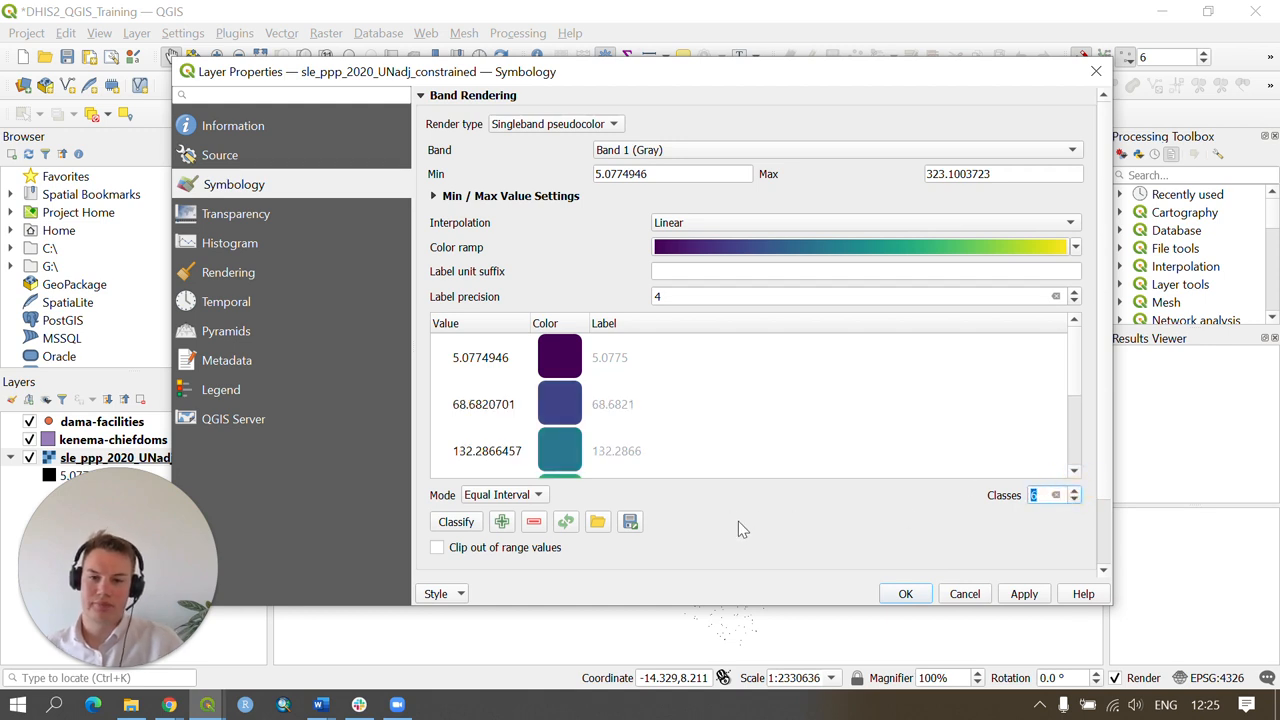
pyautogui.moveTo(808, 525)
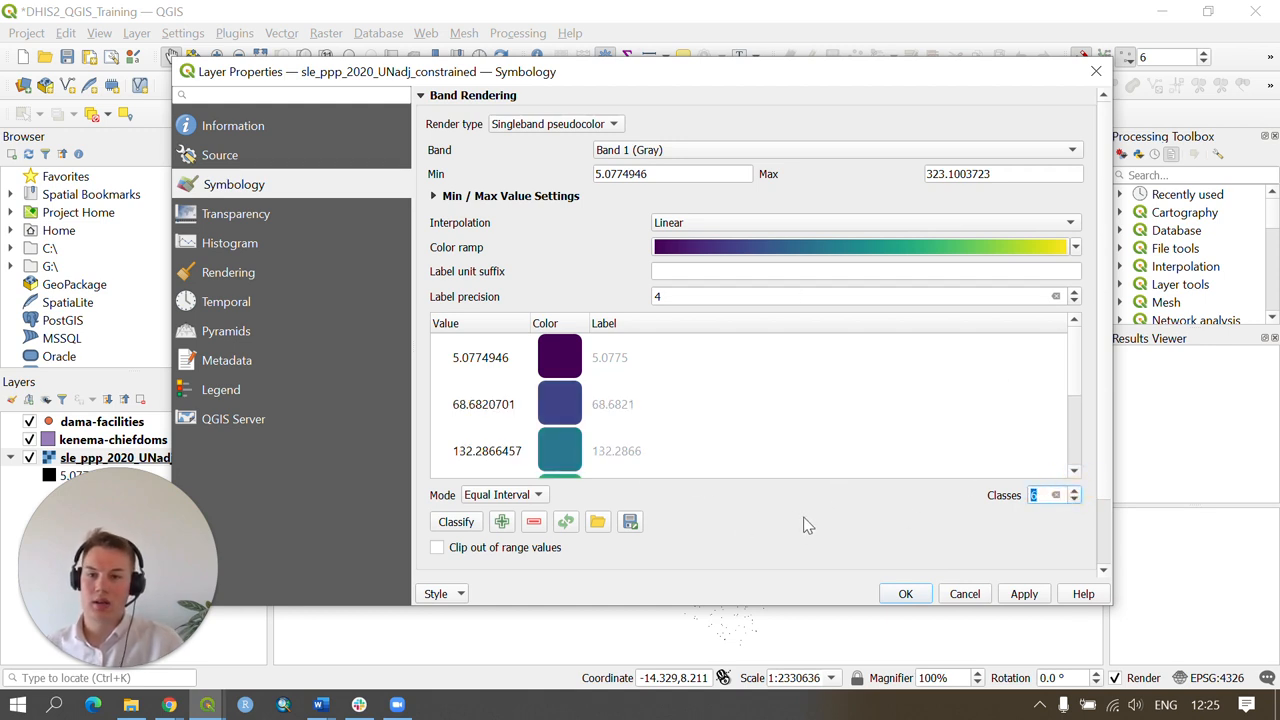
pyautogui.moveTo(783, 553)
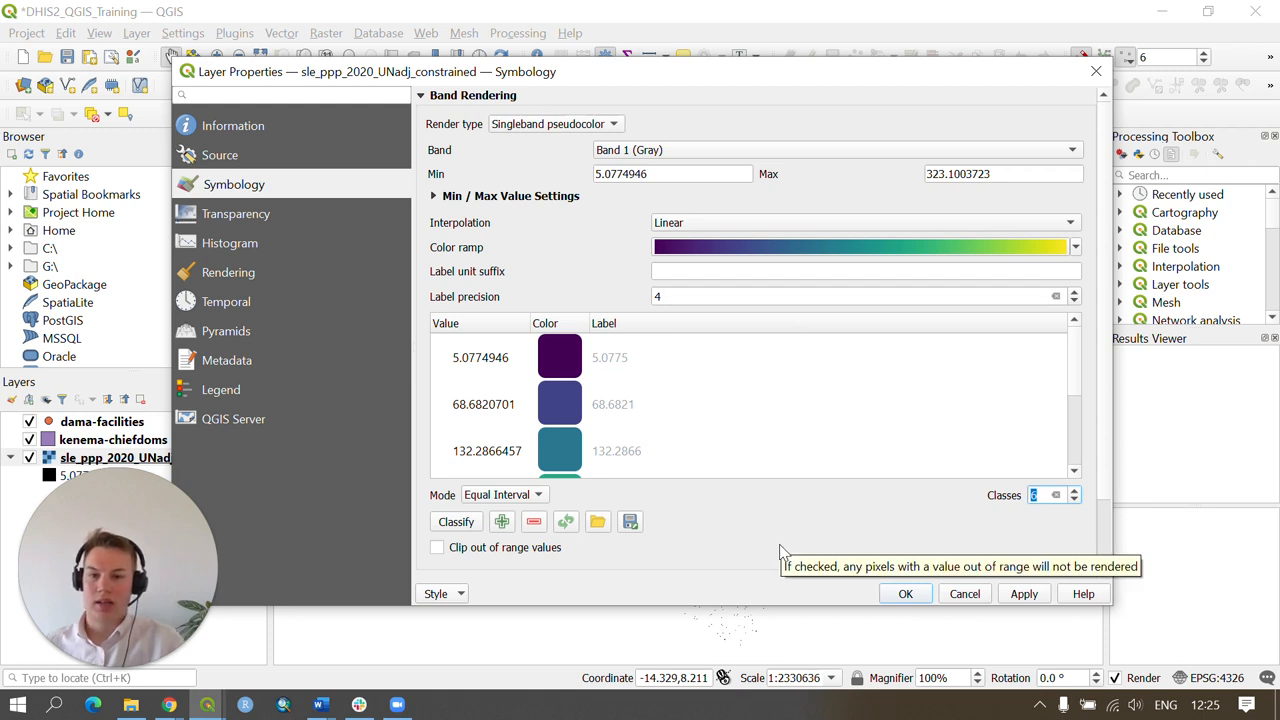
pyautogui.moveTo(730, 474)
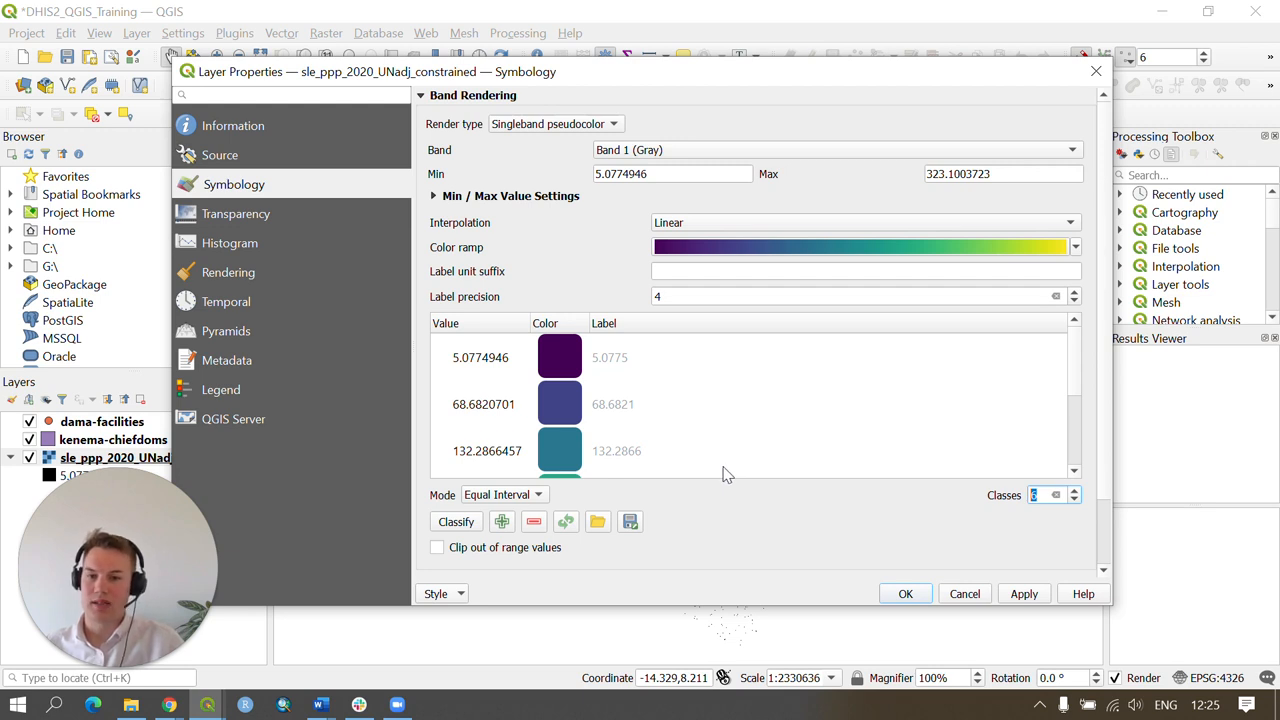
pyautogui.moveTo(767, 440)
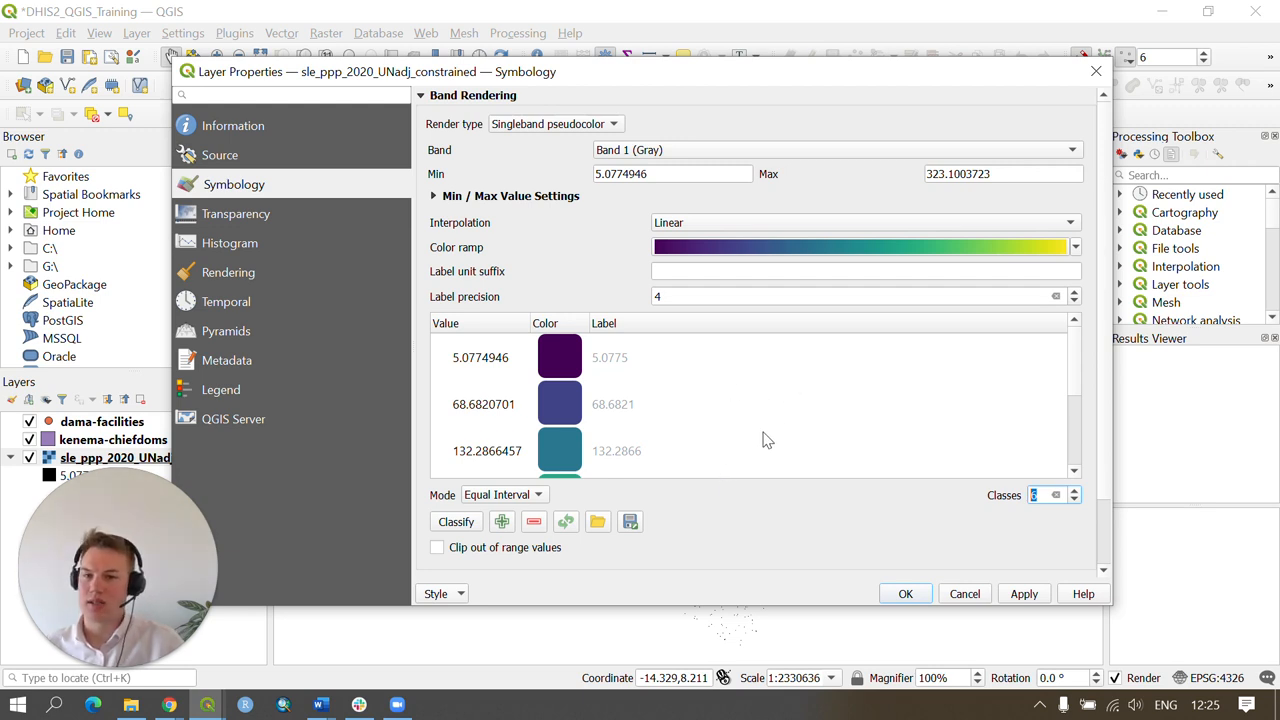
pyautogui.moveTo(330, 483)
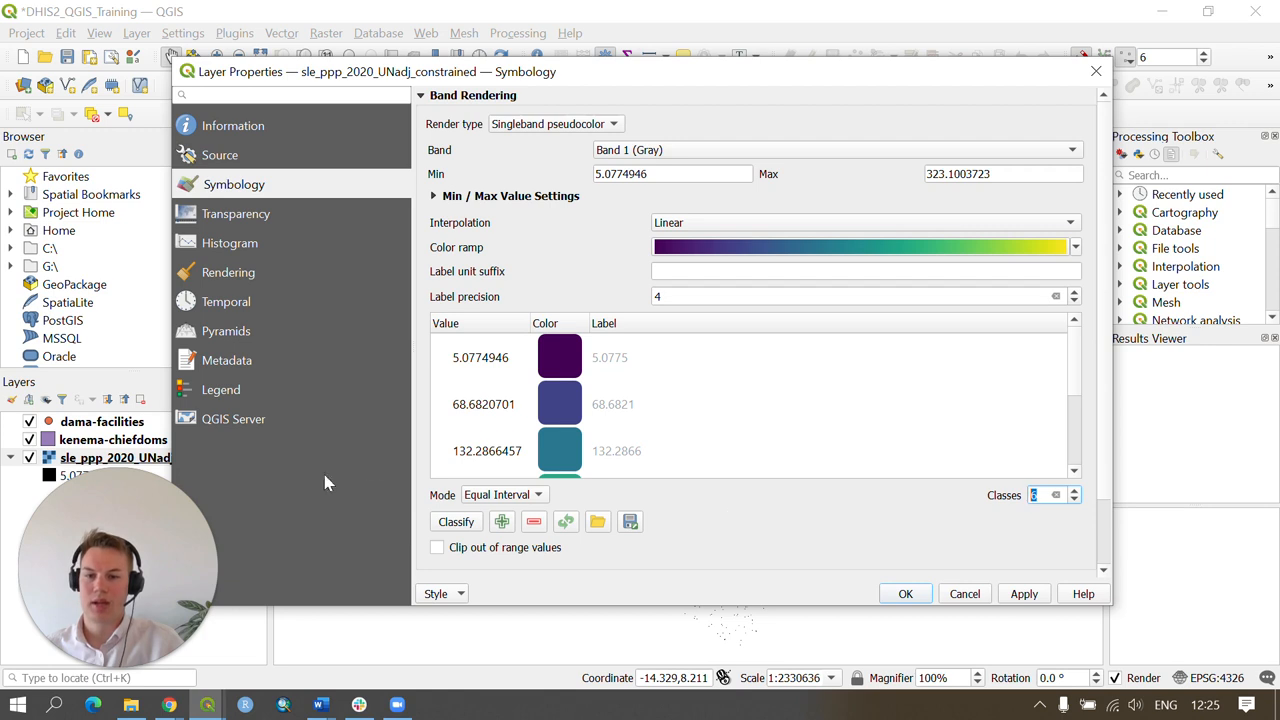
pyautogui.click(1073, 491)
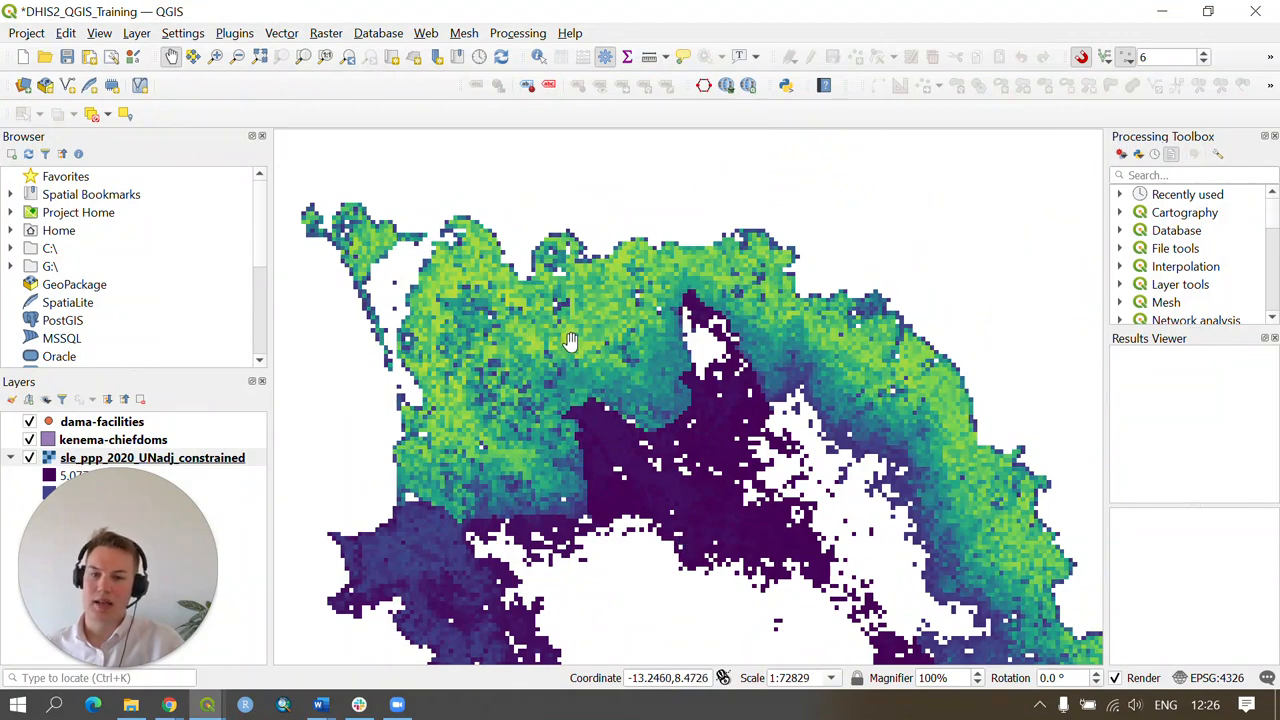
pyautogui.moveTo(700, 495)
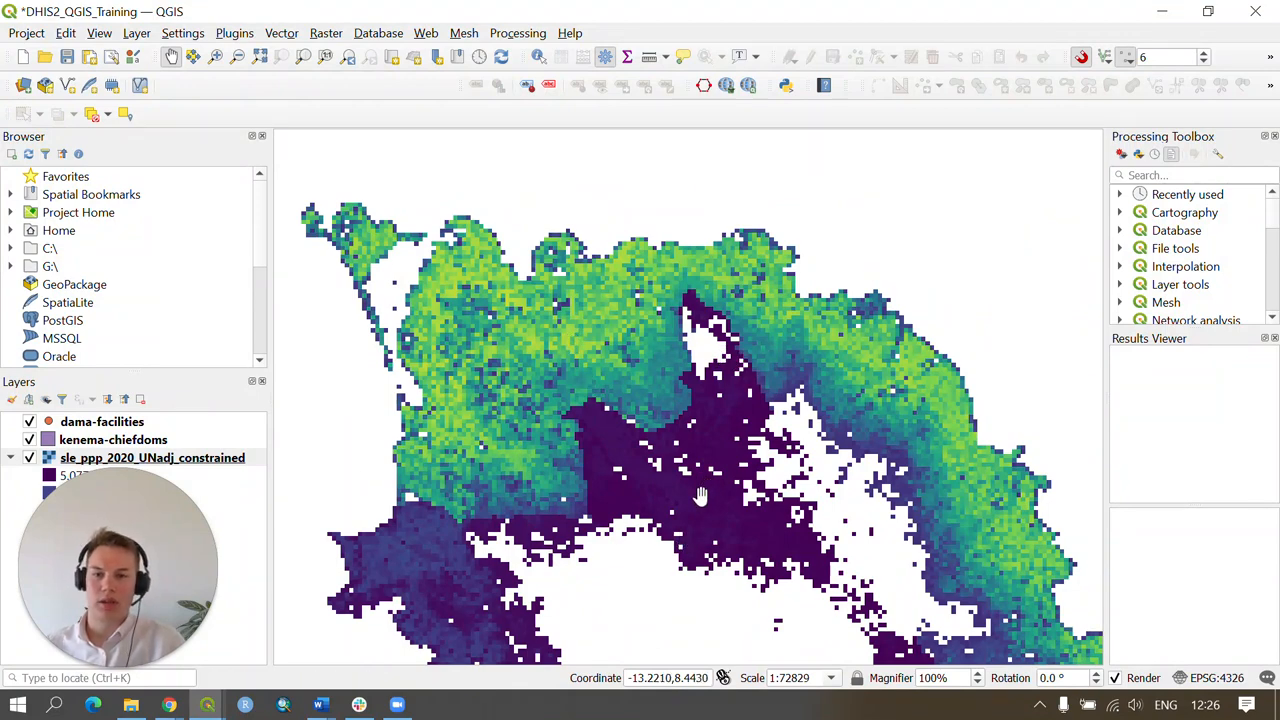
pyautogui.moveTo(600, 337)
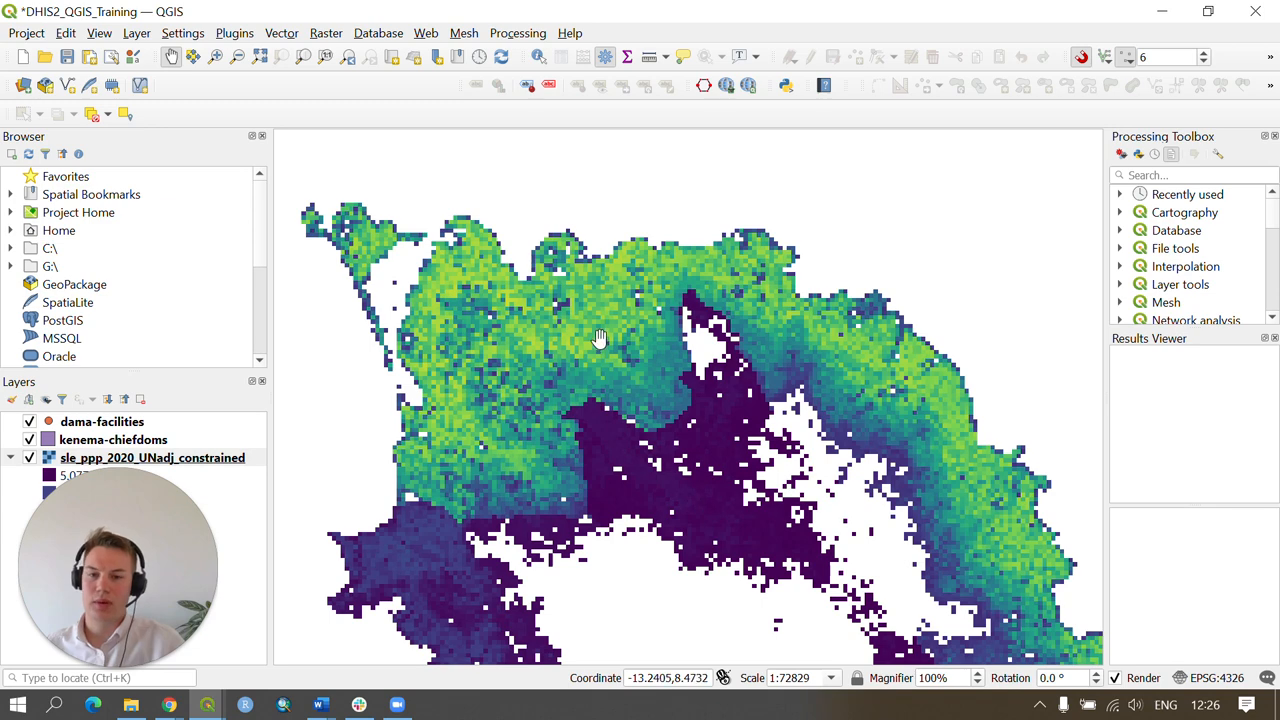
# Zoom in and pan across the raster to inspect individual cells
pyautogui.scroll(3)
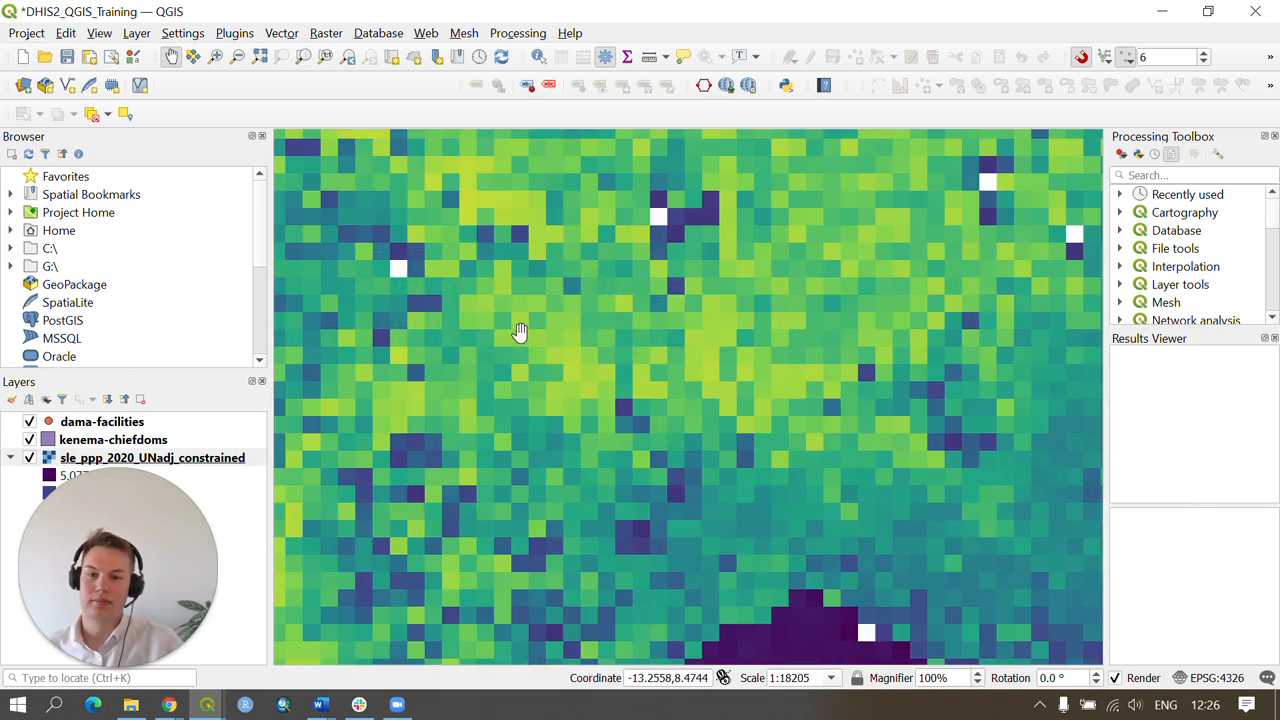
pyautogui.moveTo(520, 331); pyautogui.dragTo(608, 370)
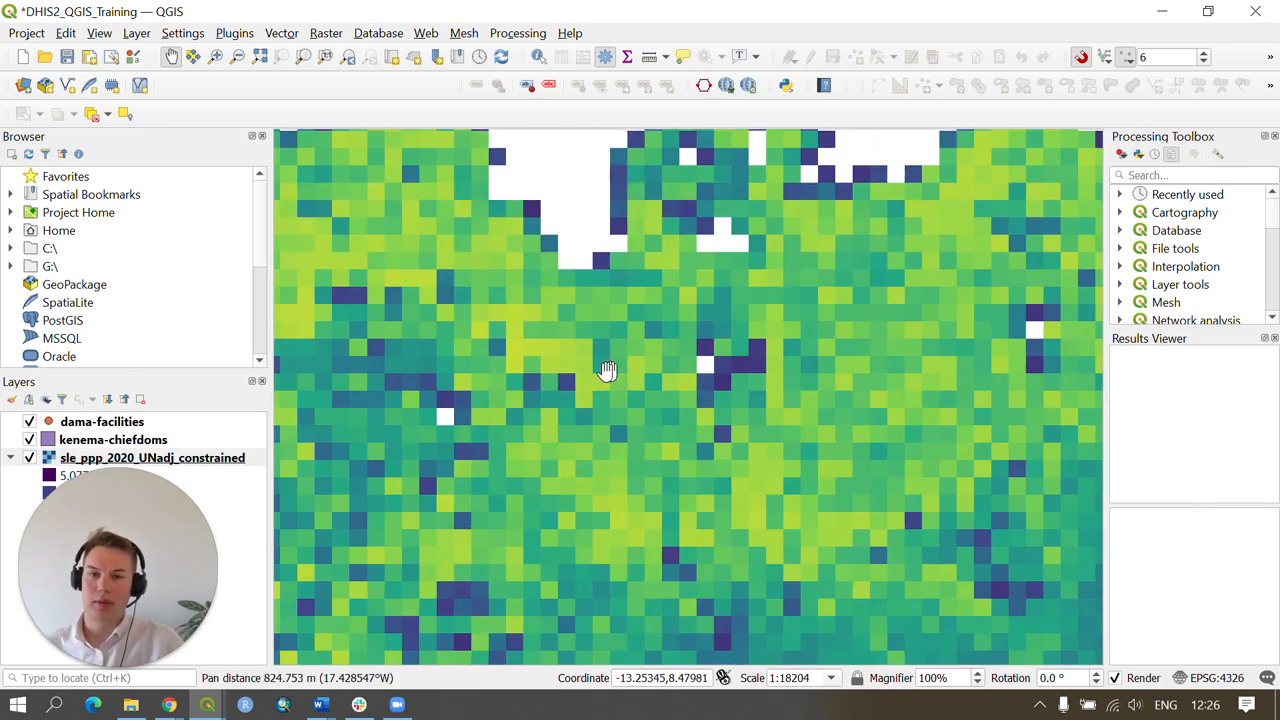
# Identify a raster cell to read its Band 1 population value, 297.84894
pyautogui.click(538, 57)
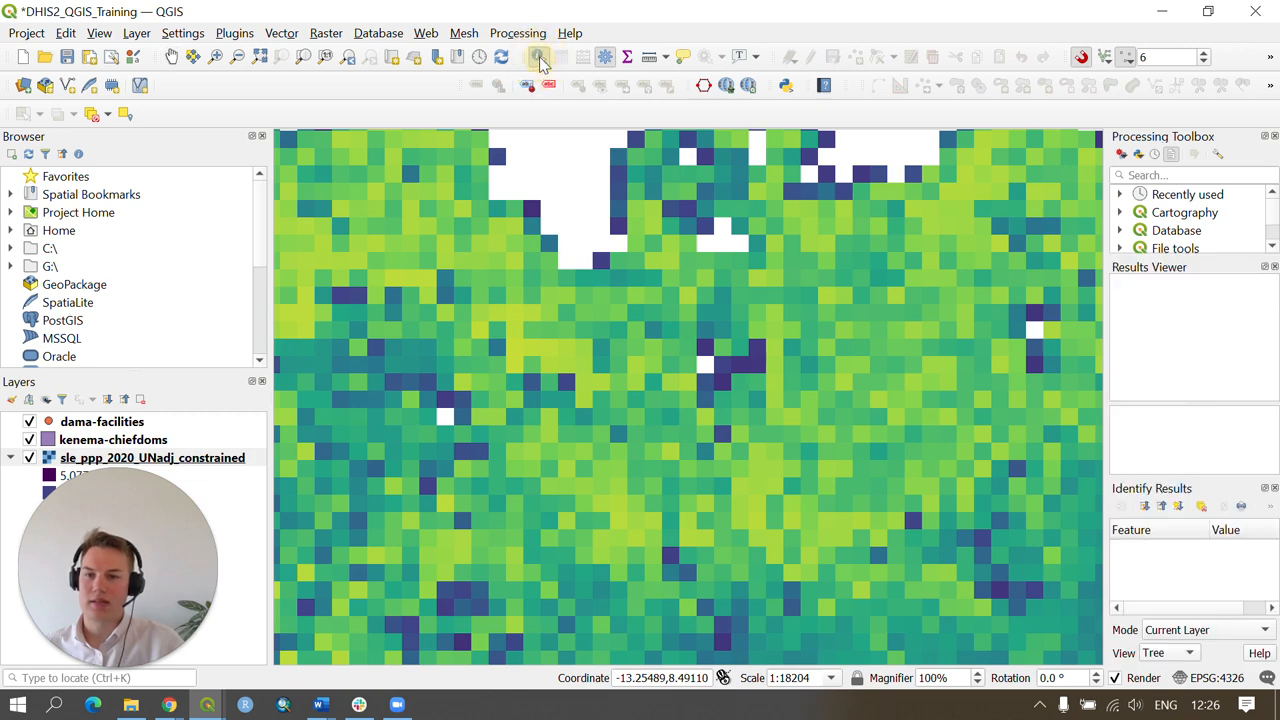
pyautogui.moveTo(510, 340)
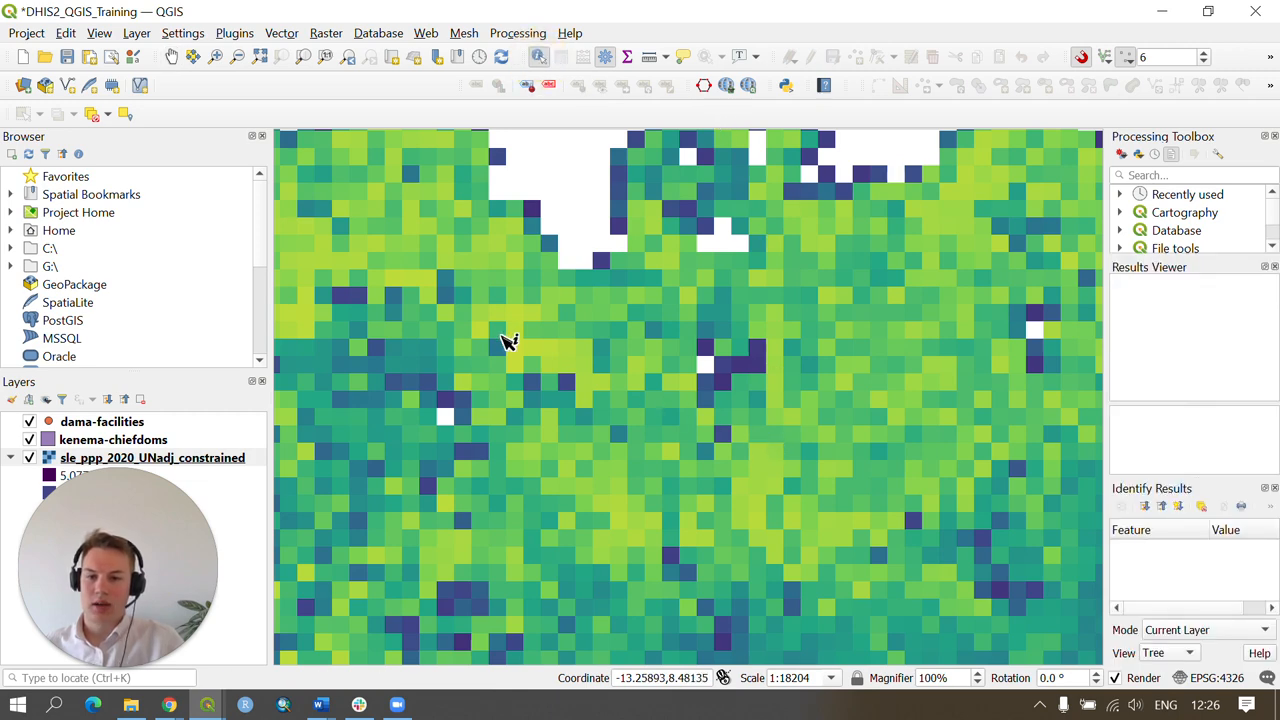
pyautogui.click(510, 340)
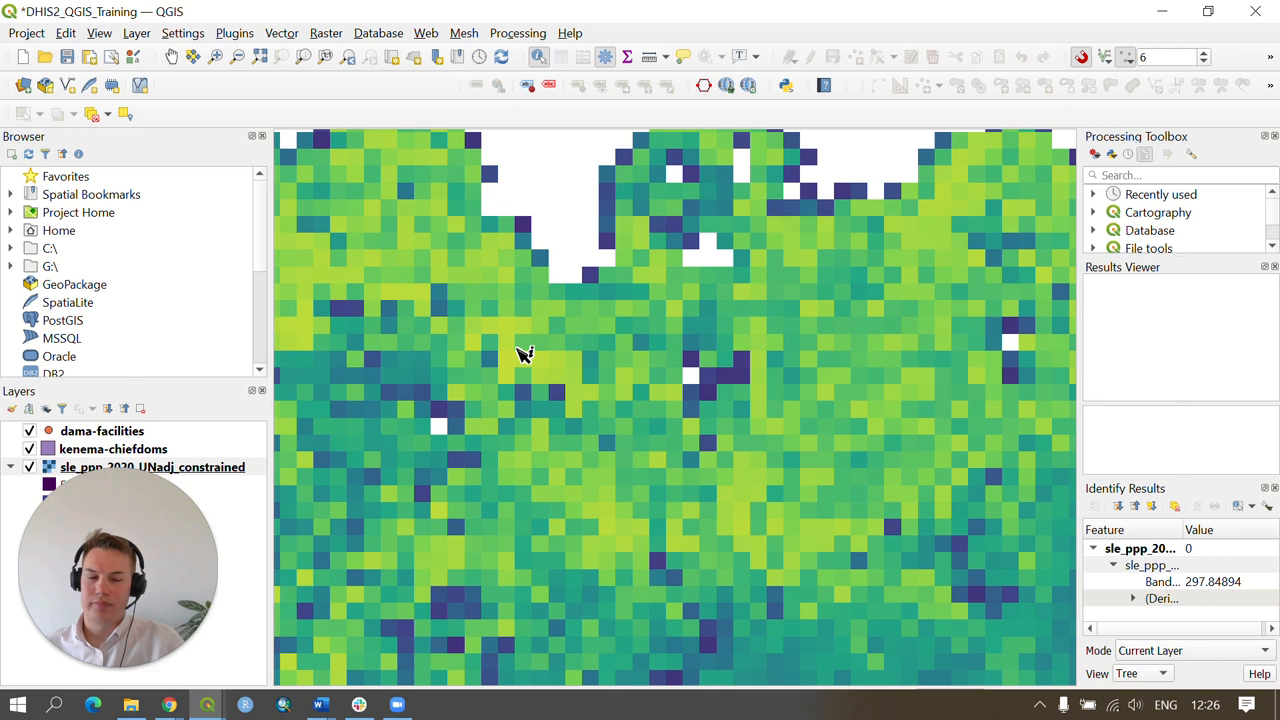
pyautogui.moveTo(1184, 475)
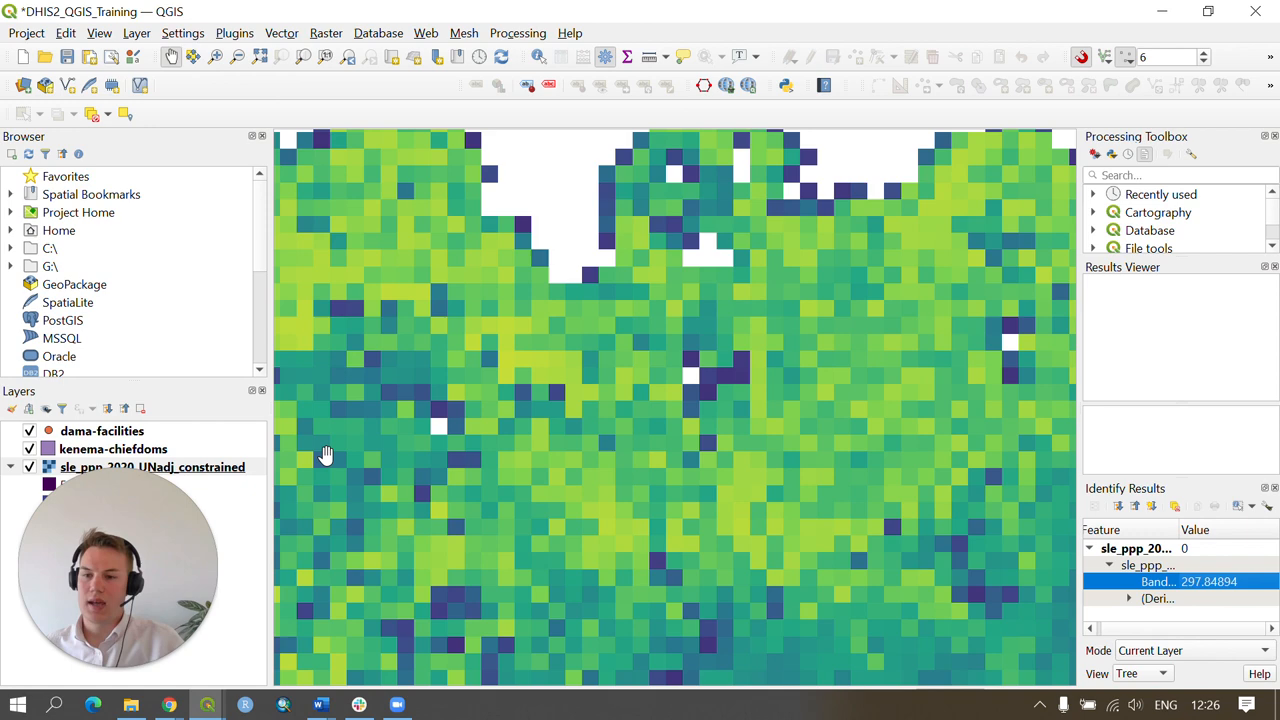
pyautogui.moveTo(113, 445)
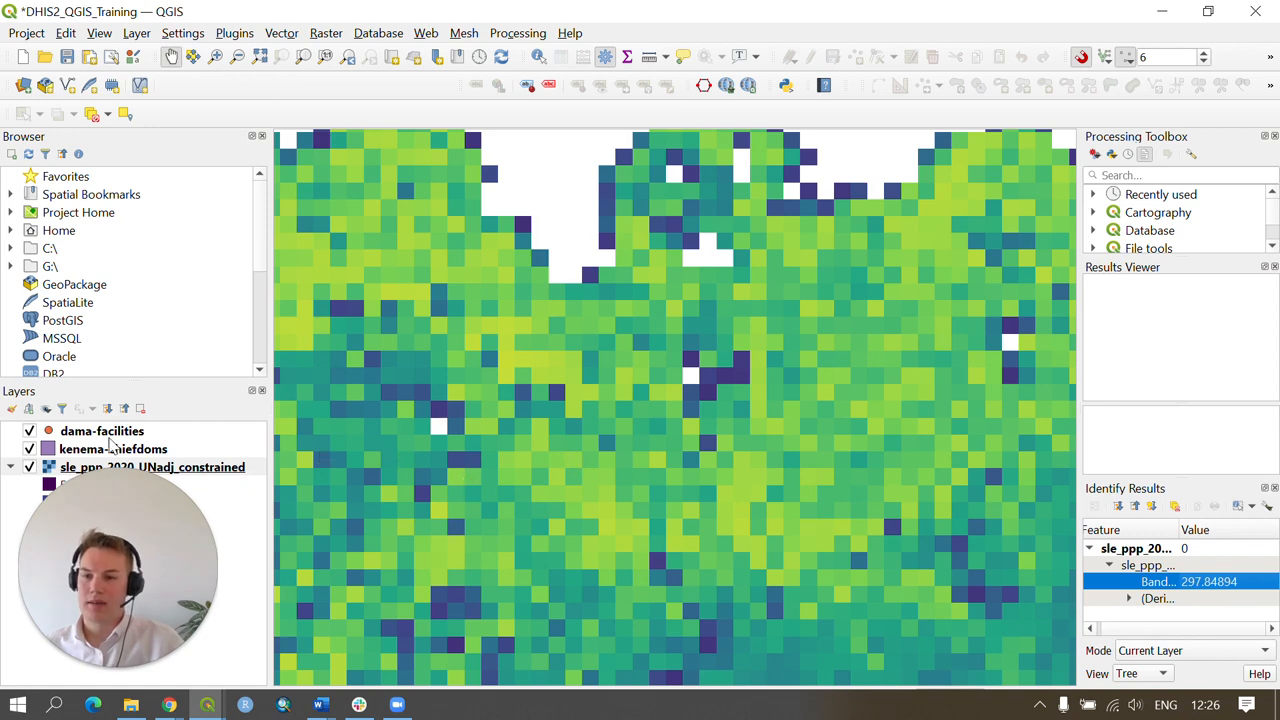
# Zoom to kenema-chiefdoms and set its Simple Fill style to No Brush
pyautogui.rightClick(112, 448)
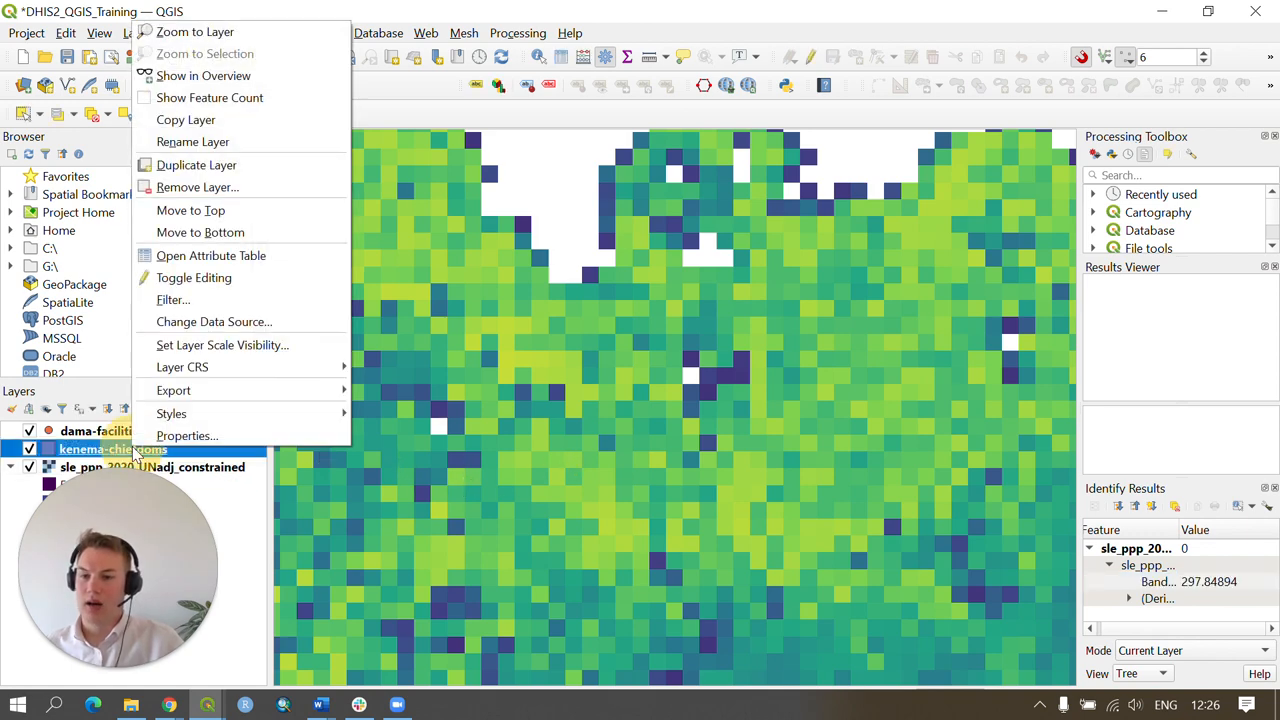
pyautogui.click(194, 31)
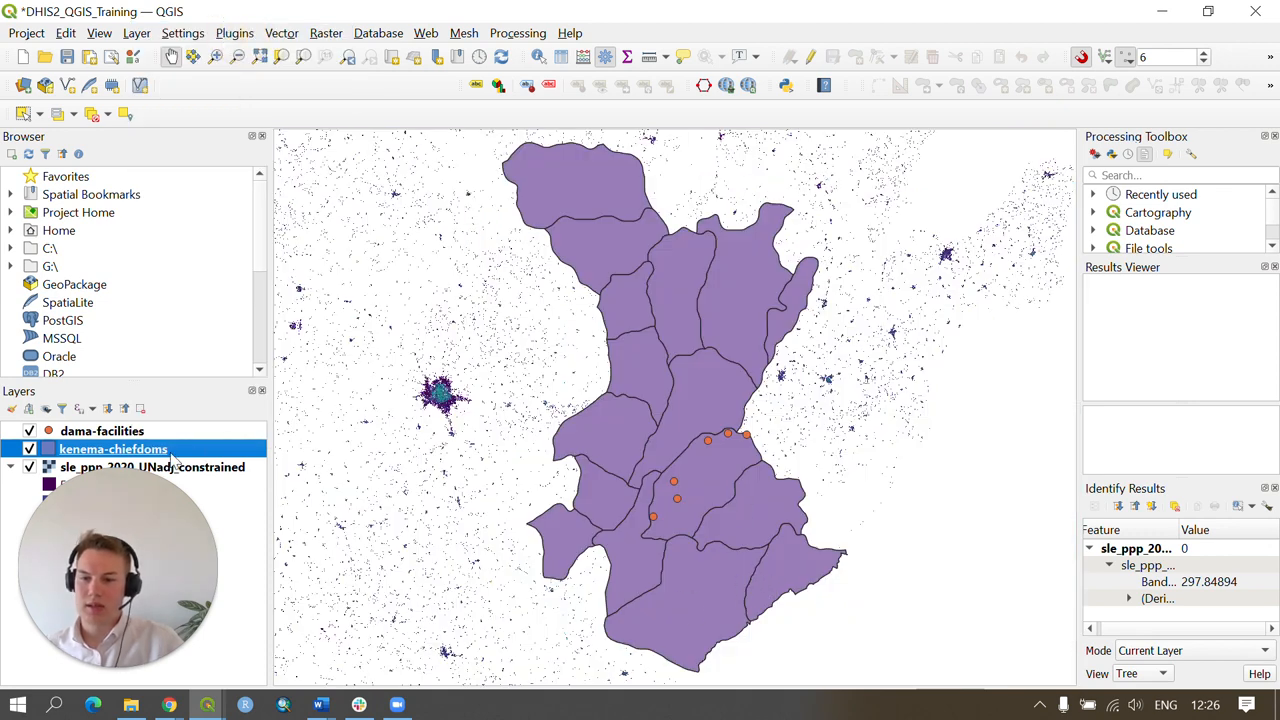
pyautogui.doubleClick(113, 448)
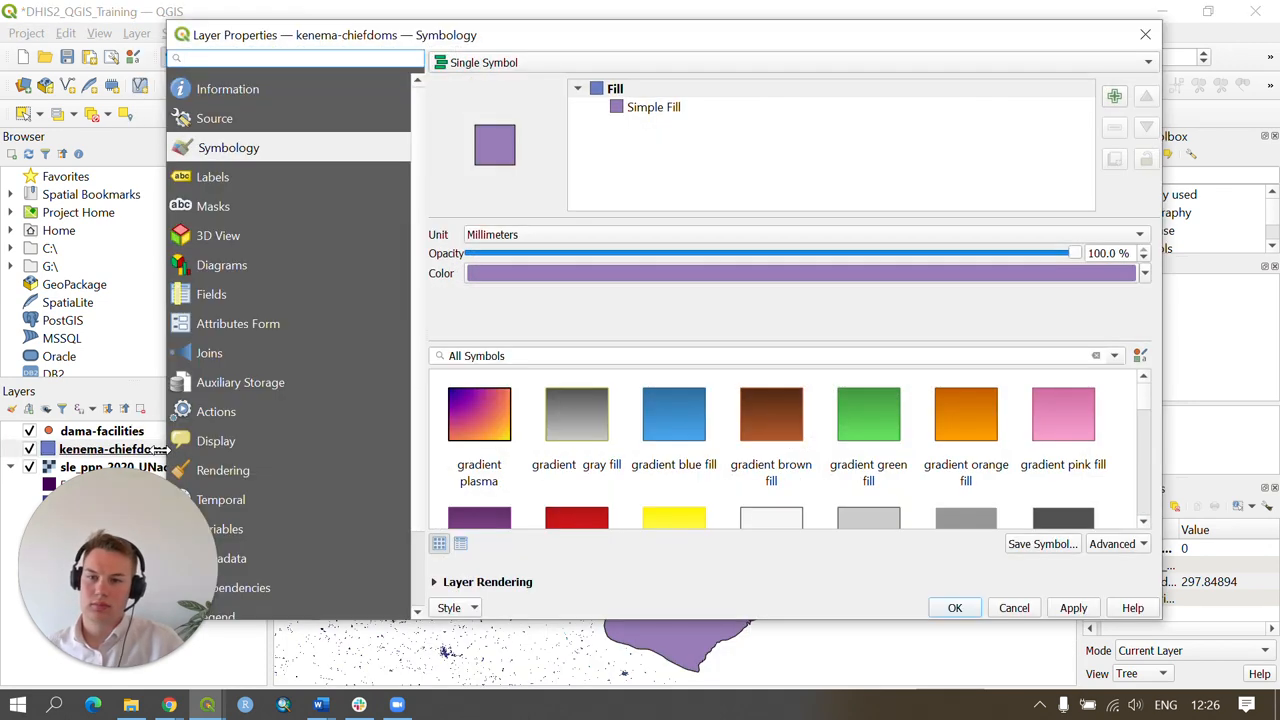
pyautogui.click(653, 107)
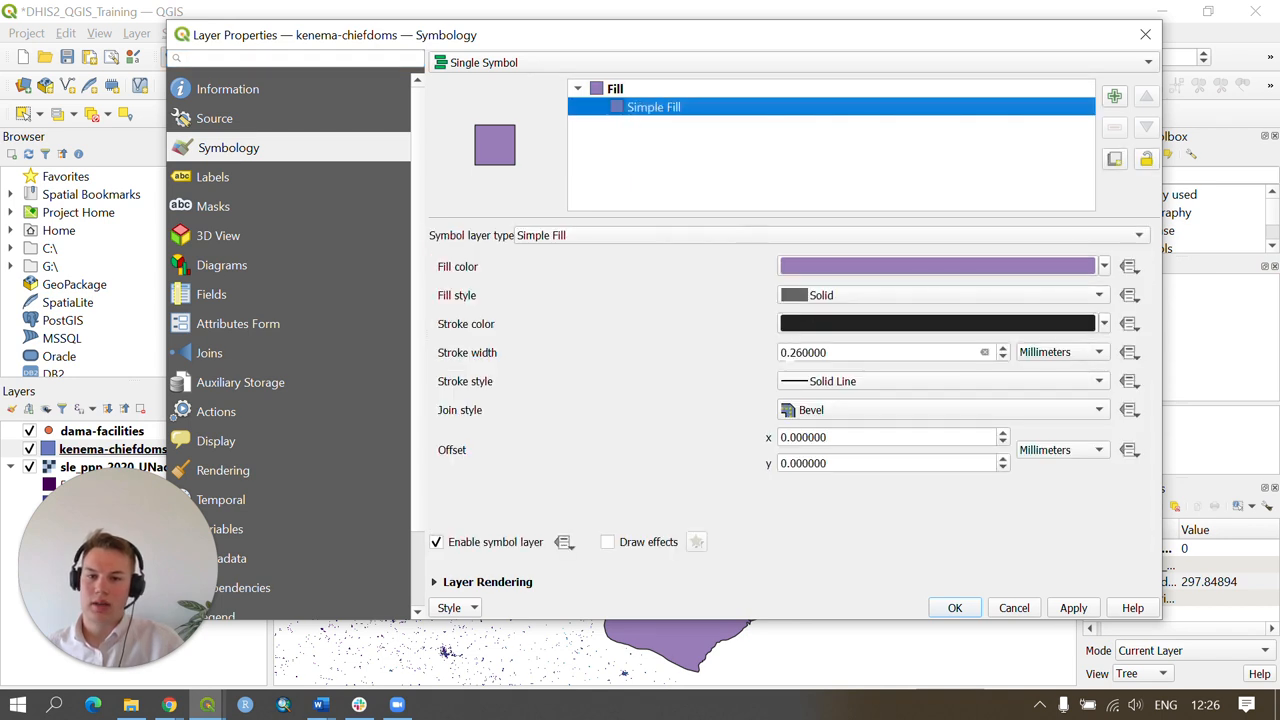
pyautogui.click(940, 294)
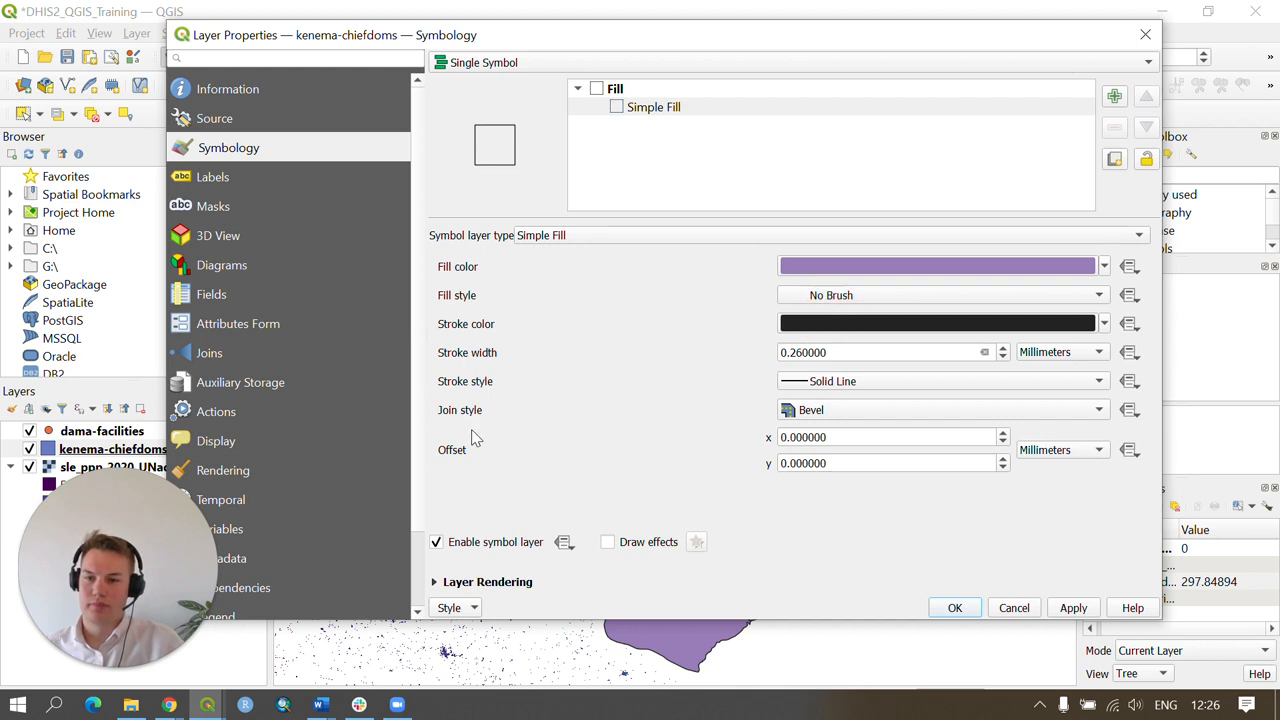
pyautogui.moveTo(1070, 607)
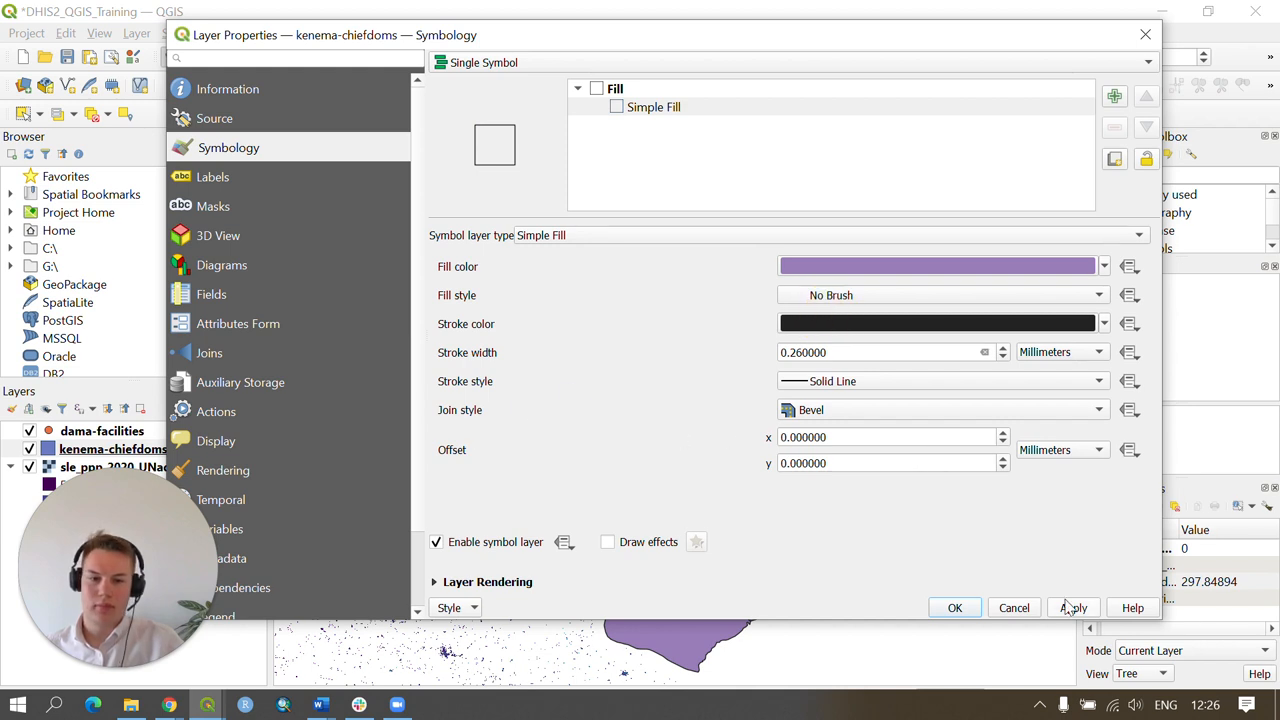
pyautogui.click(954, 607)
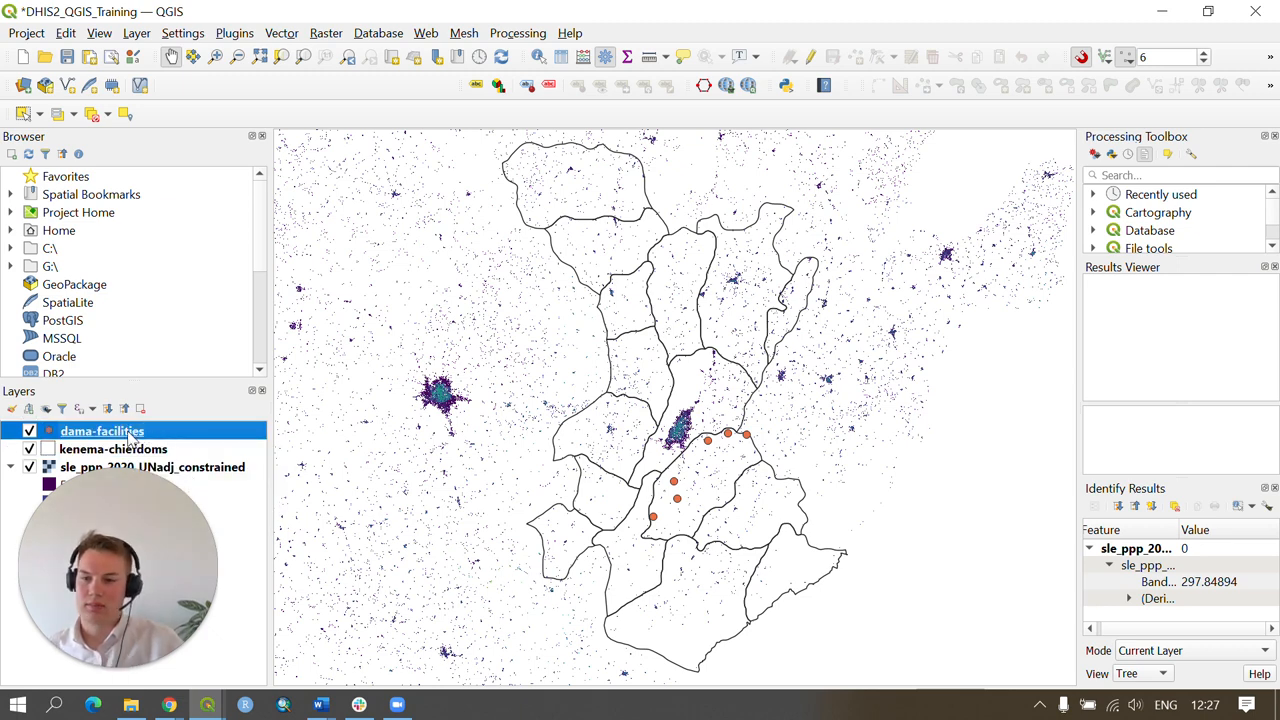
pyautogui.moveTo(101, 430)
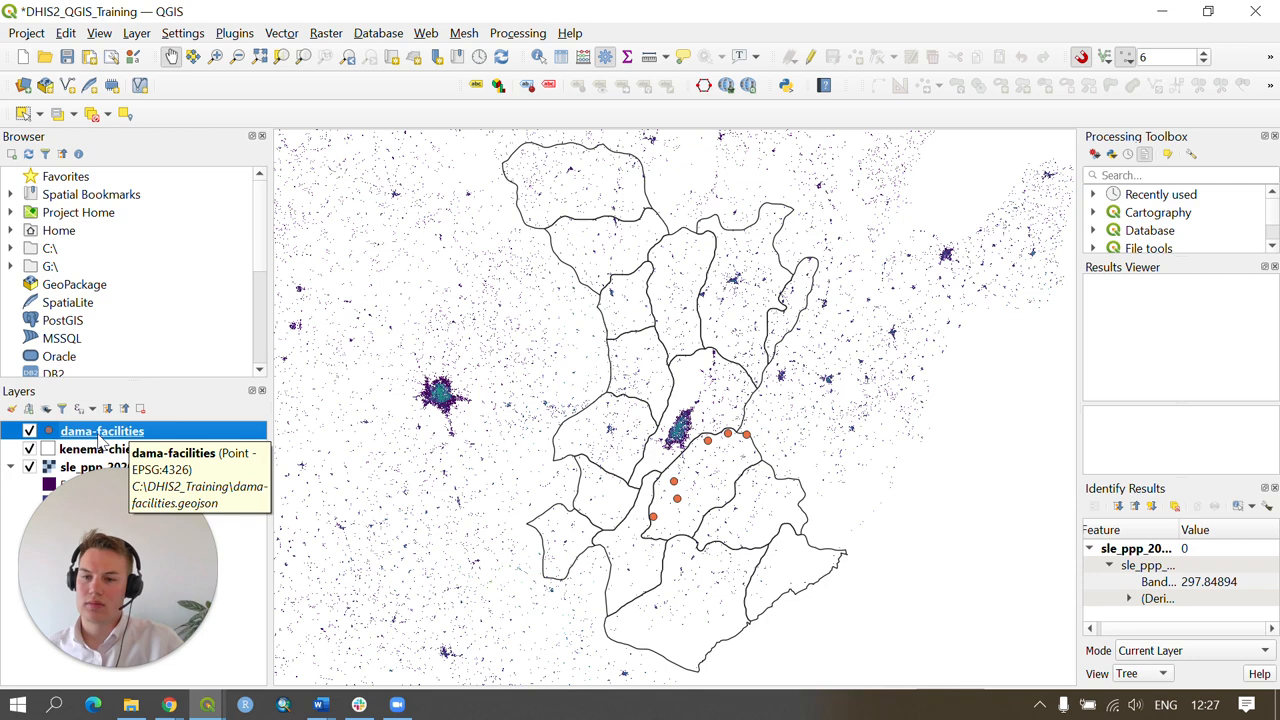
# Give dama-facilities the red topo hospital symbol, then save the project
pyautogui.doubleClick(101, 430)
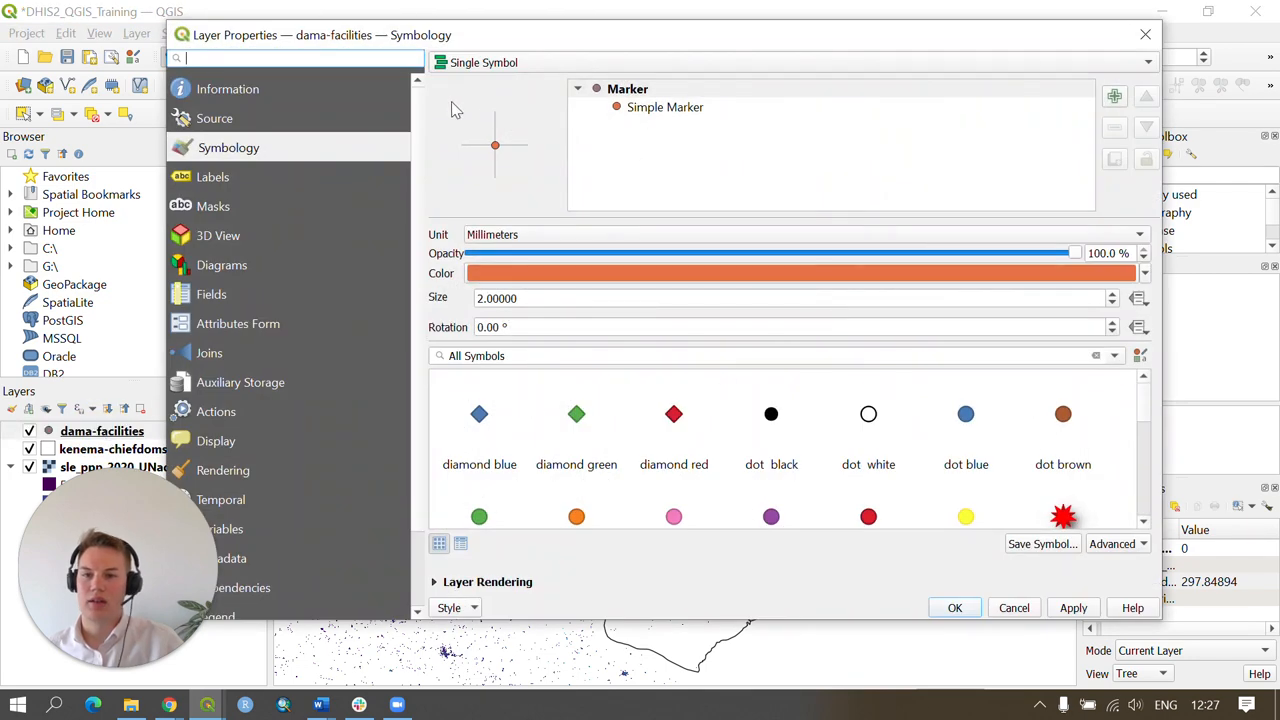
pyautogui.moveTo(207, 153)
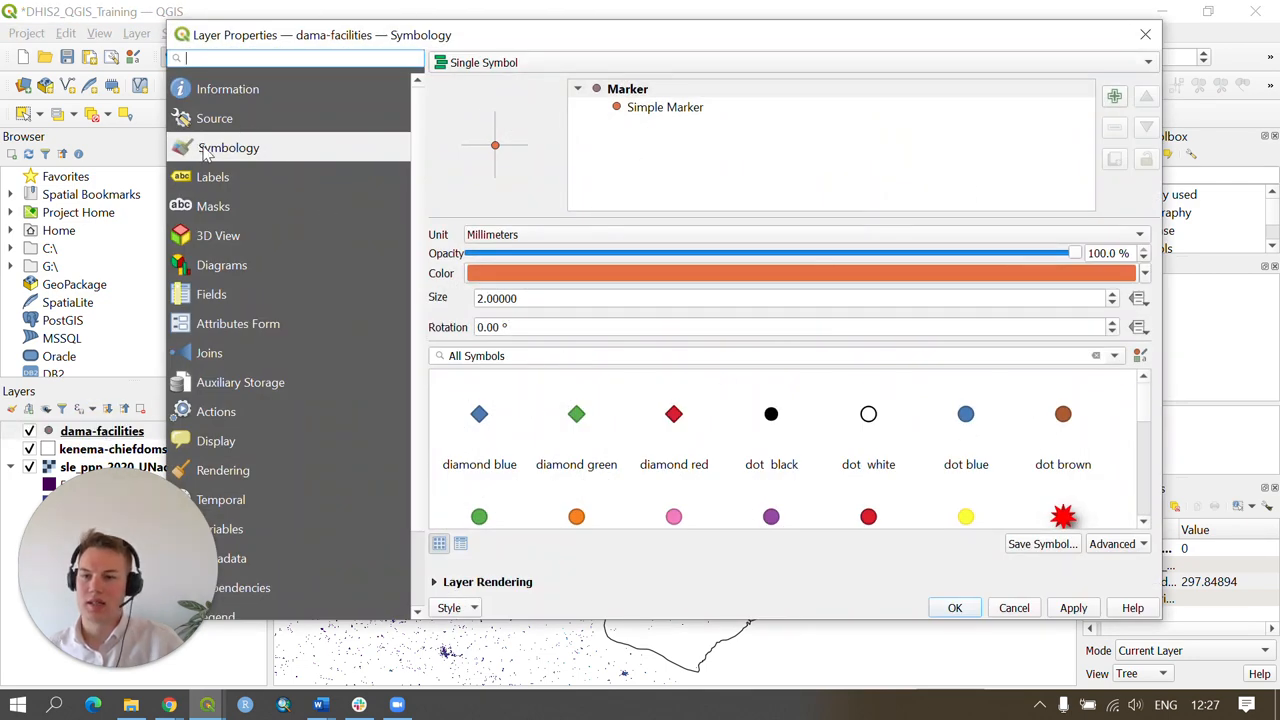
pyautogui.moveTo(548, 143)
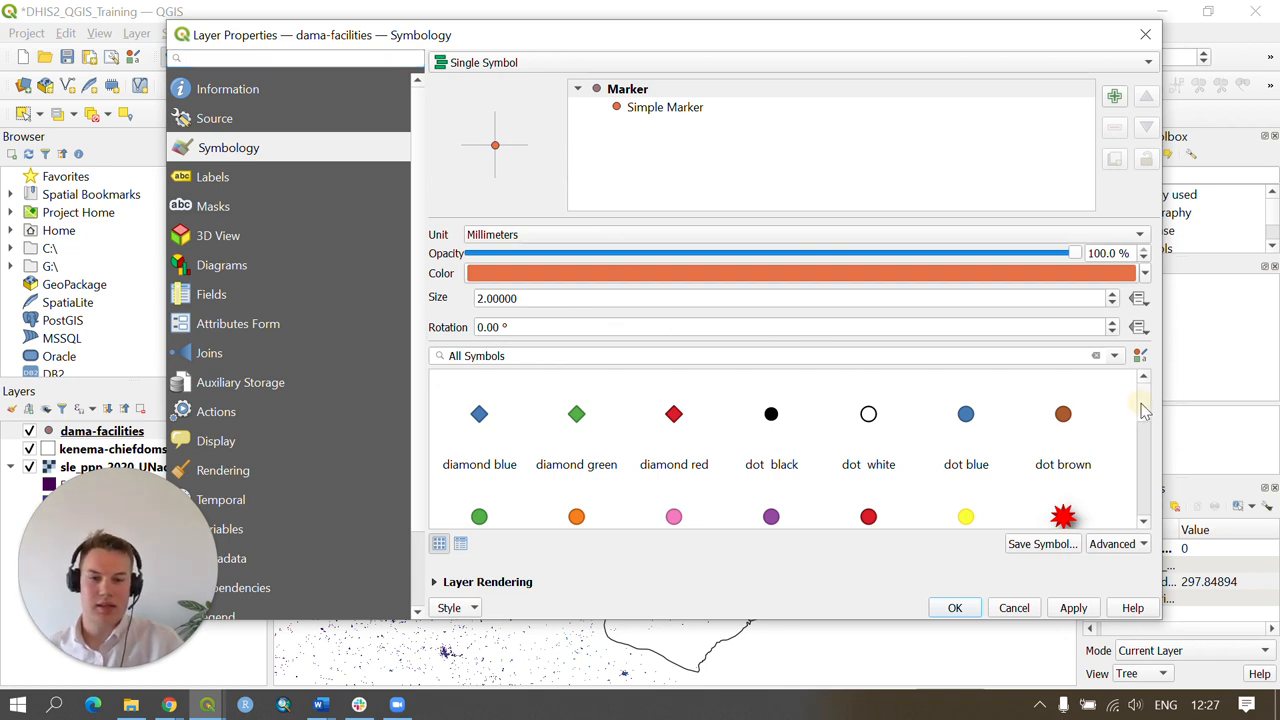
pyautogui.scroll(-3)
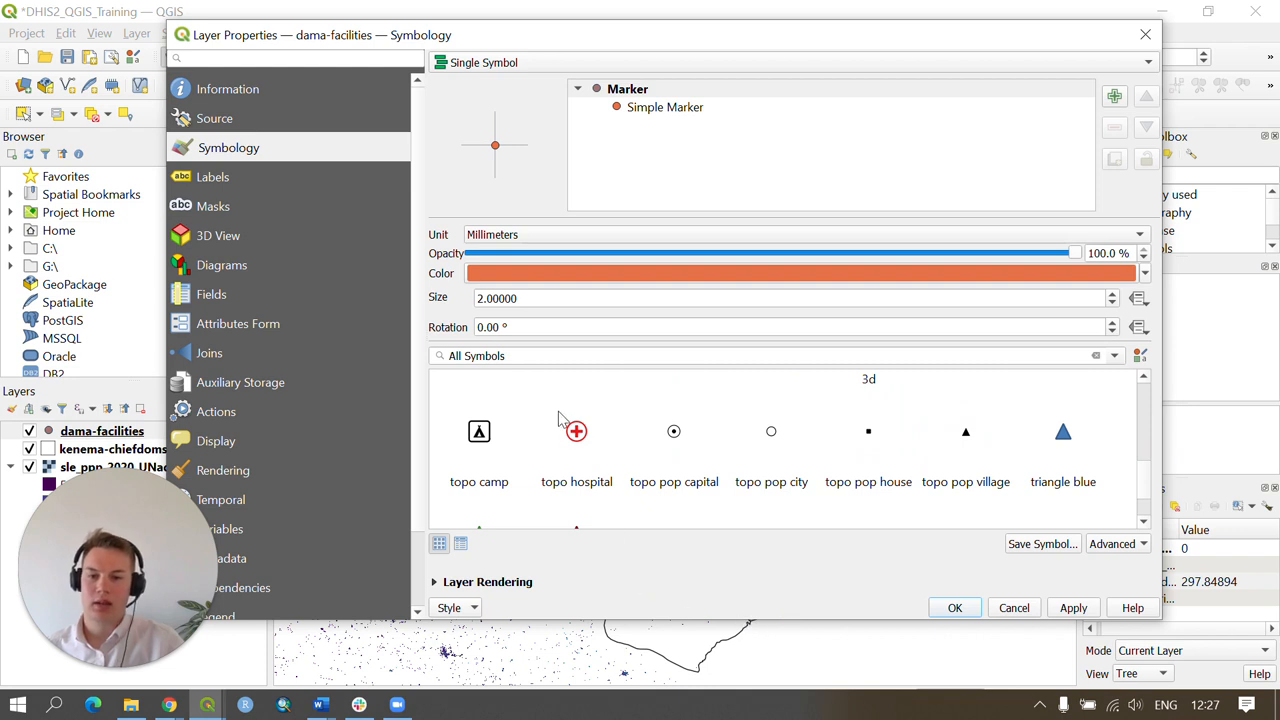
pyautogui.moveTo(703, 627)
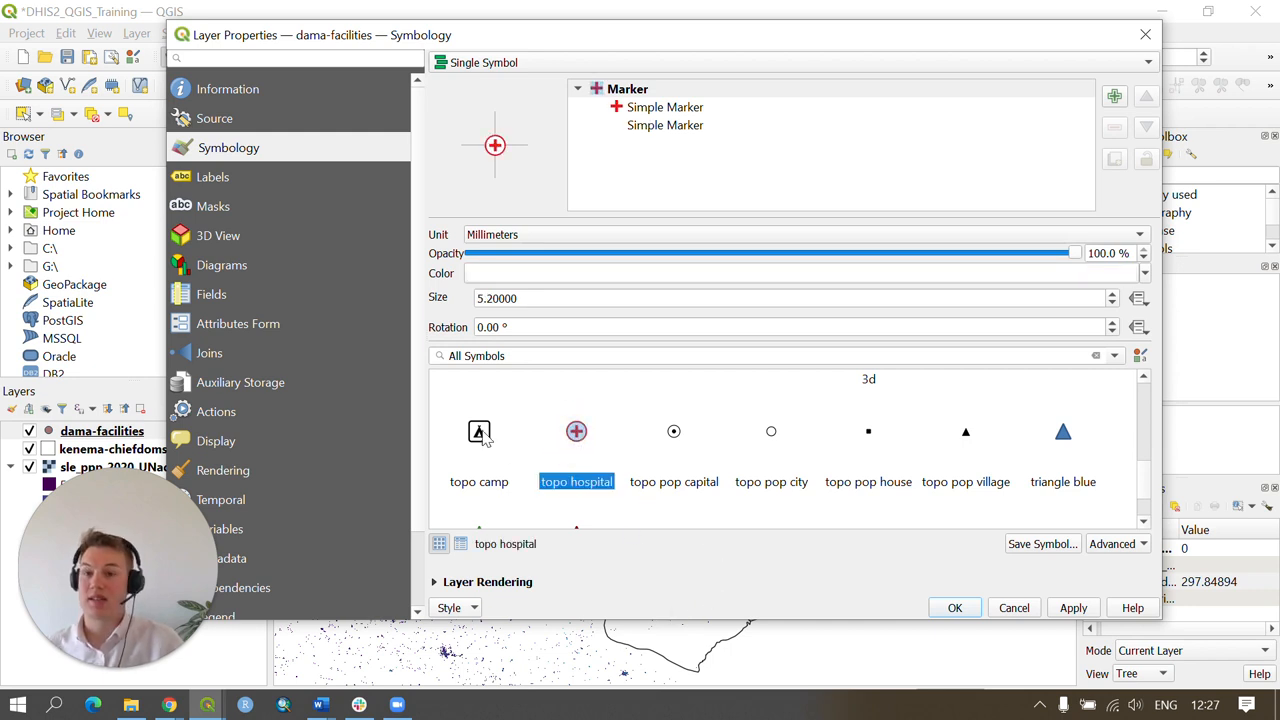
pyautogui.moveTo(740, 568)
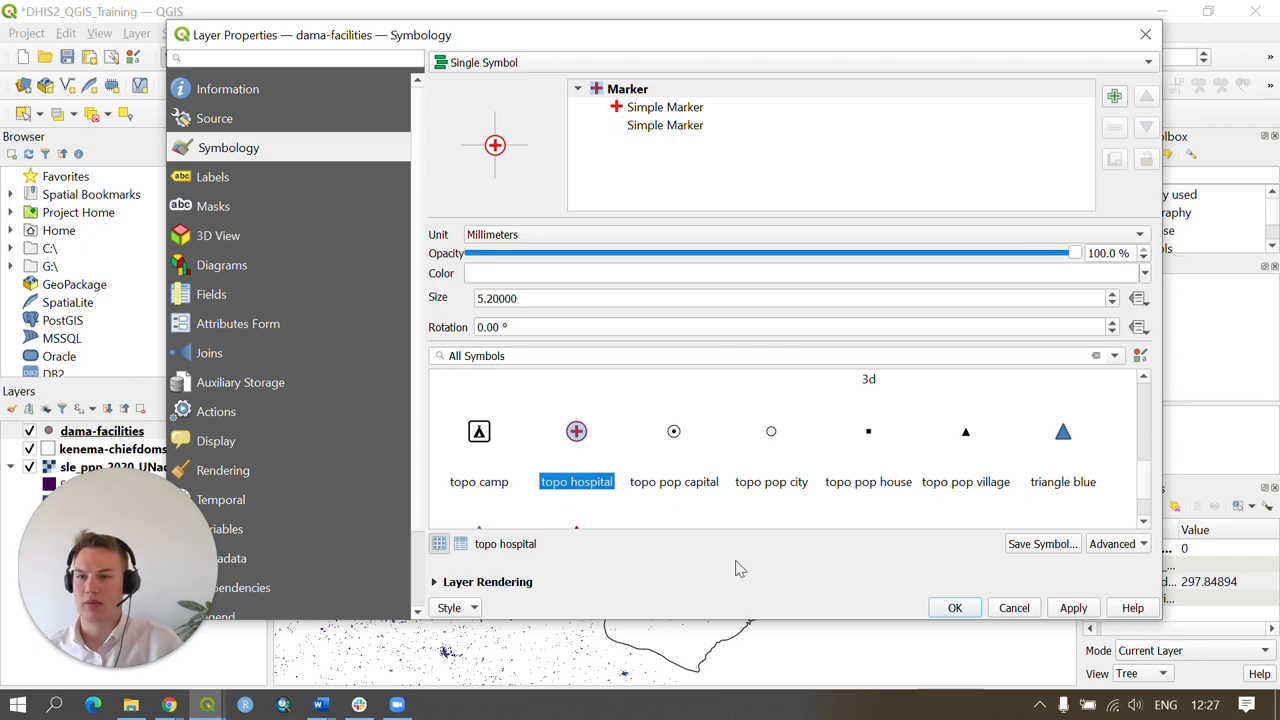
pyautogui.moveTo(1087, 623)
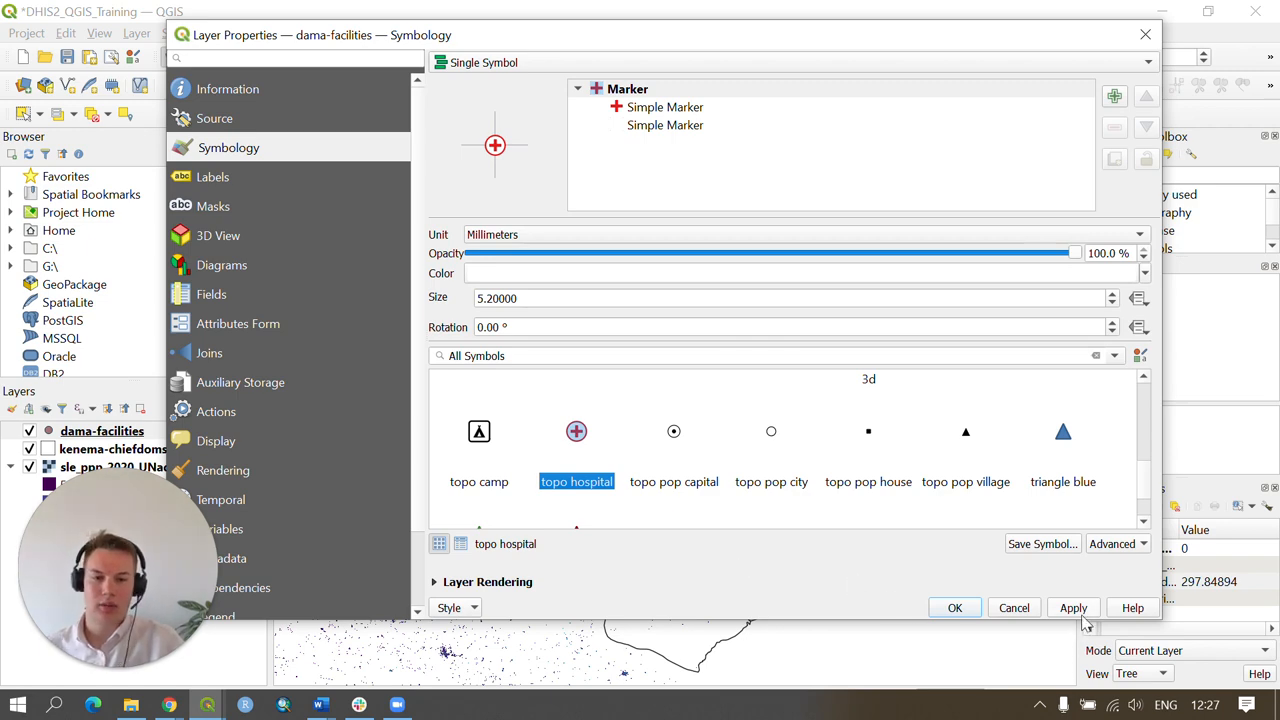
pyautogui.click(954, 607)
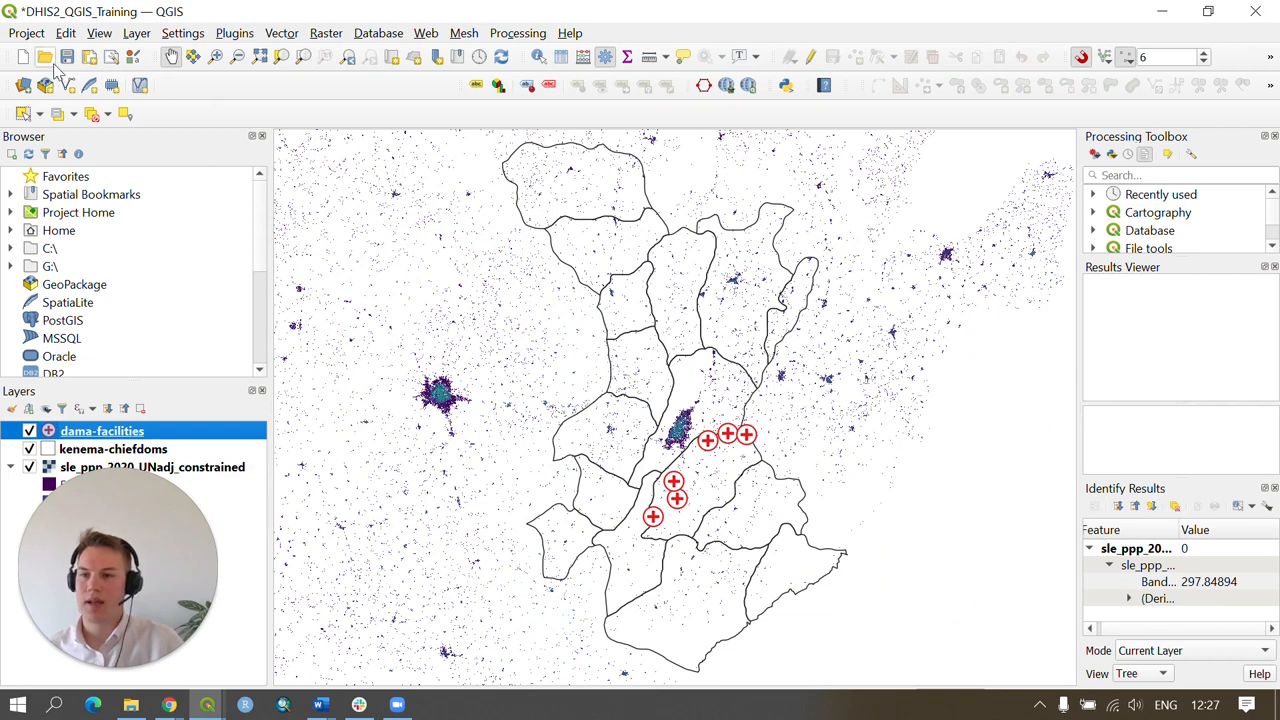
pyautogui.click(67, 57)
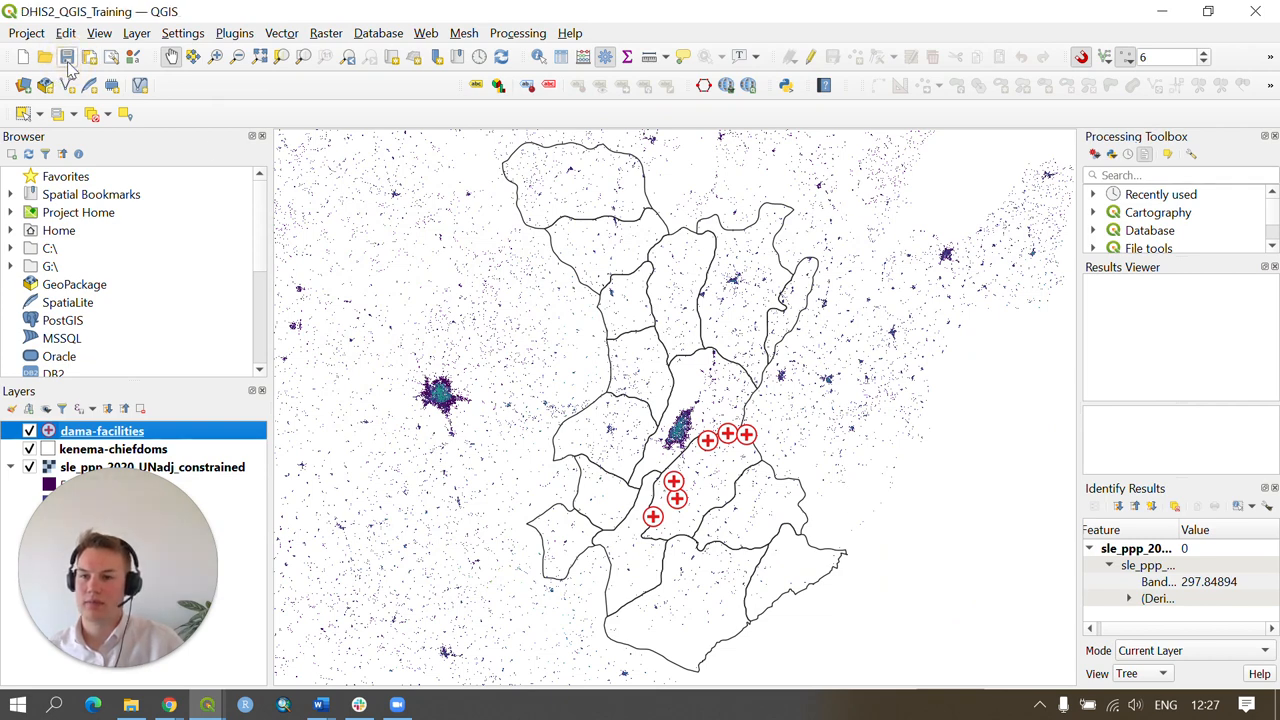